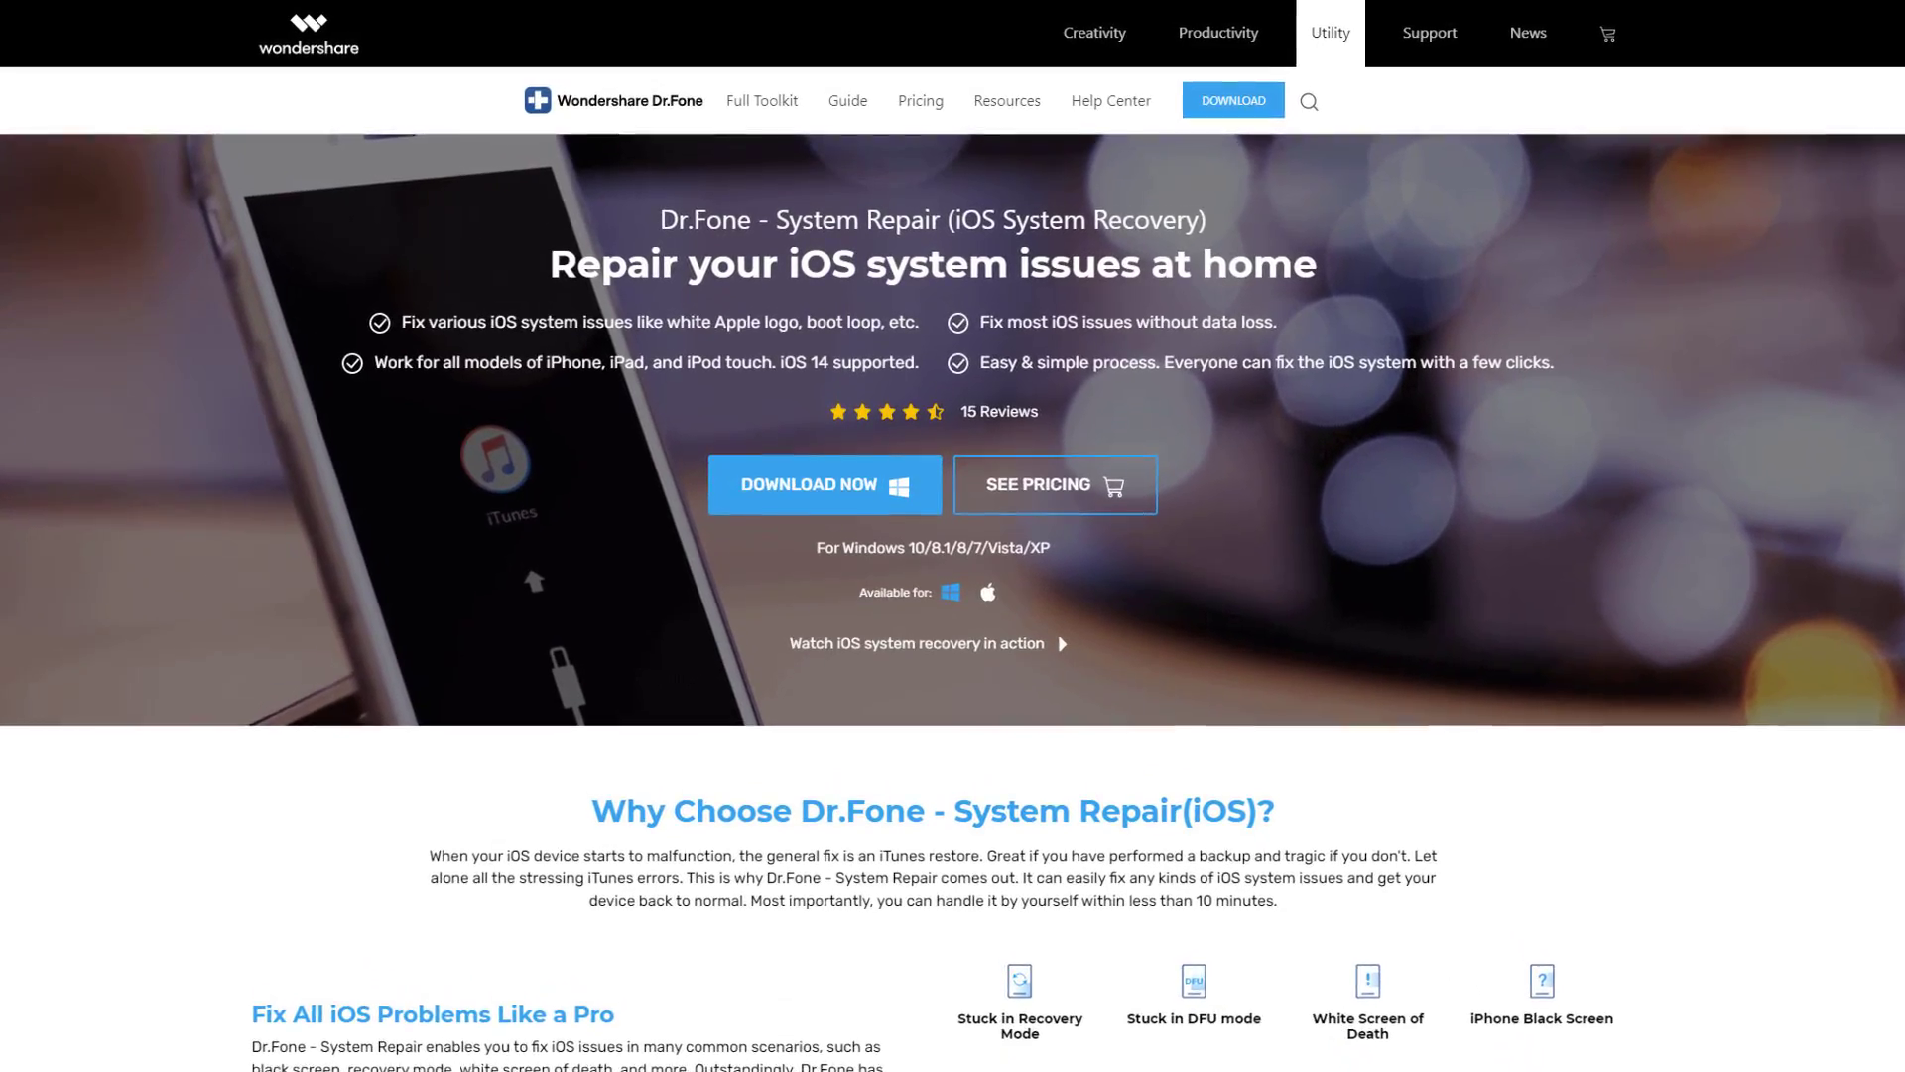
# Step: Scroll through the System Repair page to reach the Worry-Free iOS Update Plan promotion
pyautogui.scroll(-3)
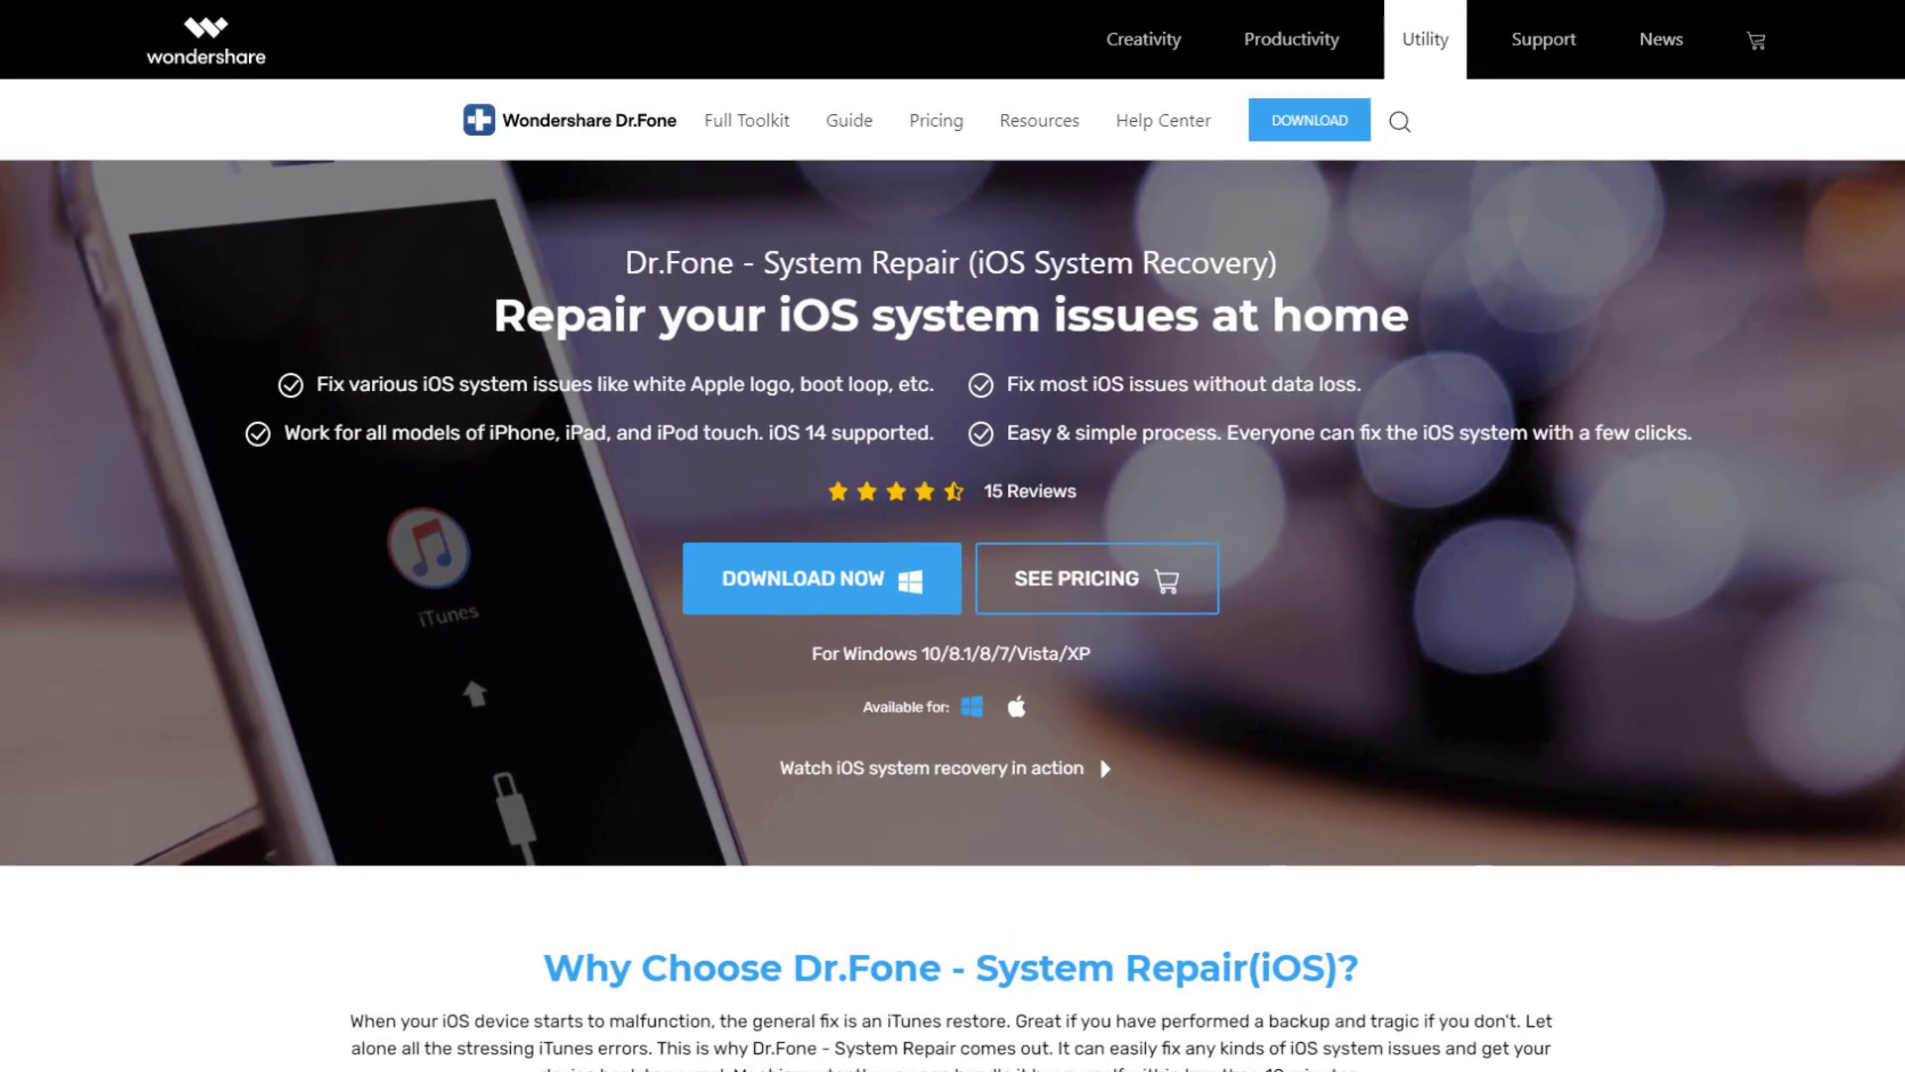
pyautogui.scroll(-3)
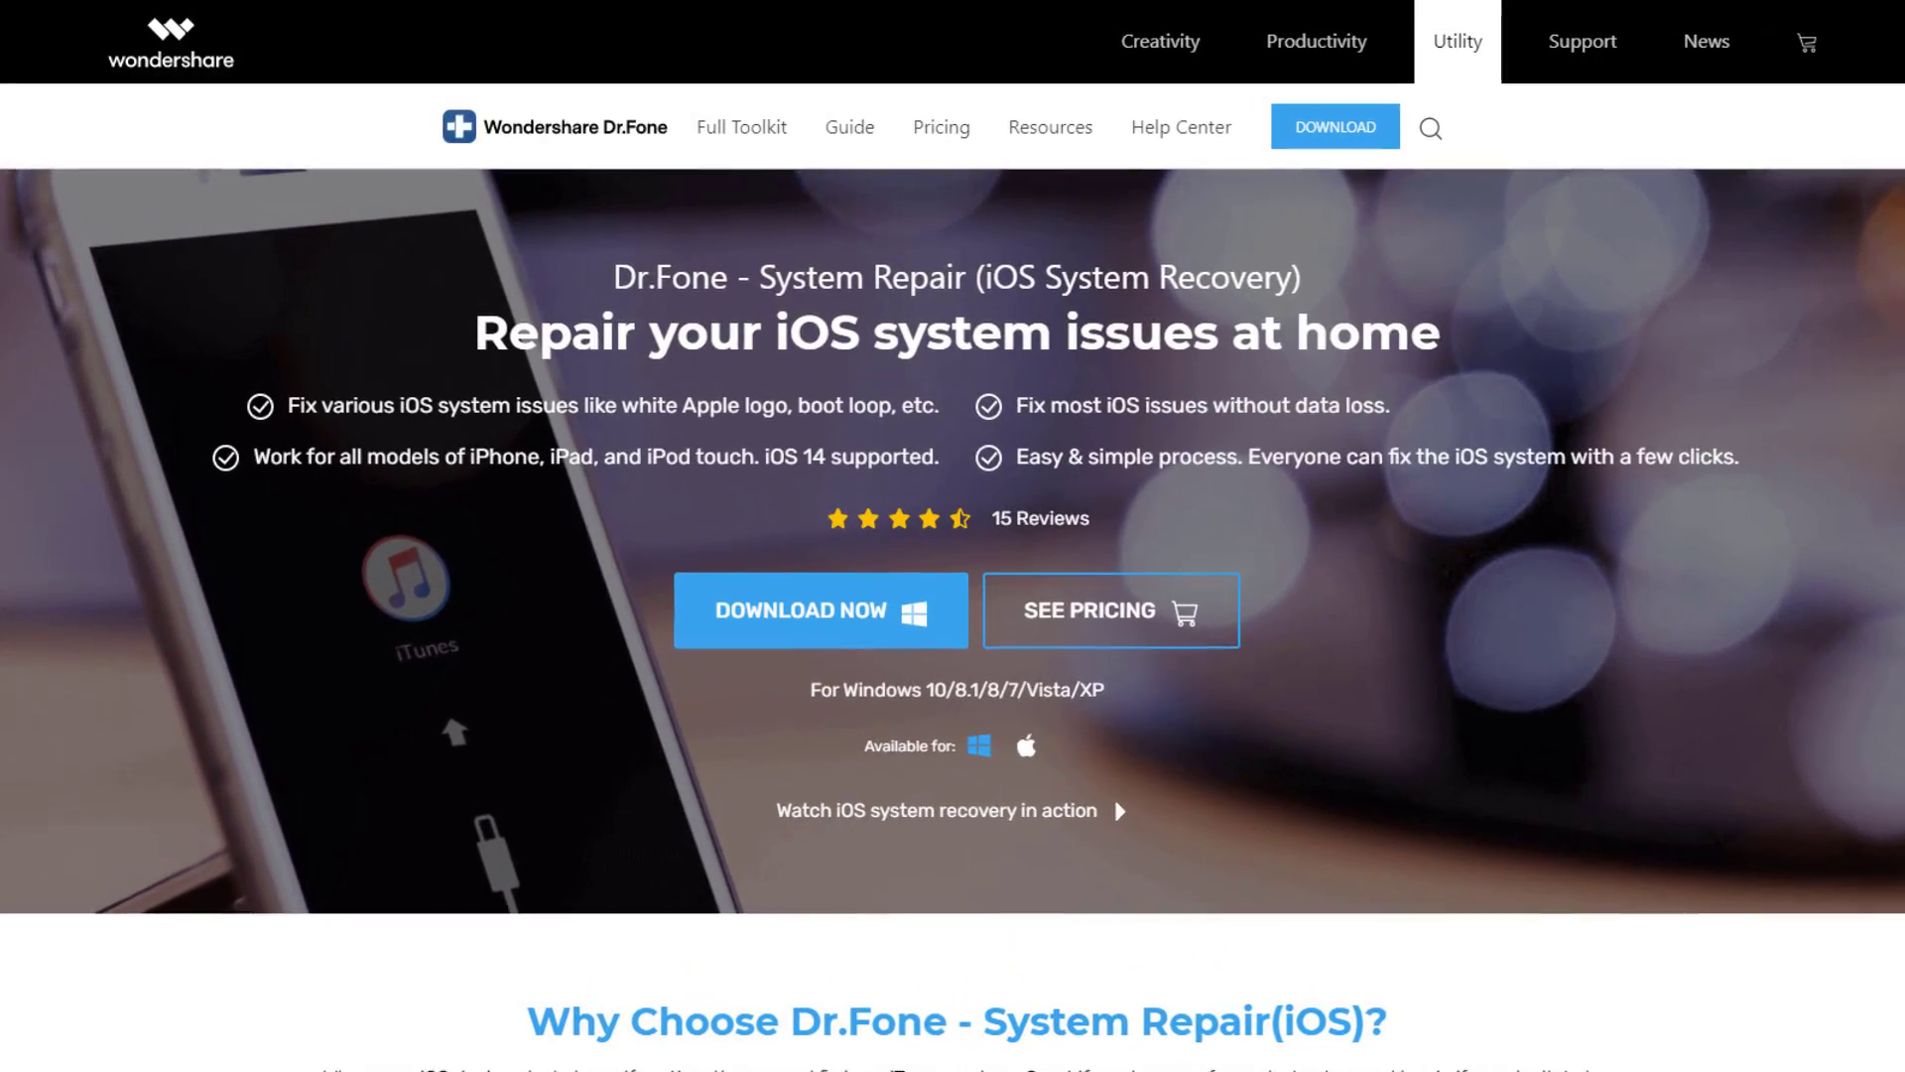
pyautogui.scroll(-3)
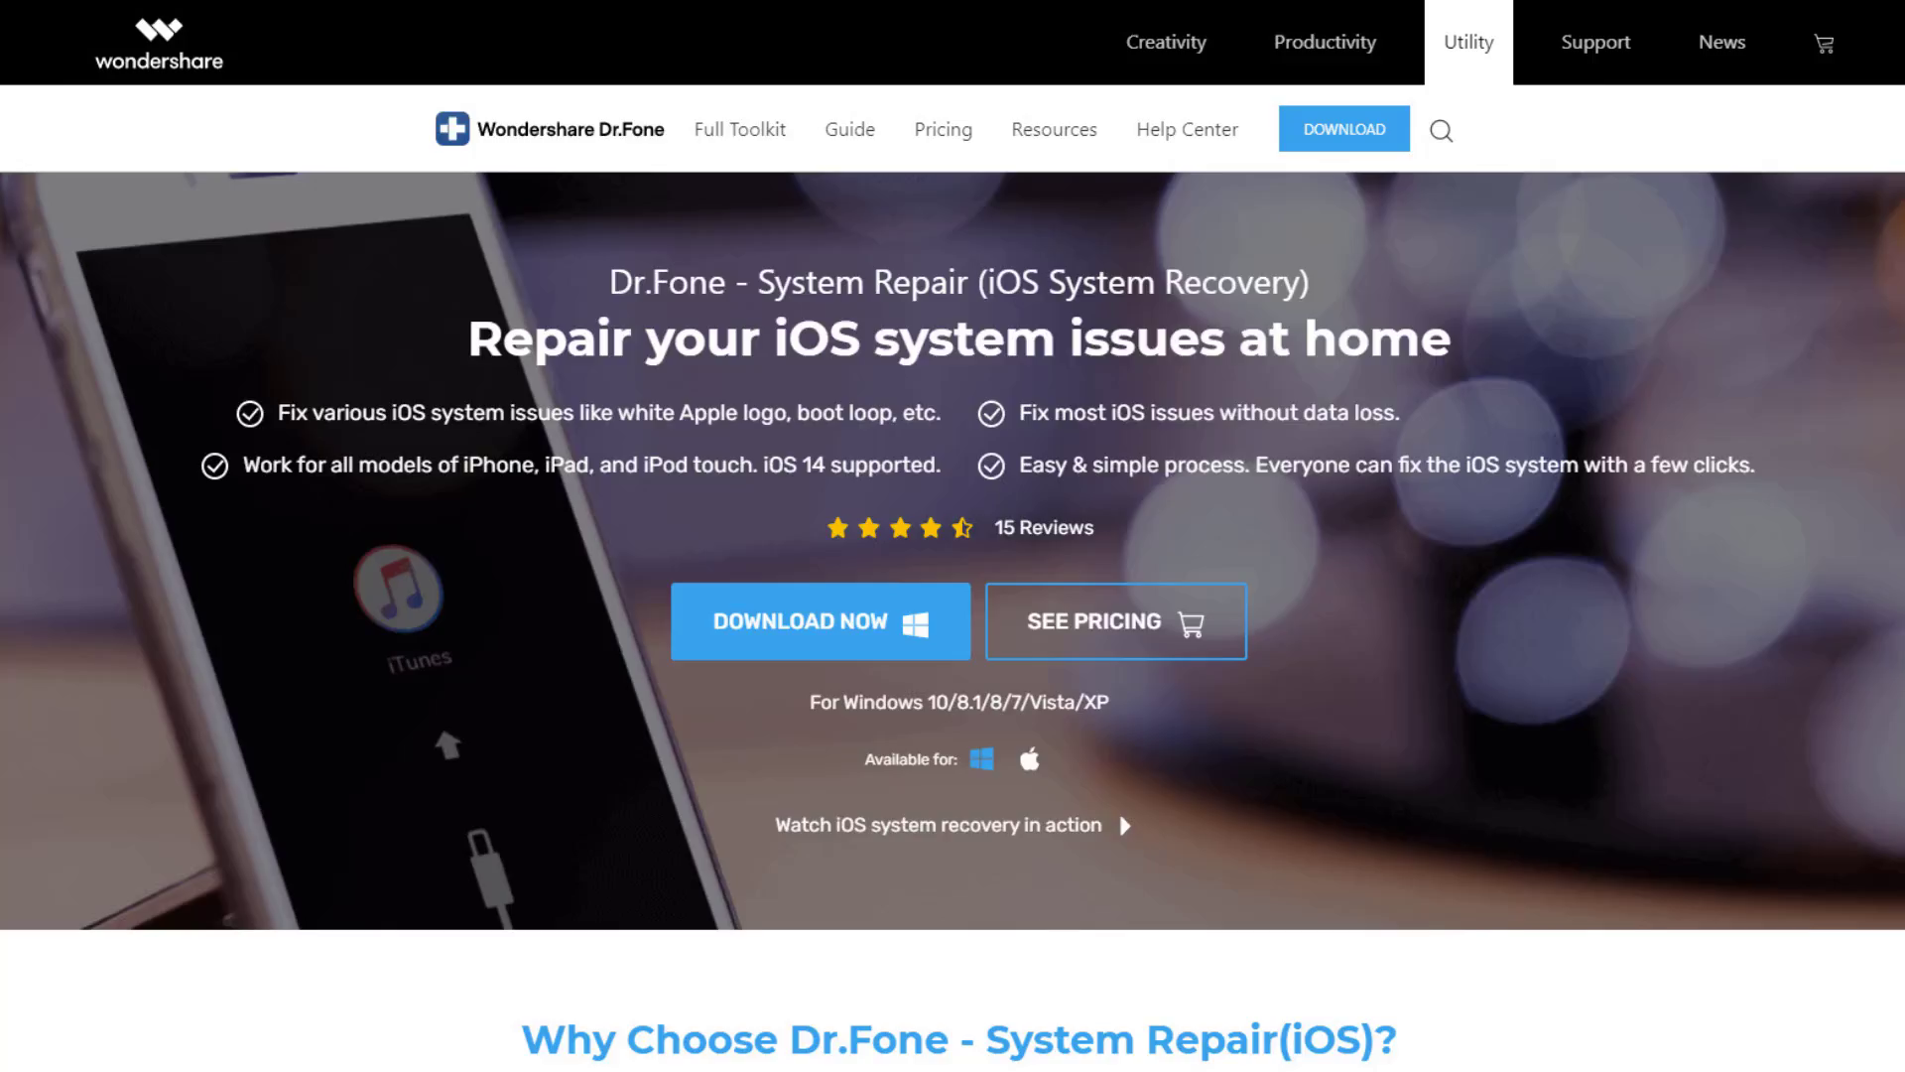
pyautogui.scroll(-3)
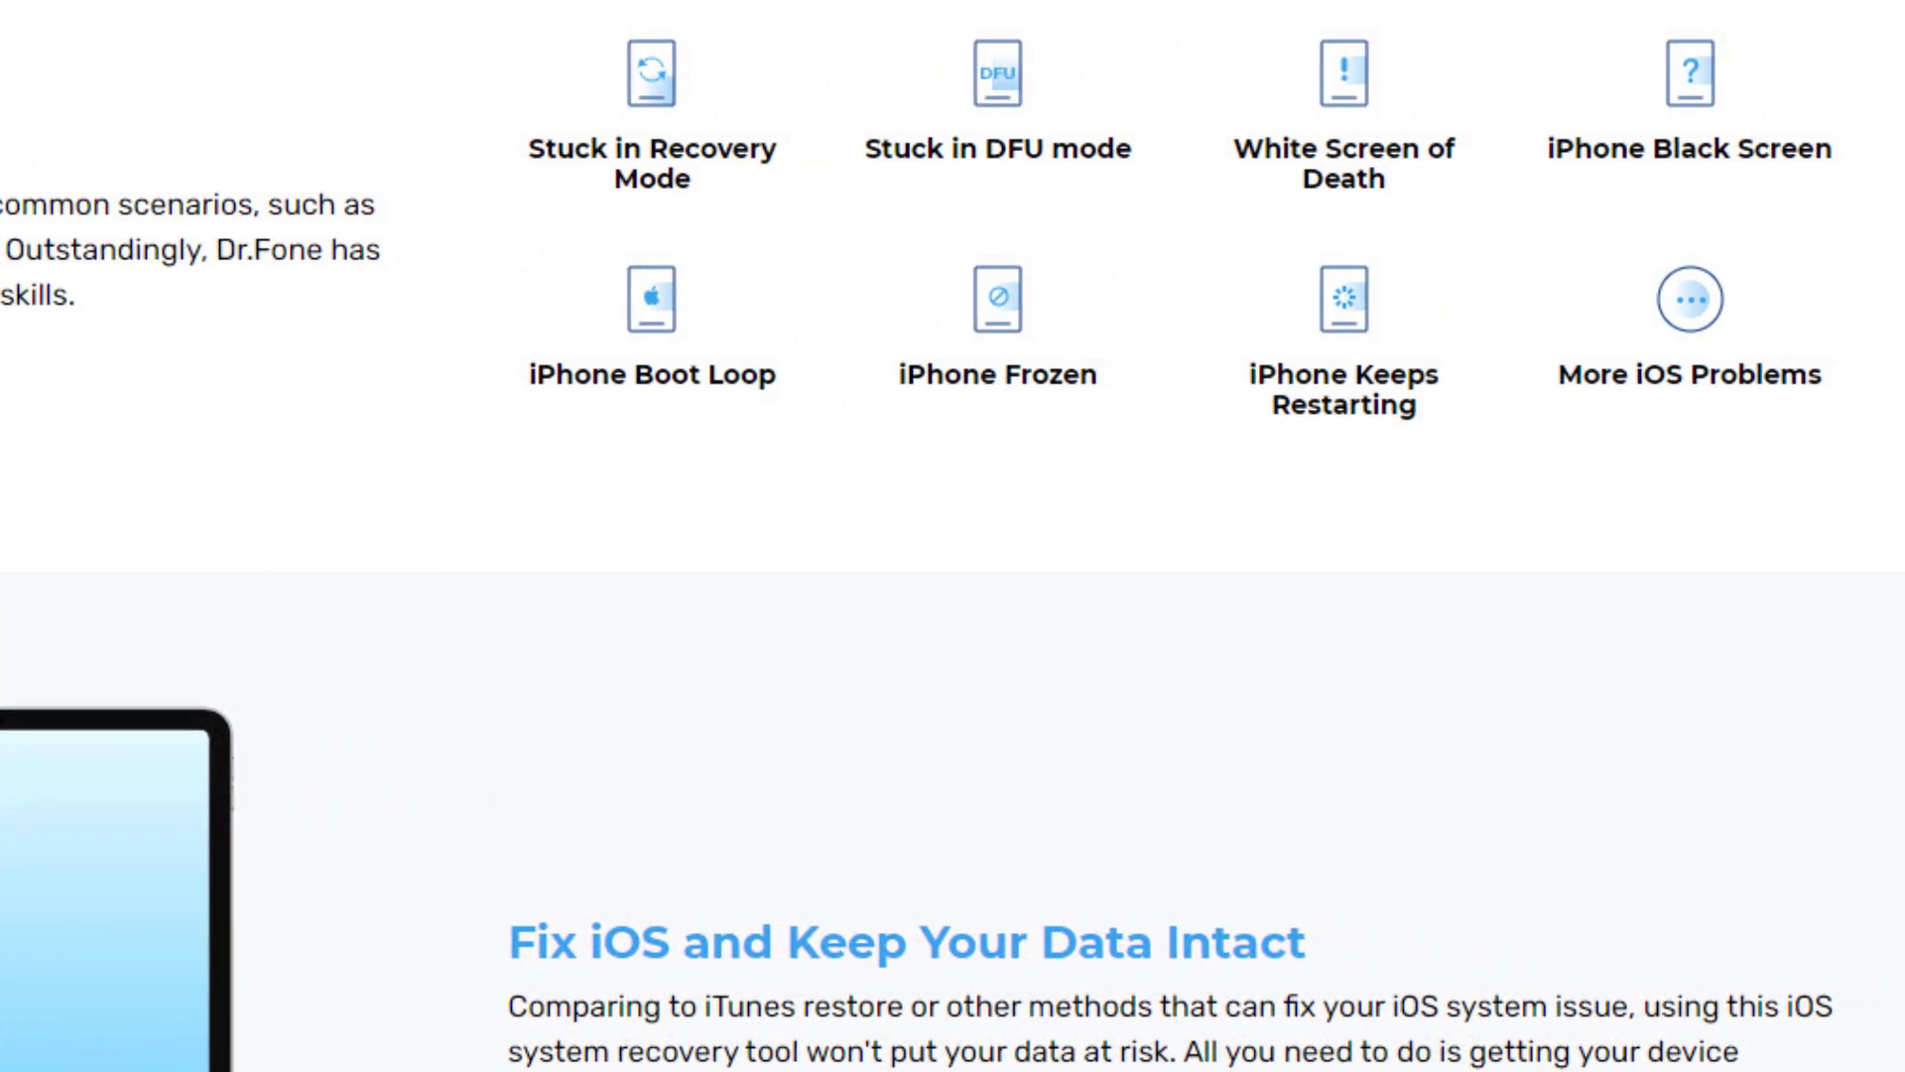
pyautogui.scroll(3)
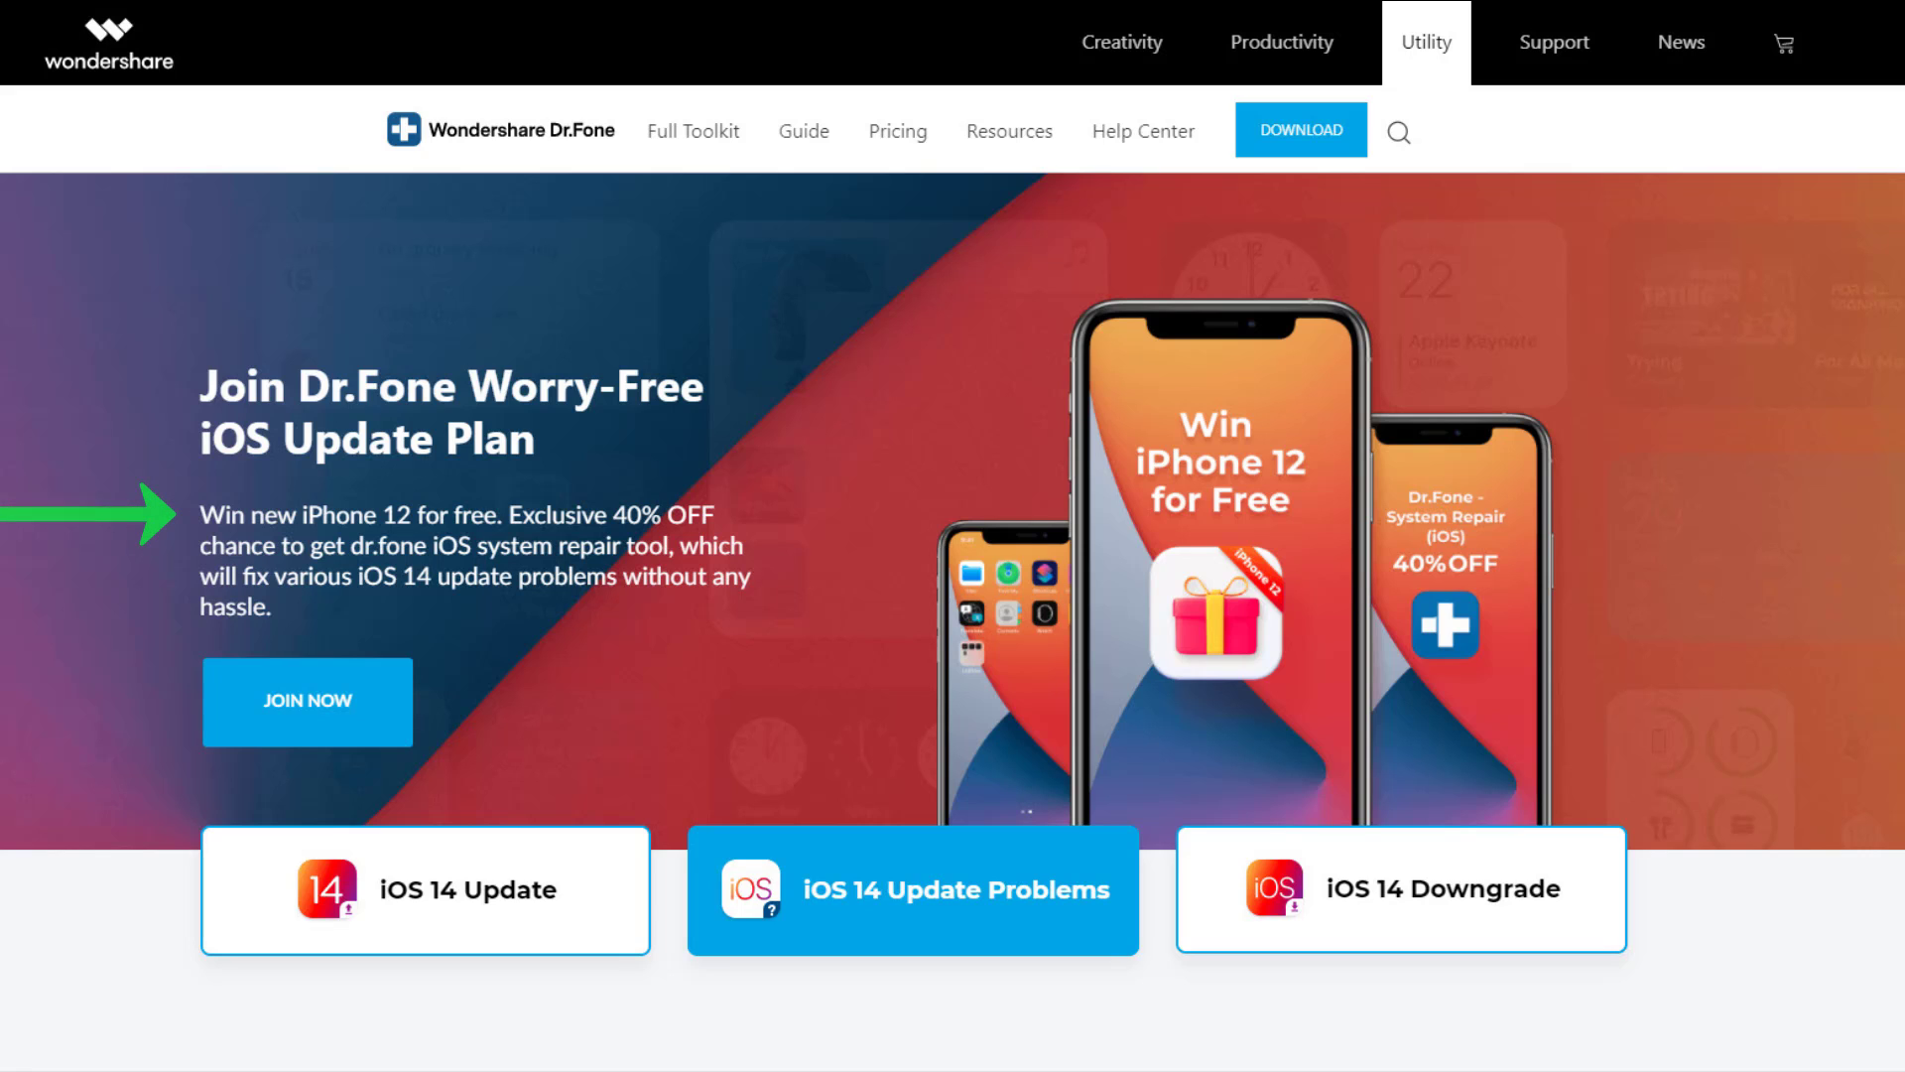
# Step: Scroll the update plan page down to the 'Vote to Win A New iPhone 12' form
pyautogui.scroll(-3)
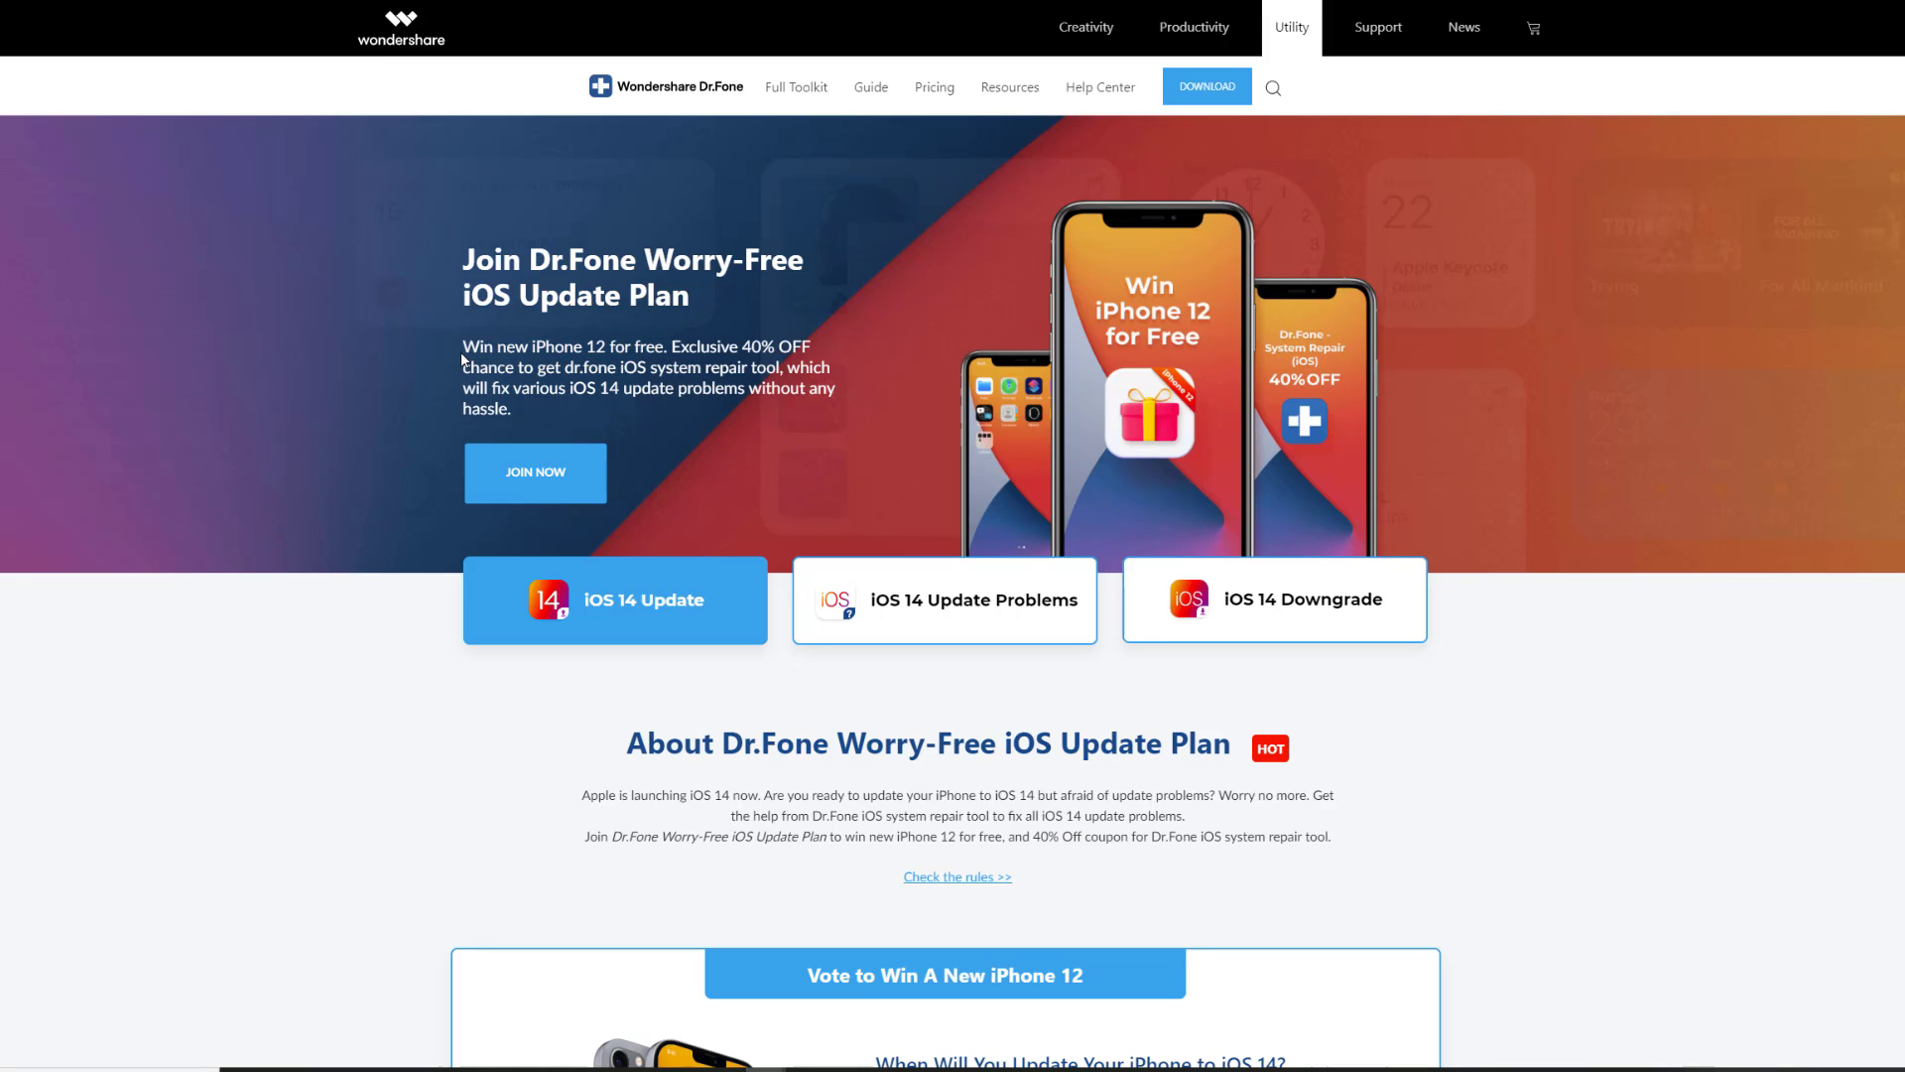
pyautogui.moveTo(531, 439)
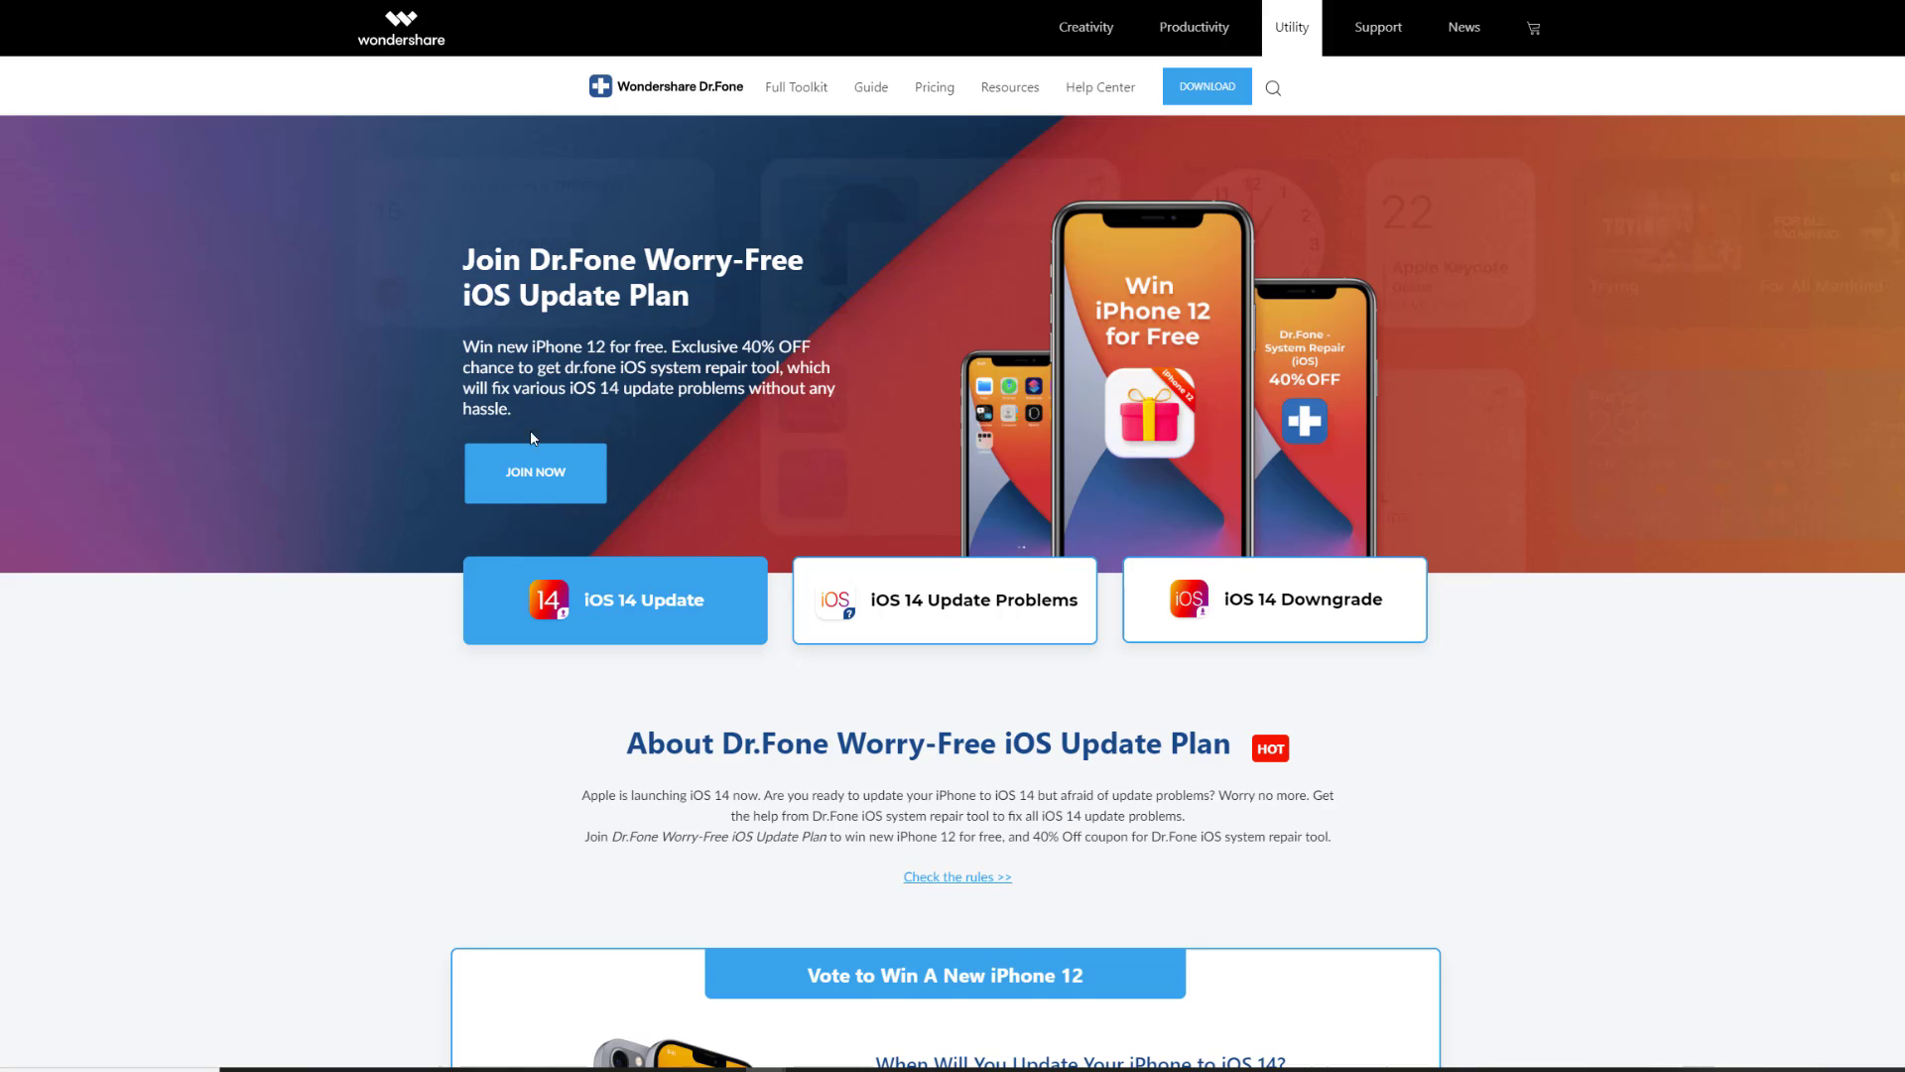
pyautogui.scroll(-3)
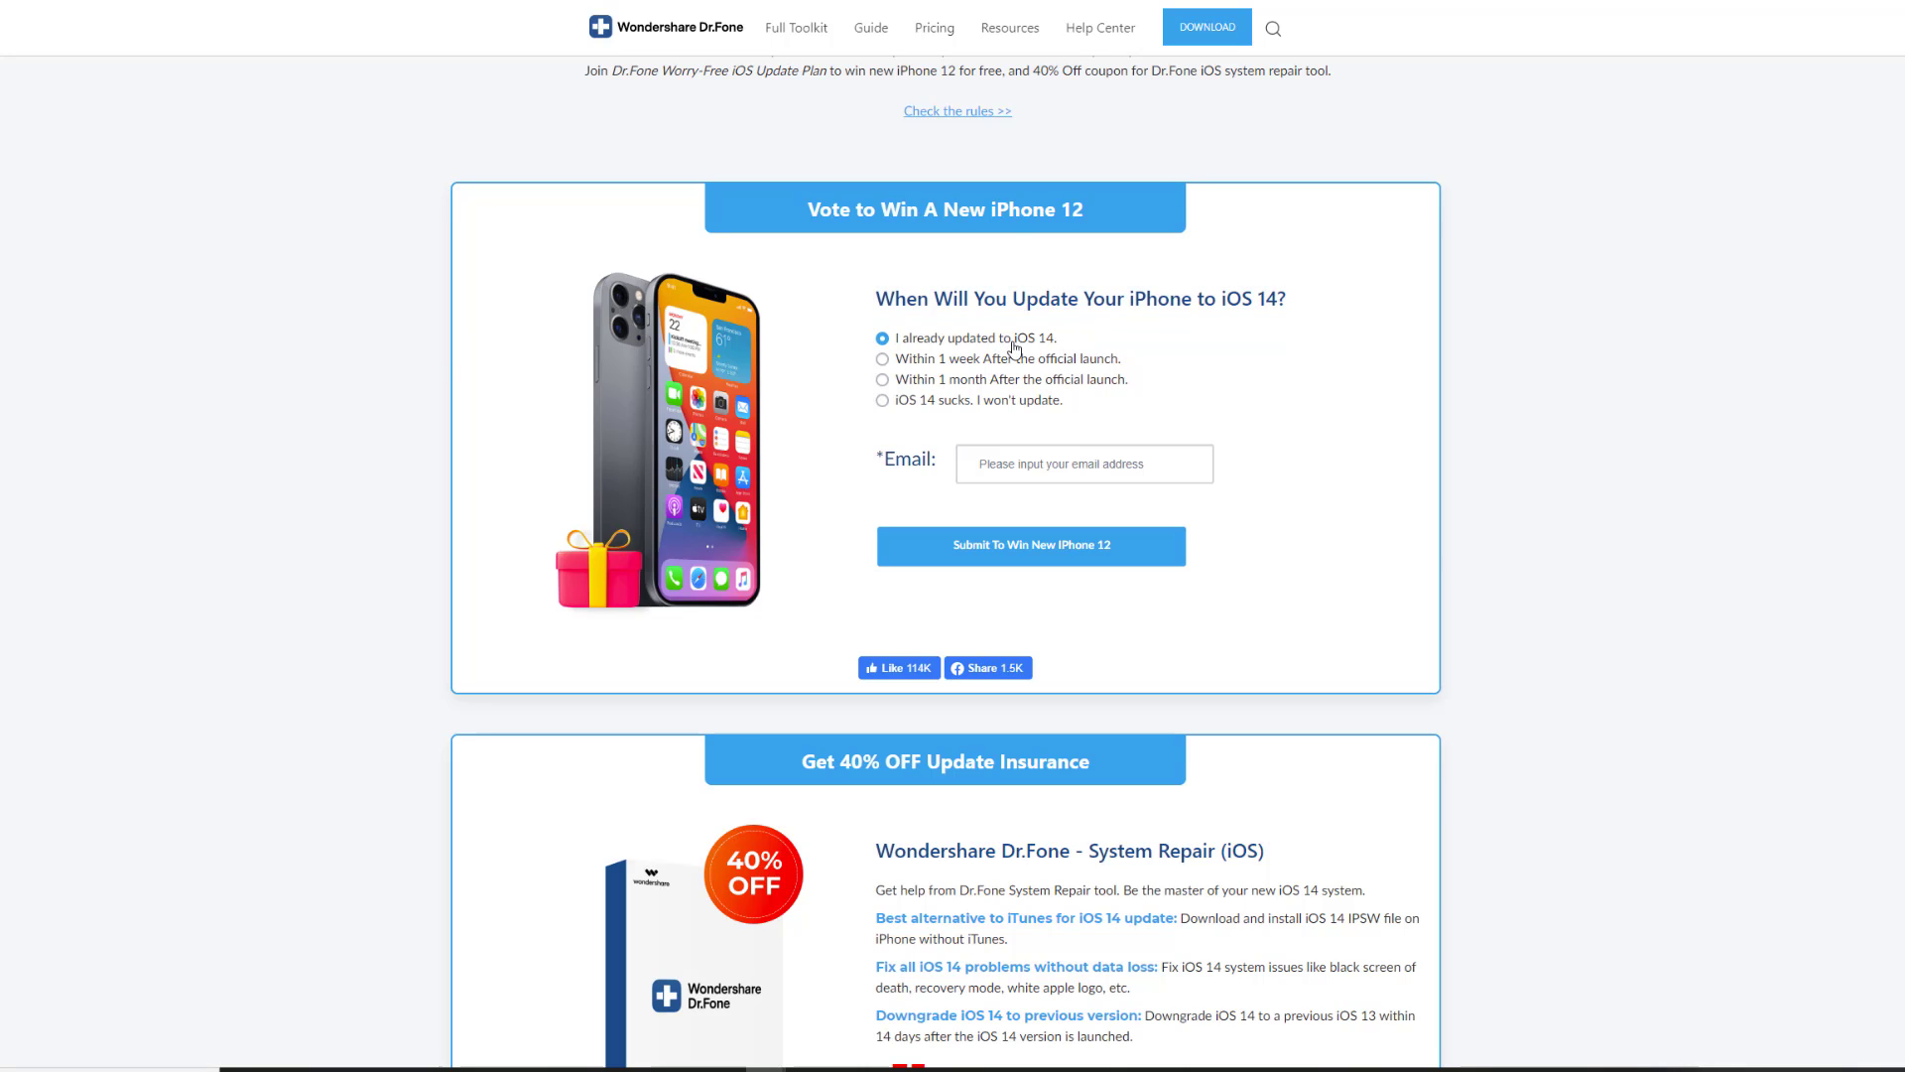
pyautogui.click(1083, 463)
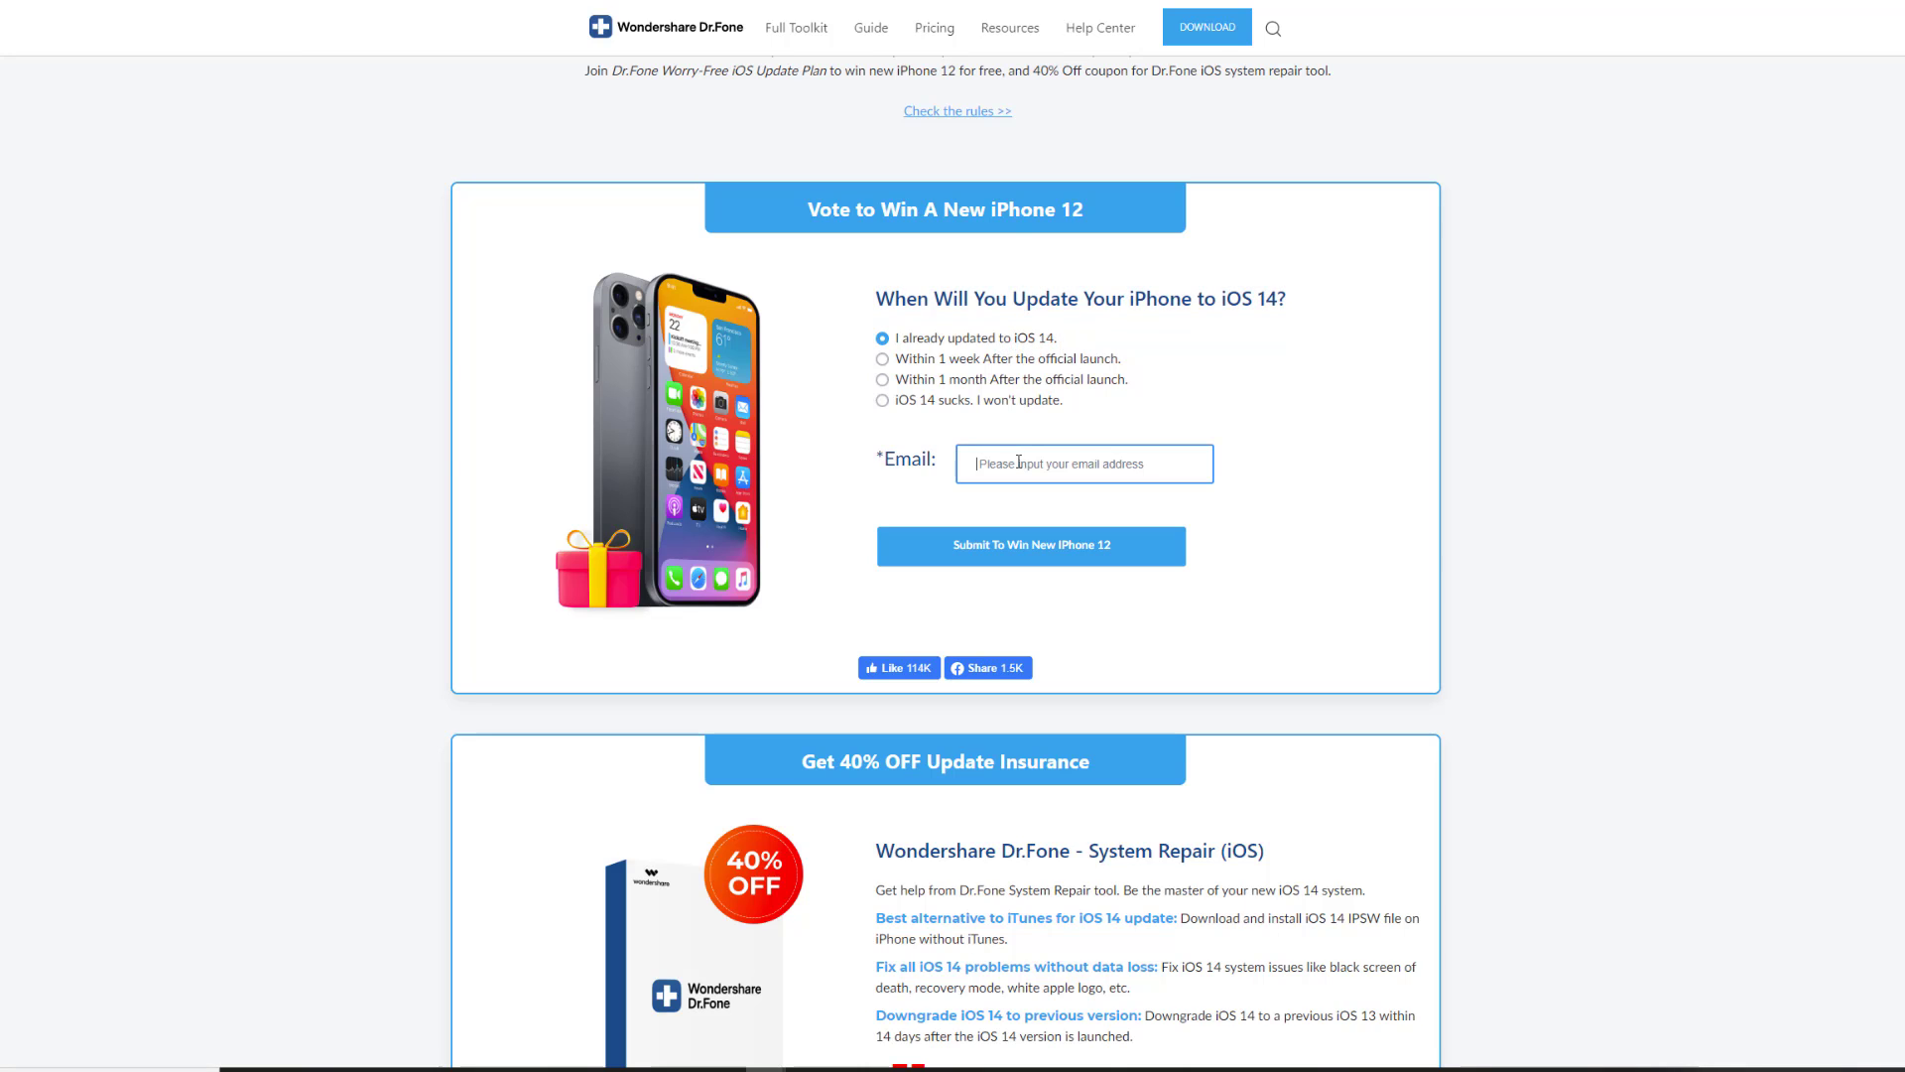
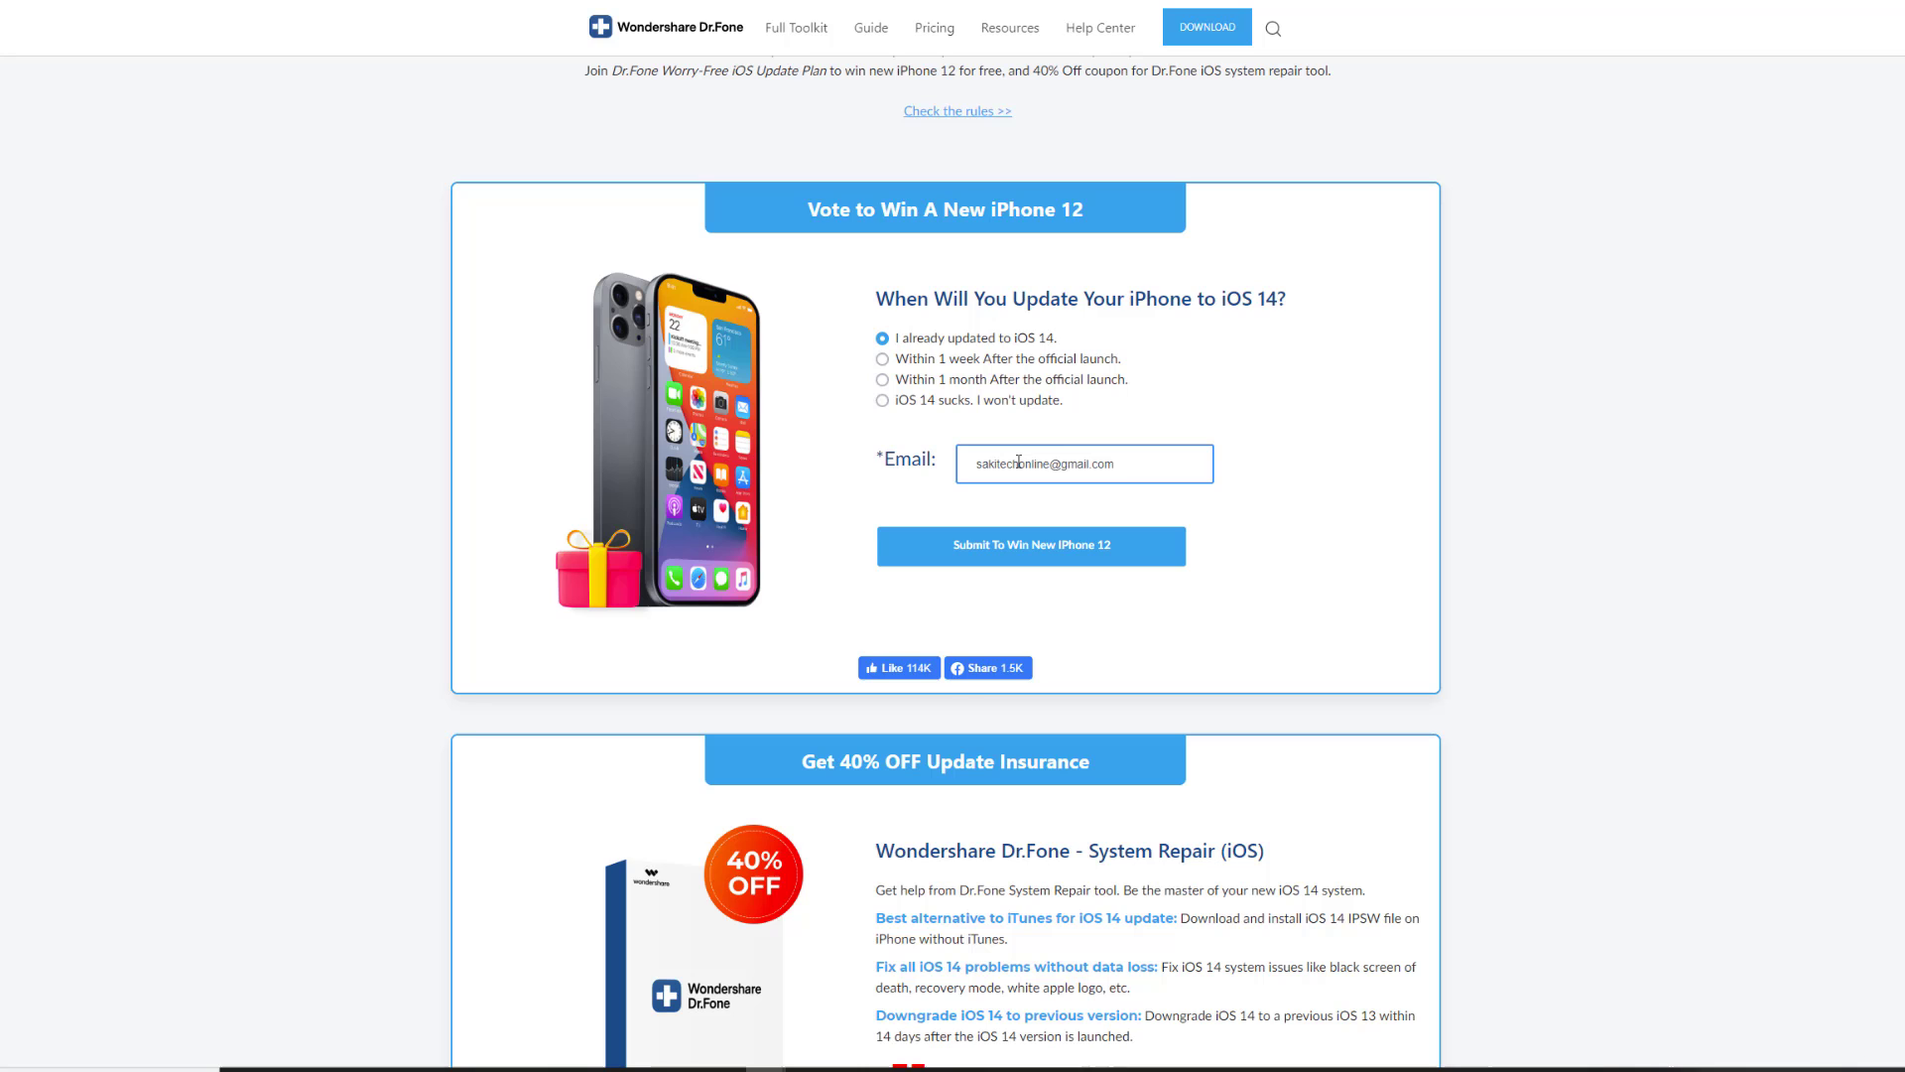
pyautogui.moveTo(1043, 553)
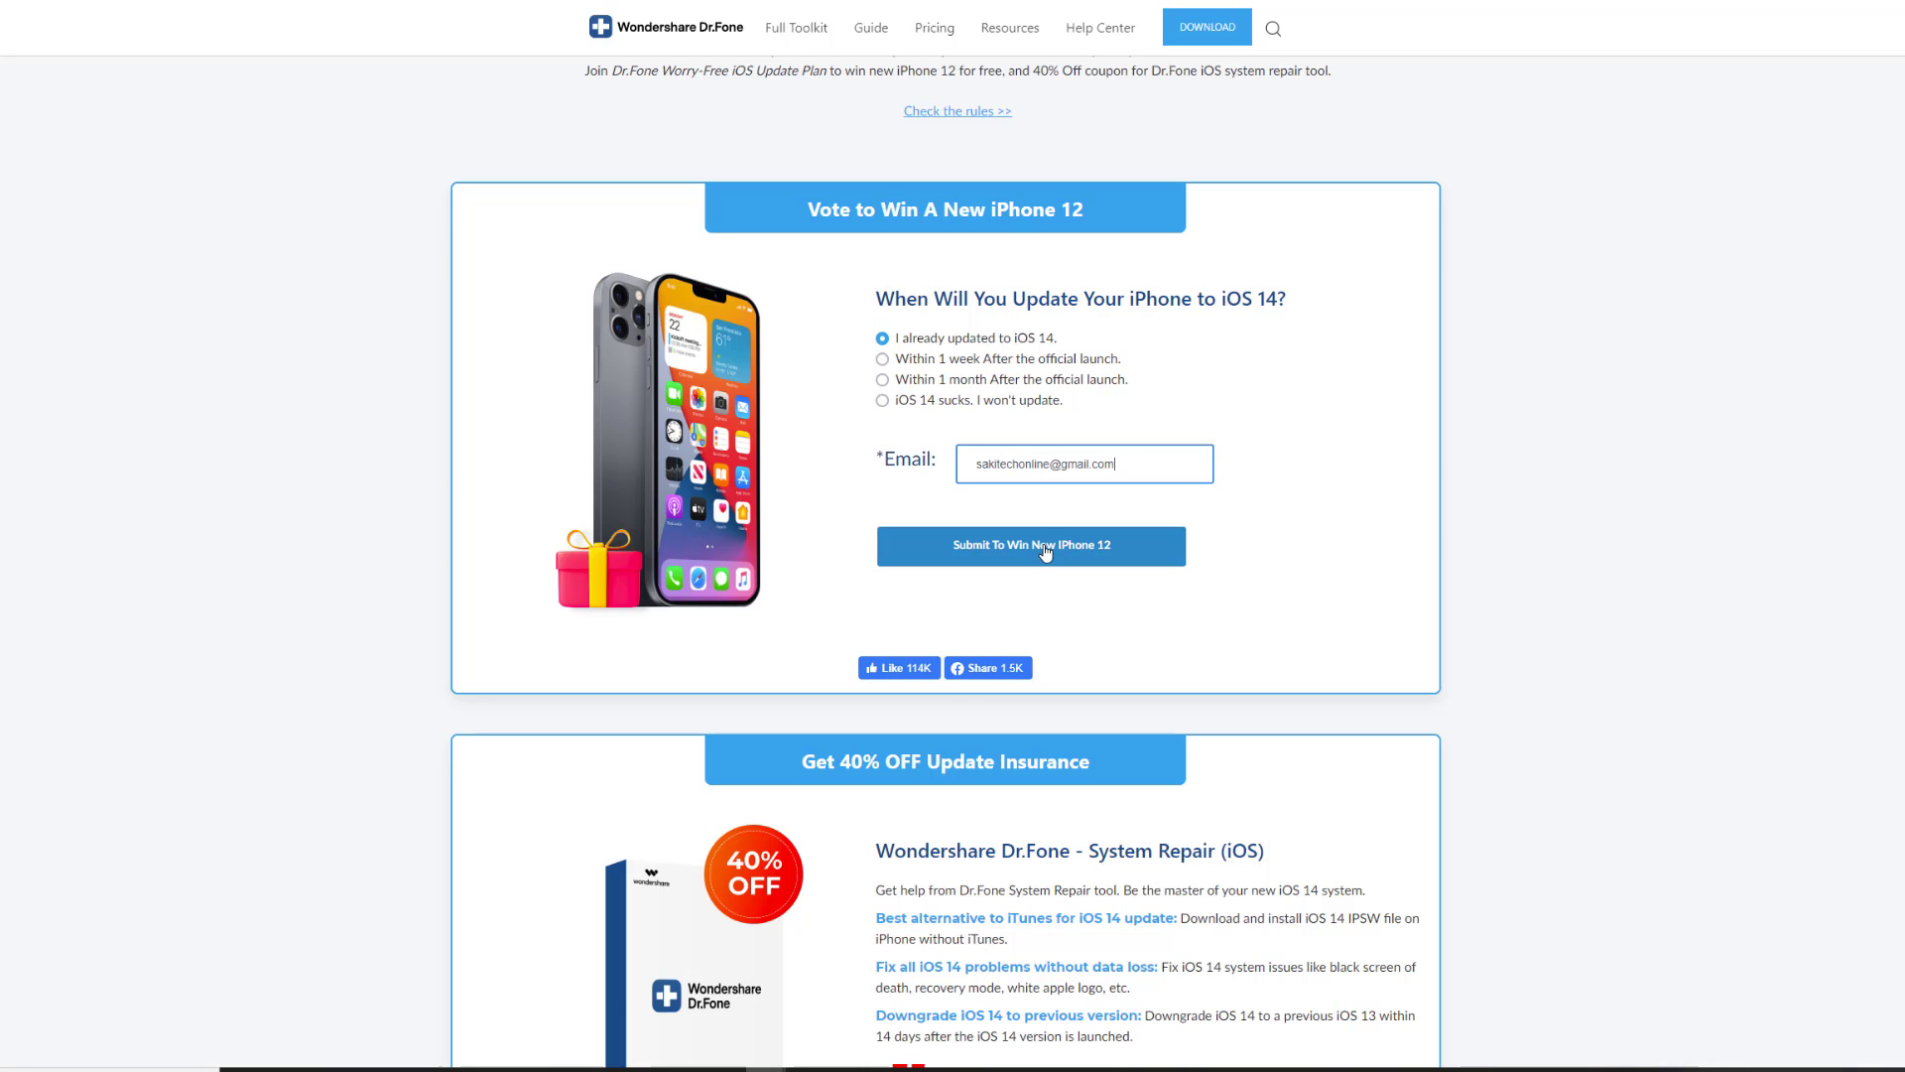
pyautogui.click(1029, 546)
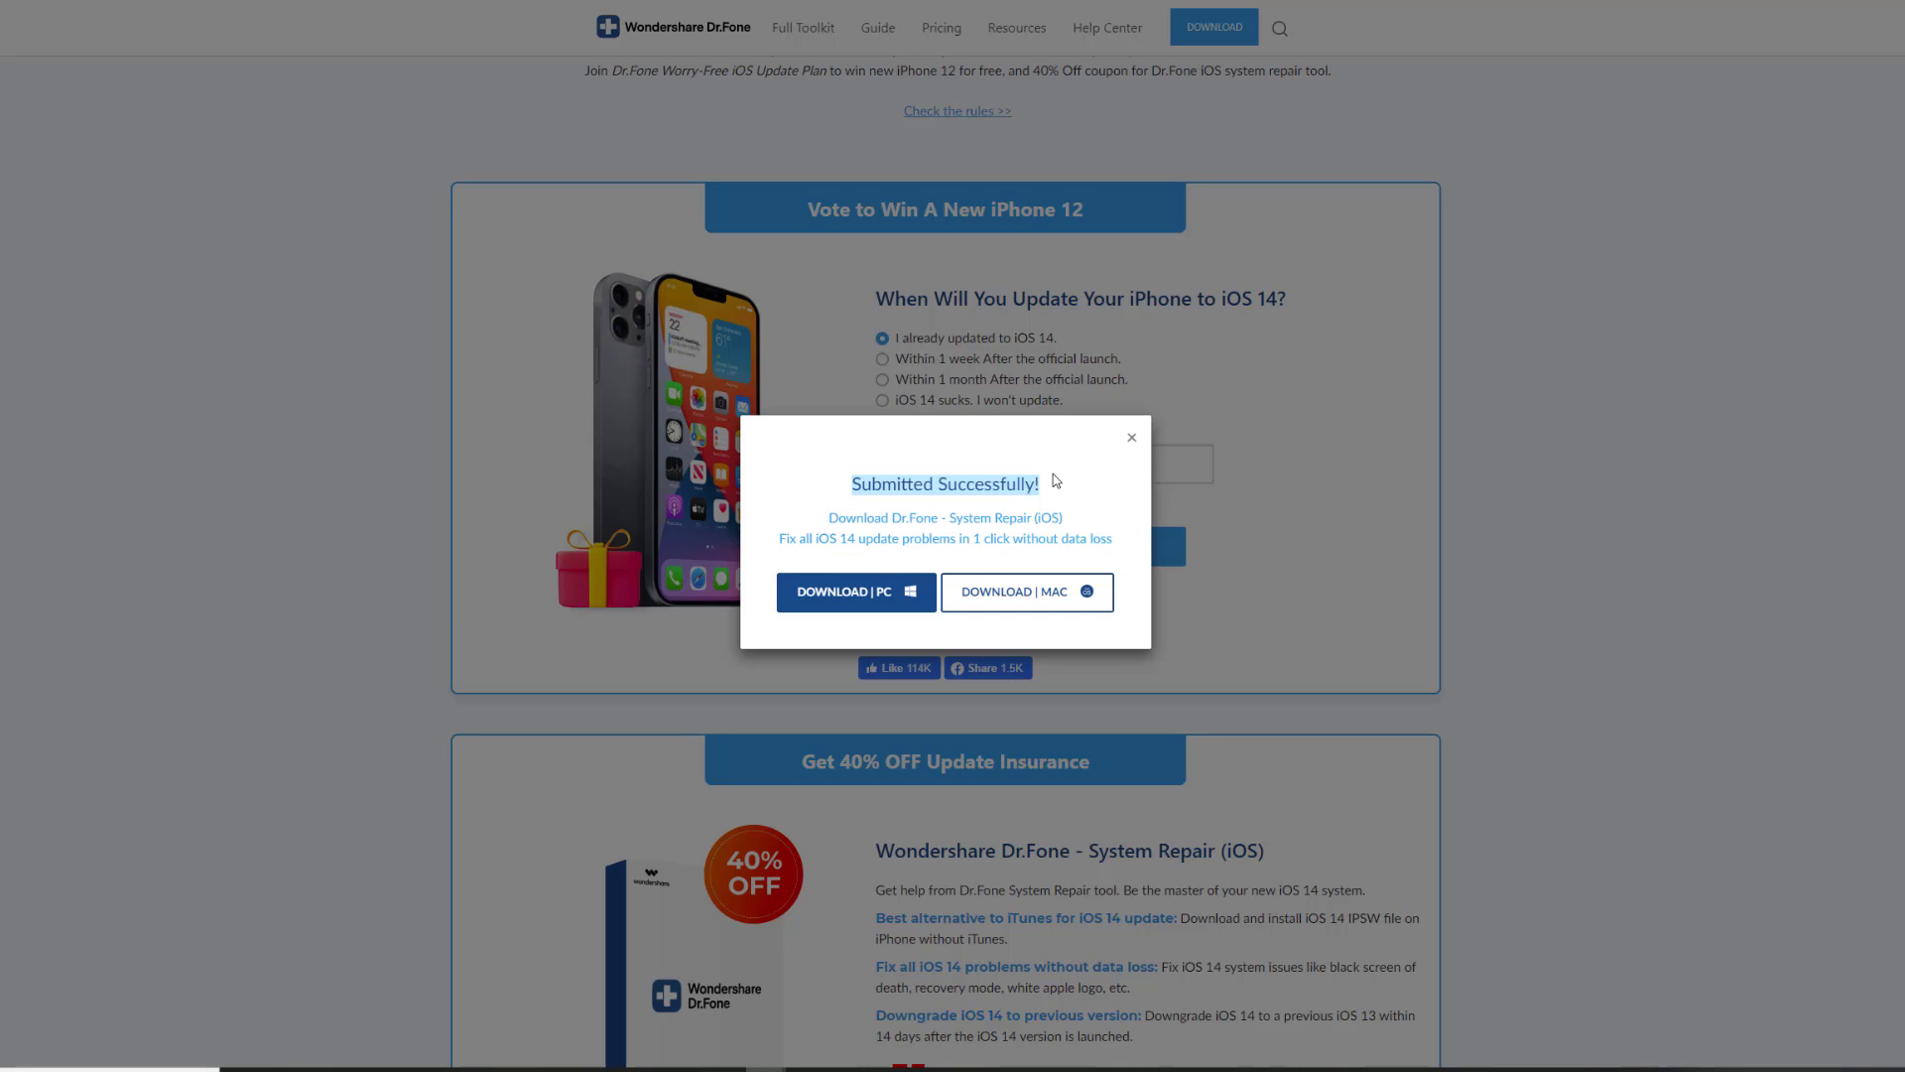
# Step: Close the 'Submitted Successfully!' popup
pyautogui.click(1129, 437)
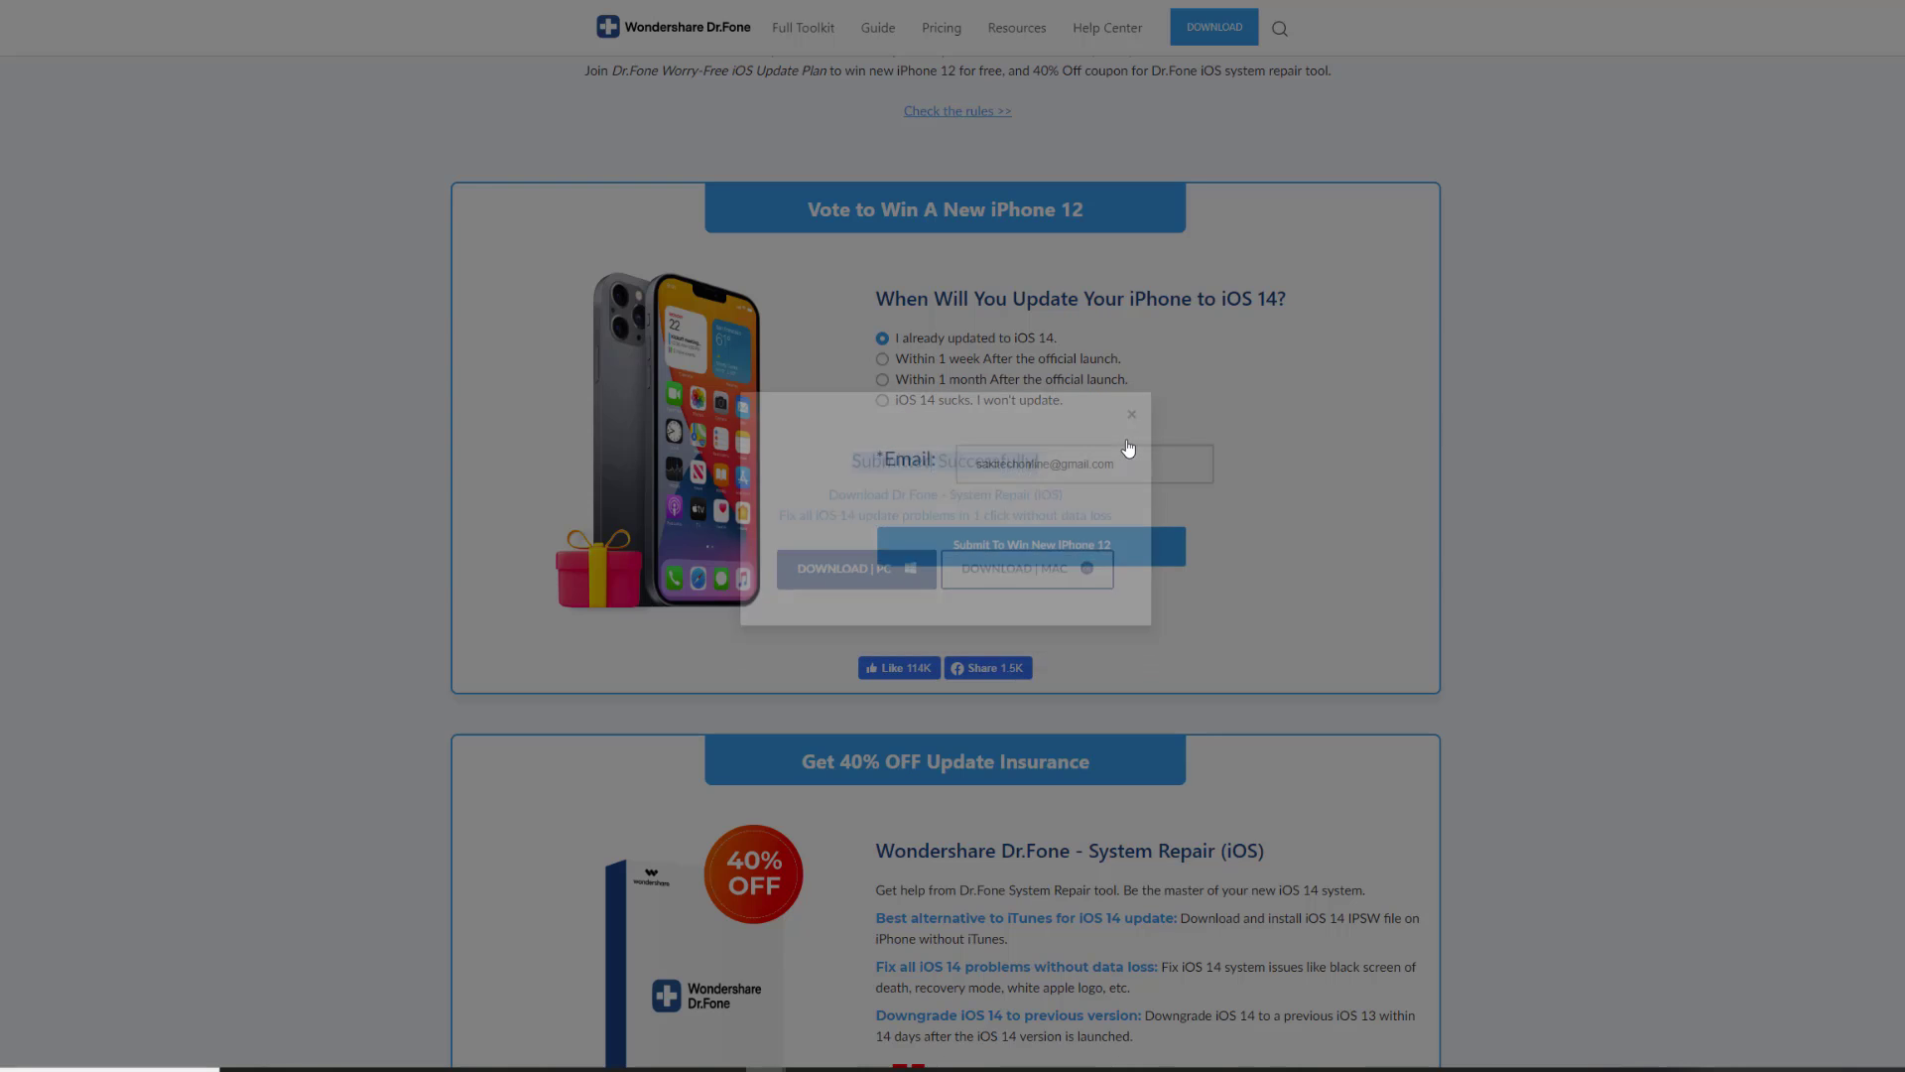
pyautogui.click(1131, 413)
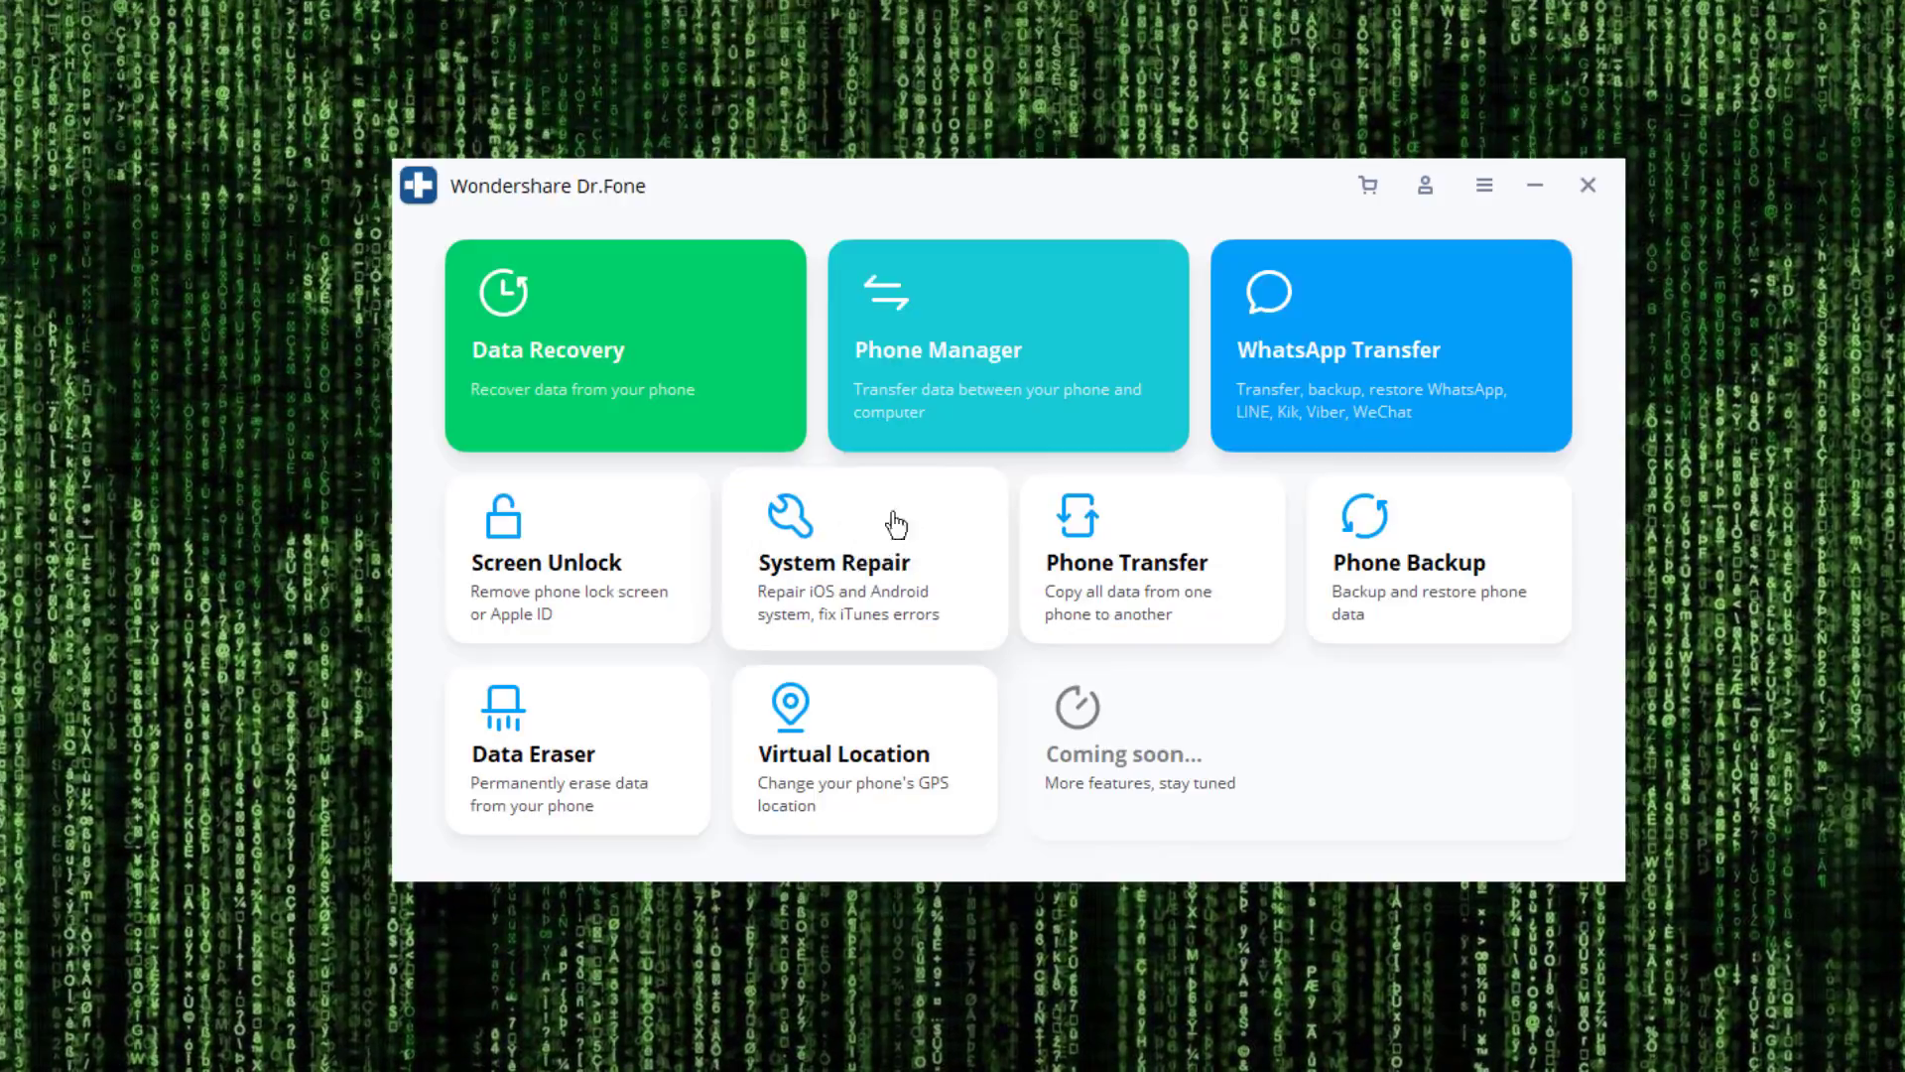
pyautogui.moveTo(876, 572)
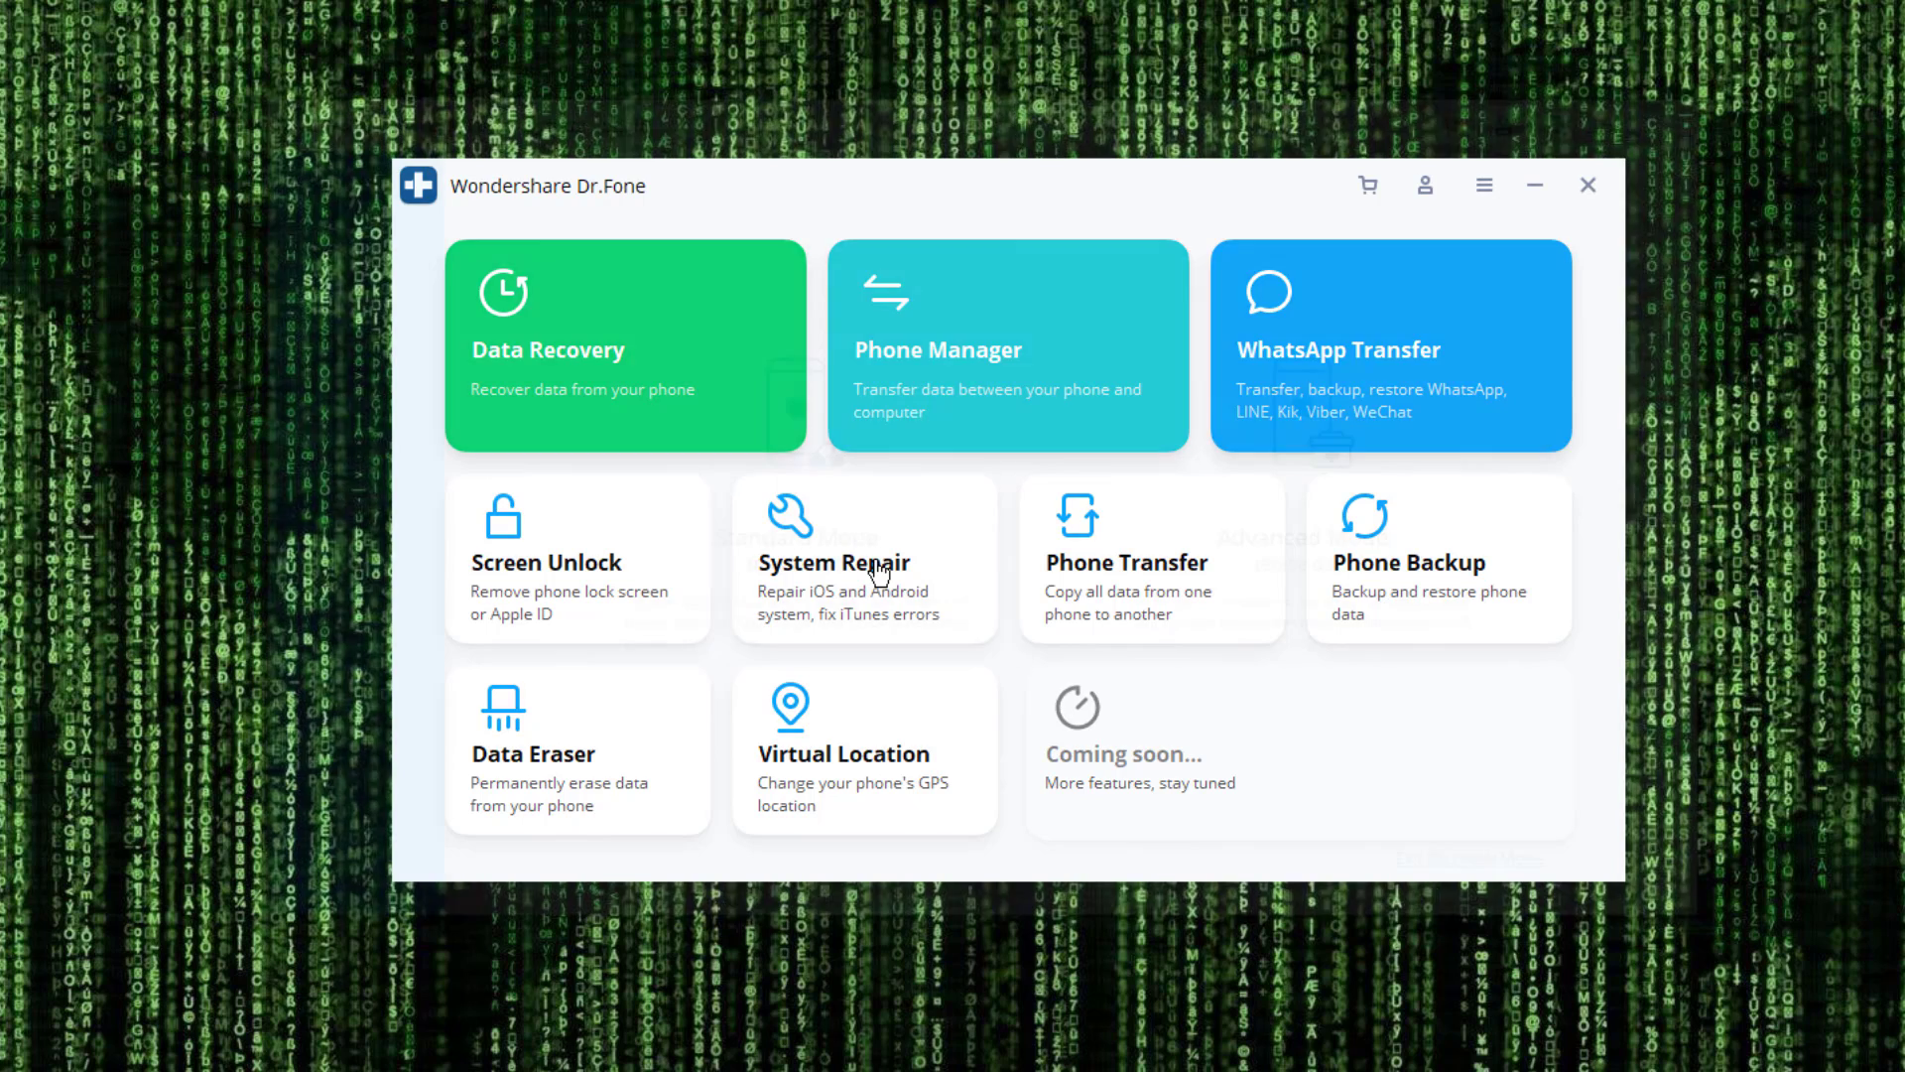
# Step: Open the System Repair tile on the Dr.Fone home screen
pyautogui.click(835, 559)
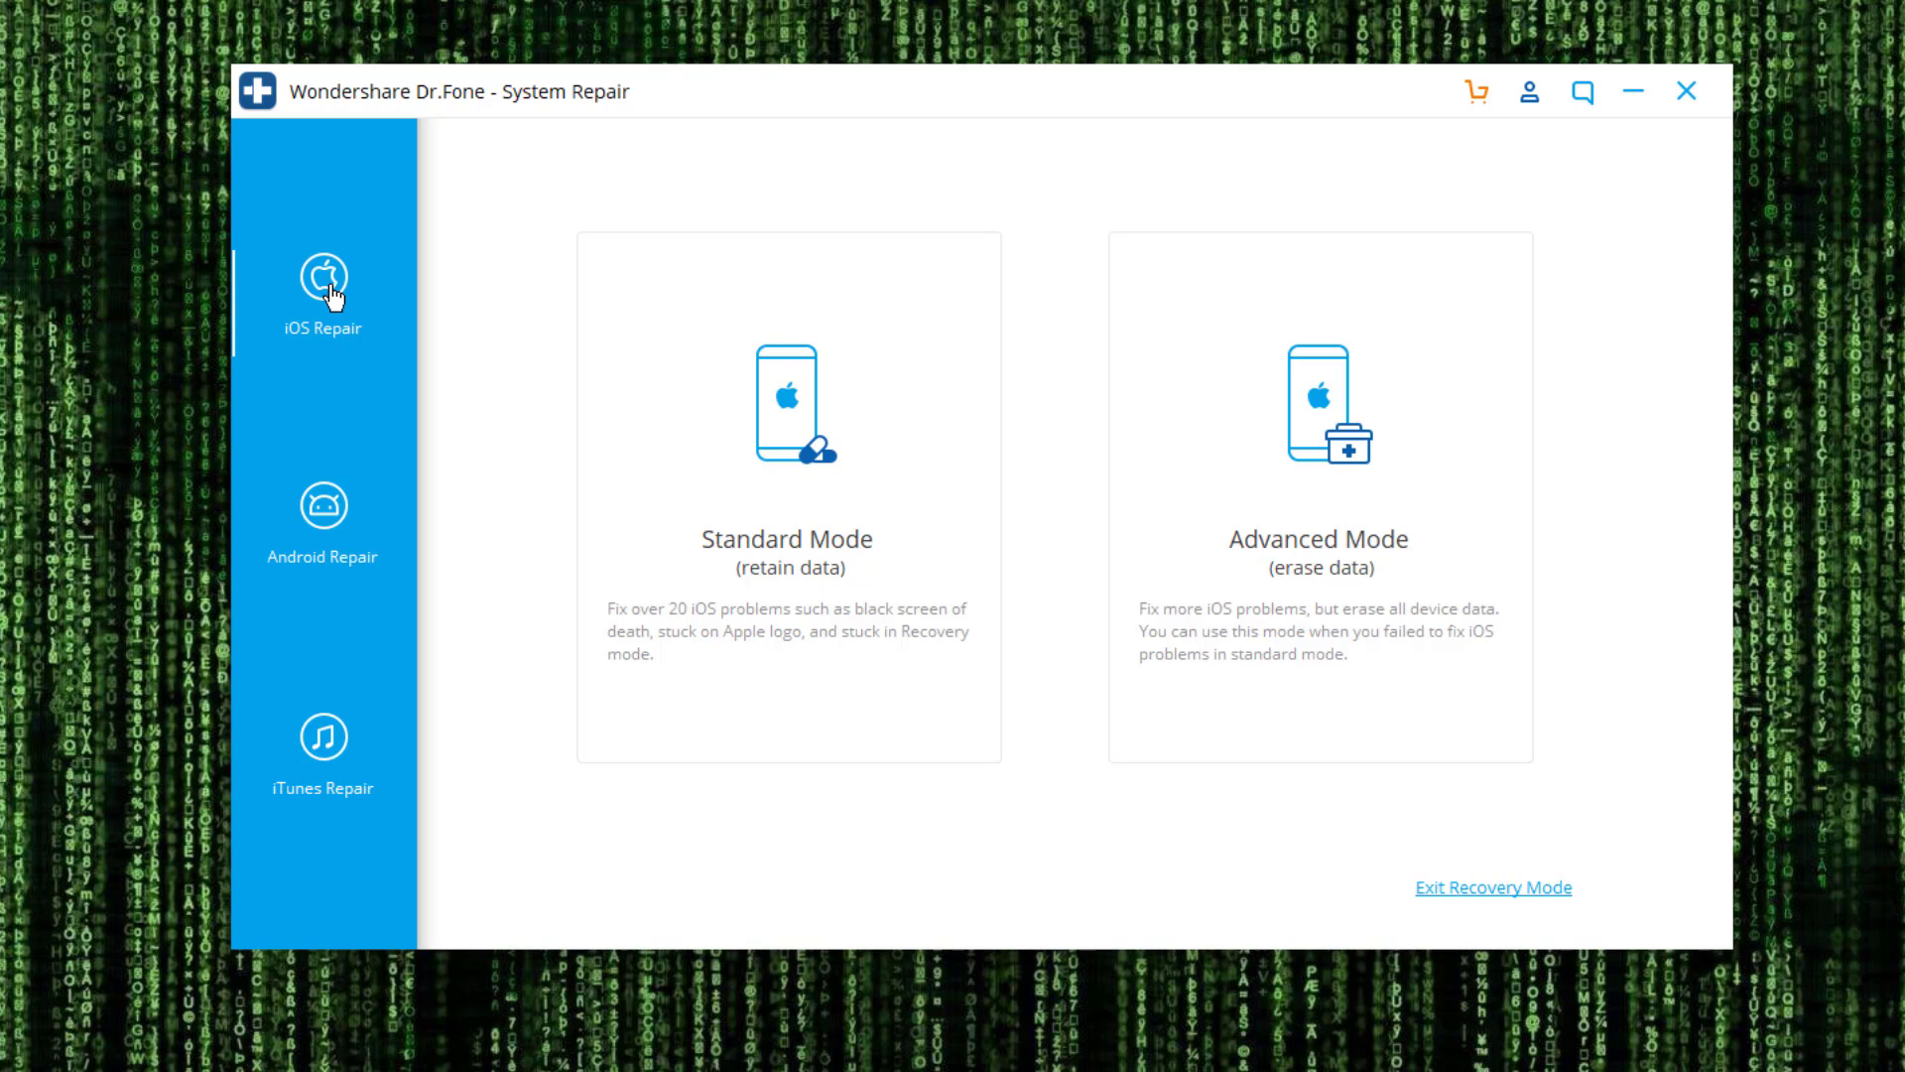
pyautogui.moveTo(817, 471)
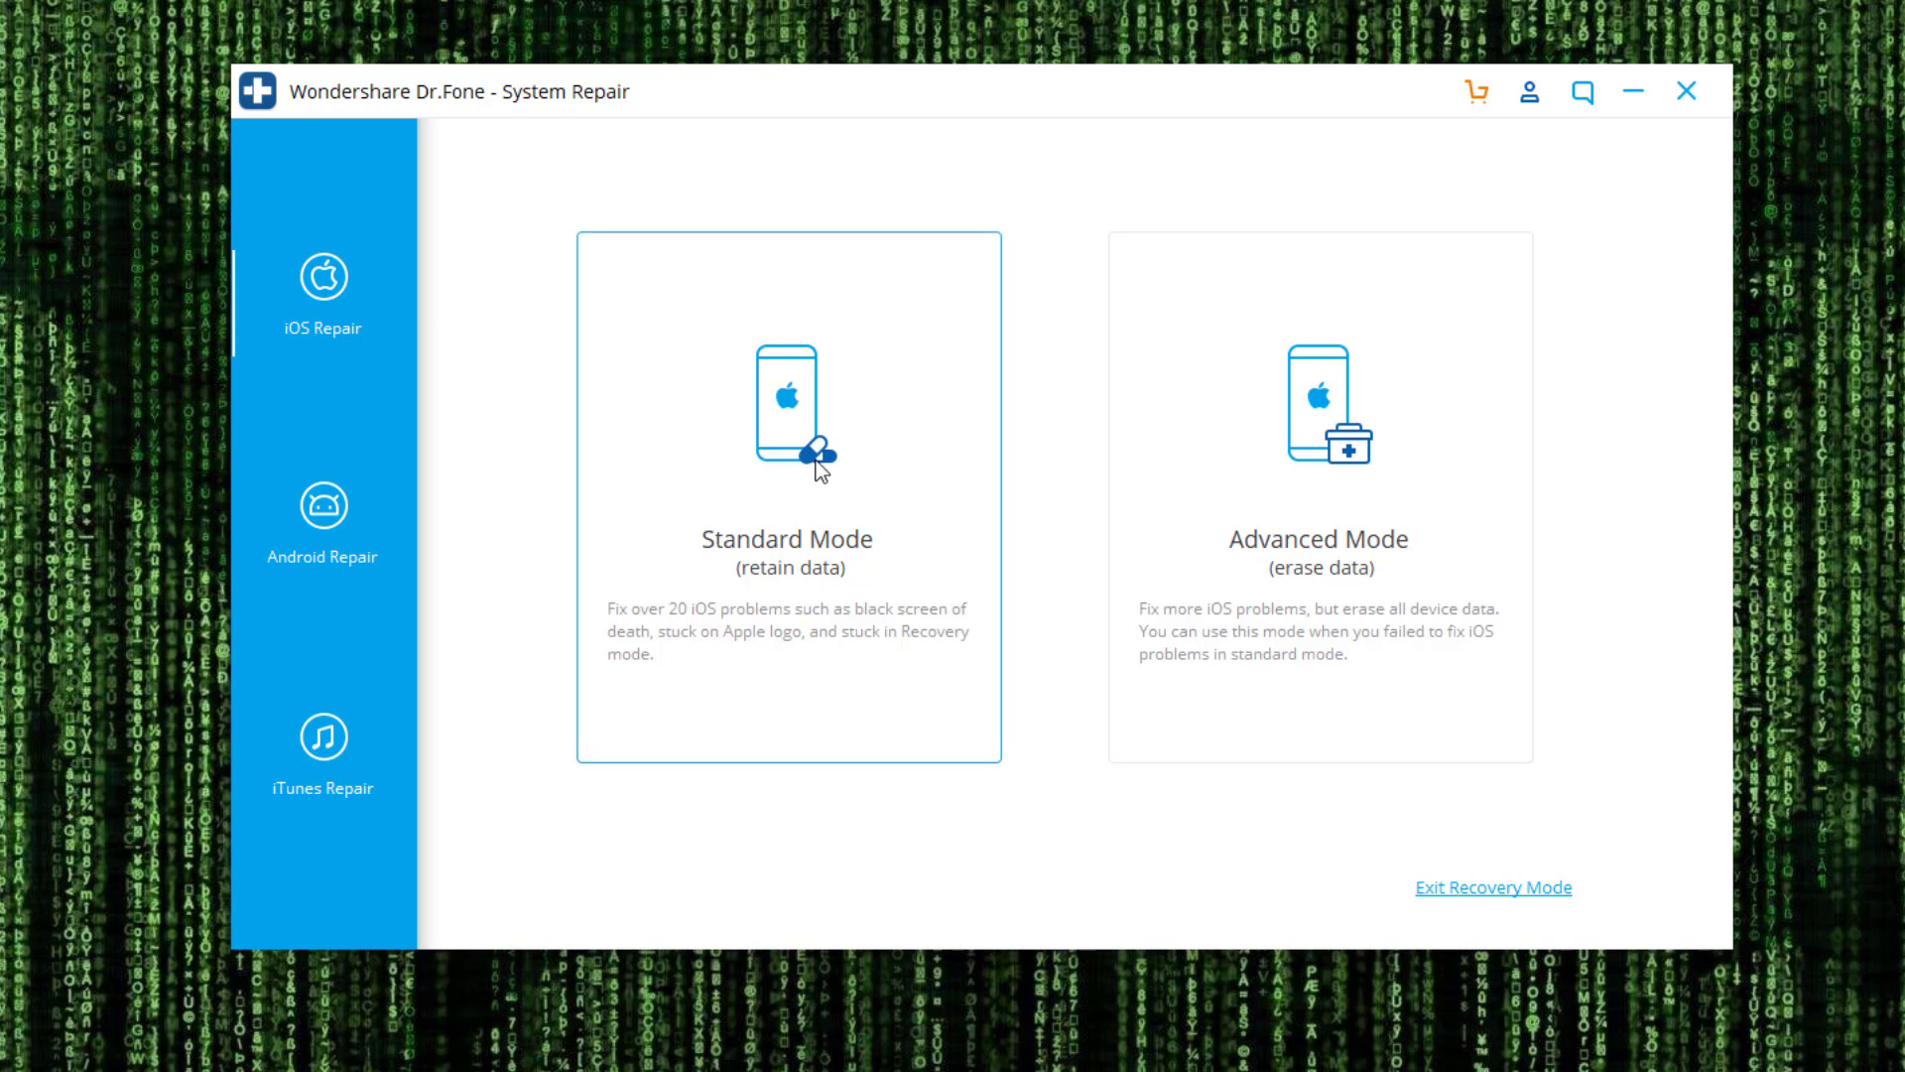
pyautogui.moveTo(779, 597)
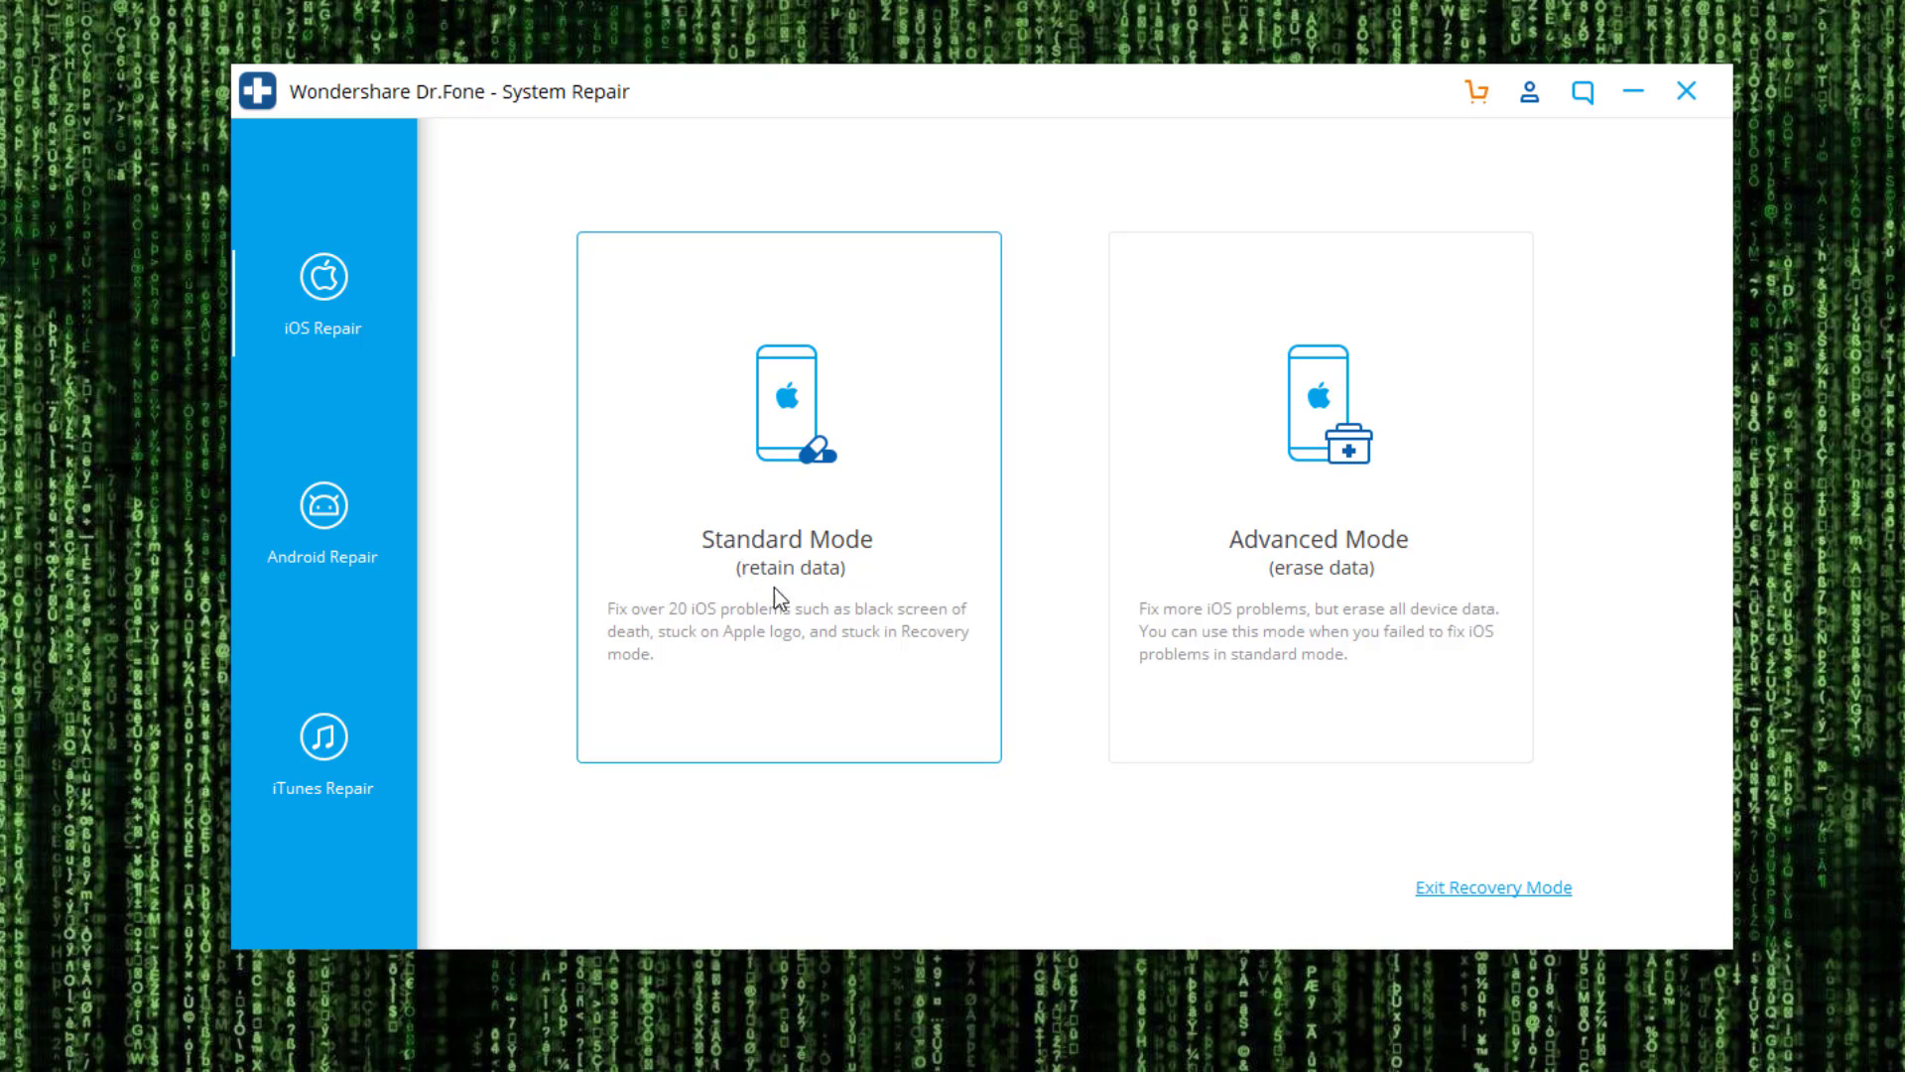
pyautogui.moveTo(843, 596)
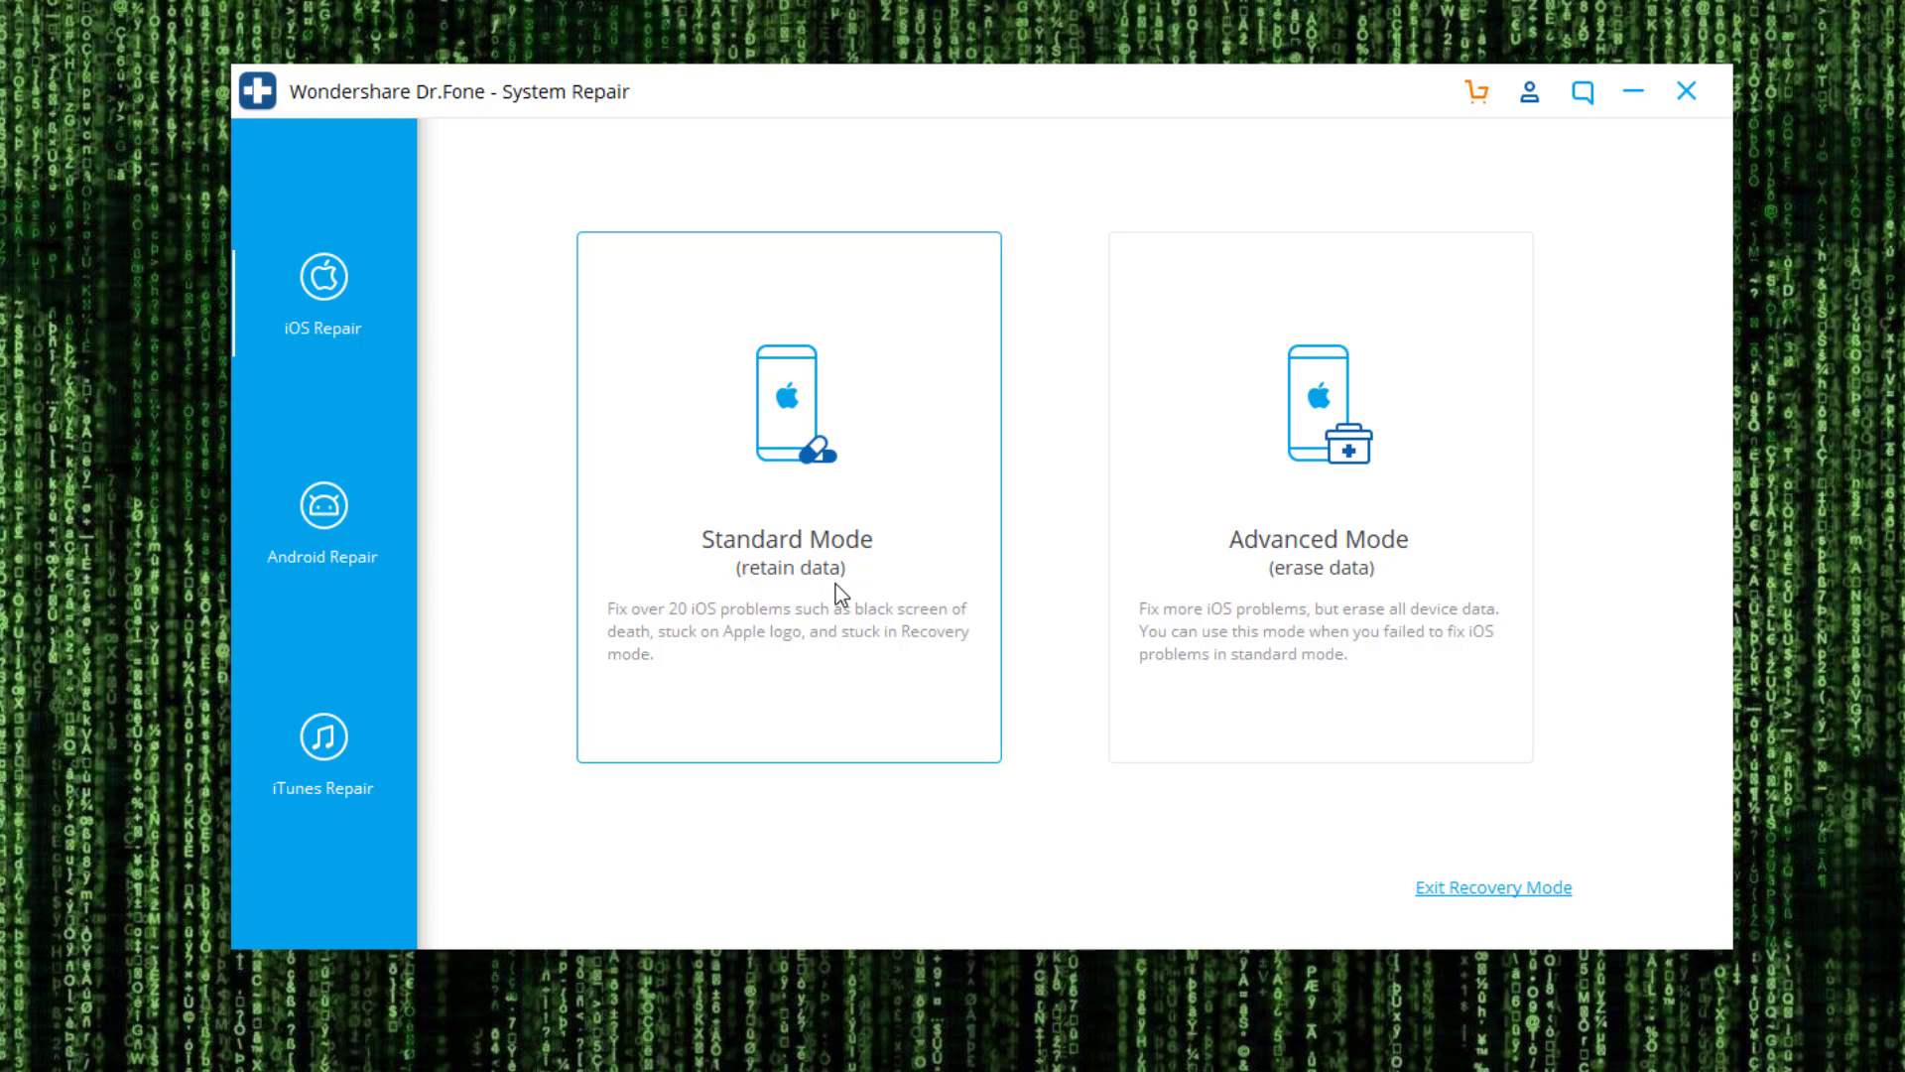
pyautogui.moveTo(720, 632)
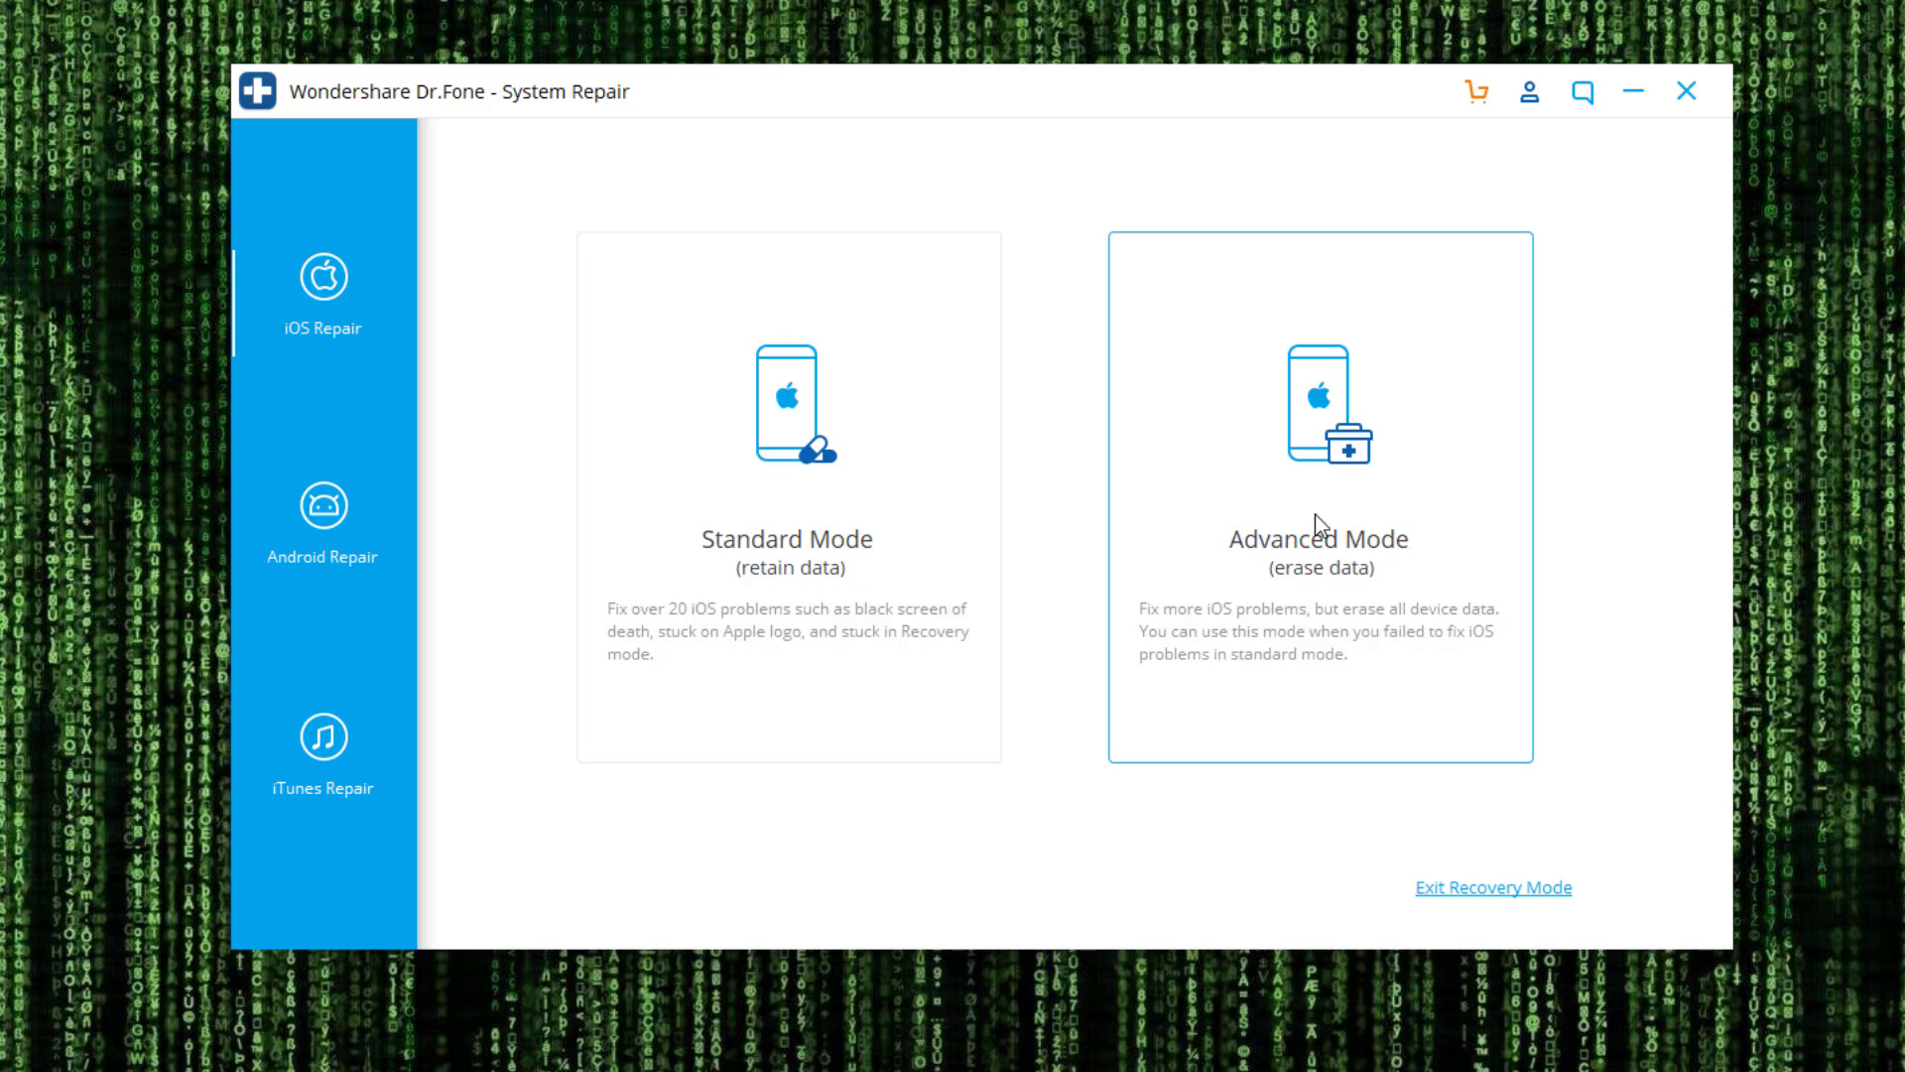
pyautogui.moveTo(1357, 475)
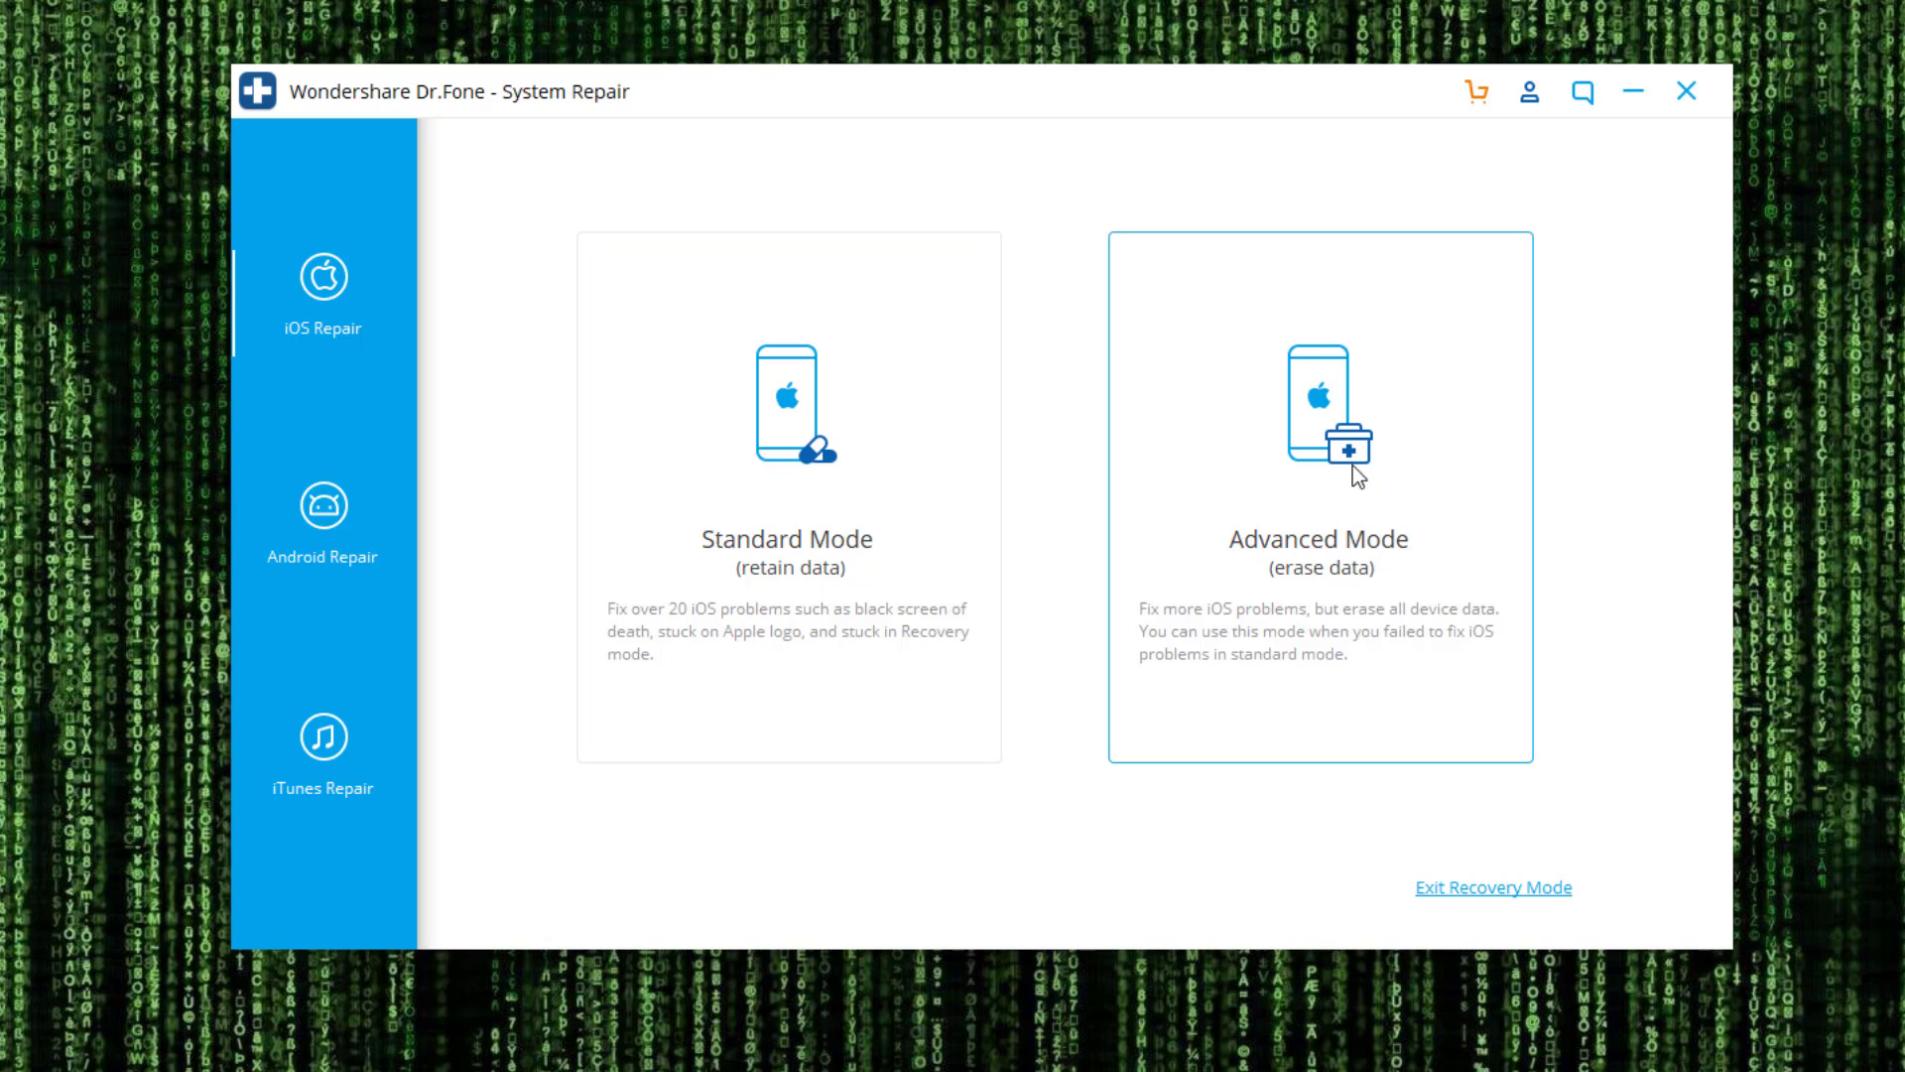
pyautogui.moveTo(1157, 591)
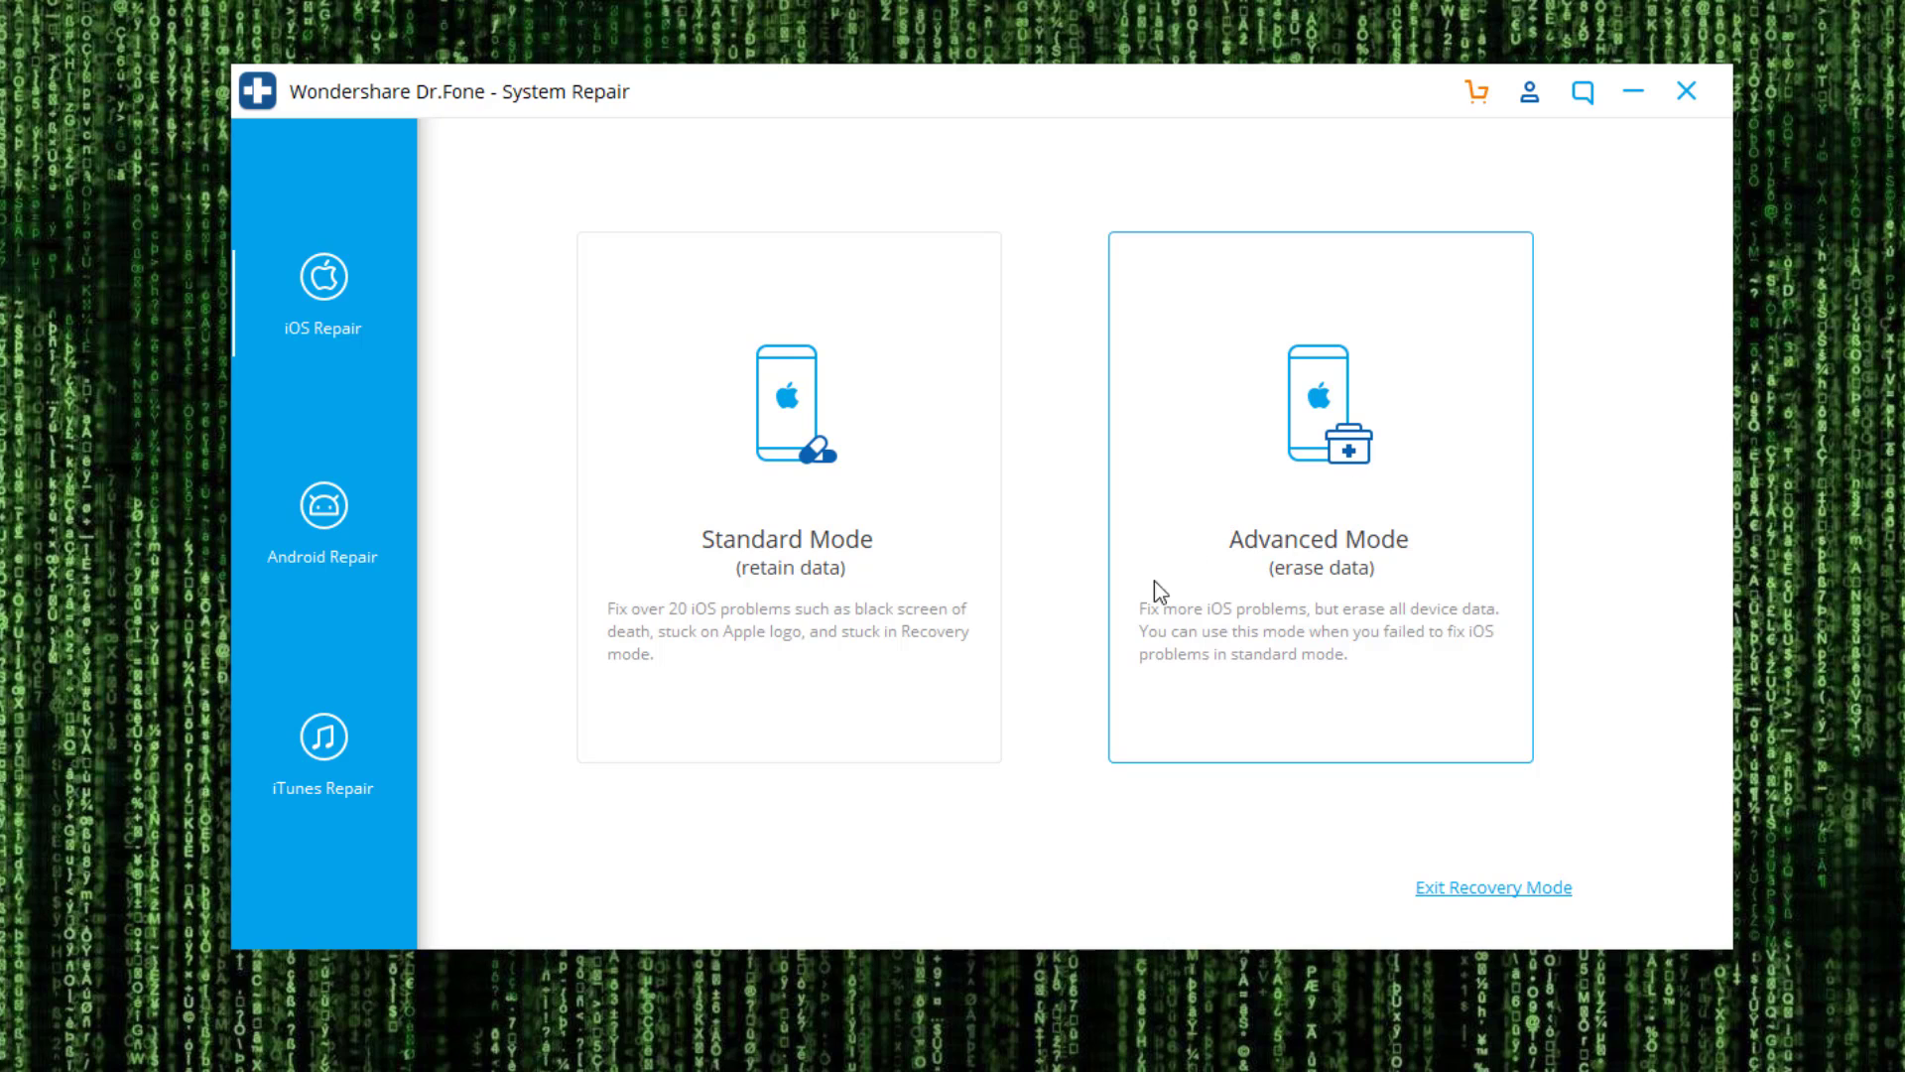
pyautogui.moveTo(1422, 703)
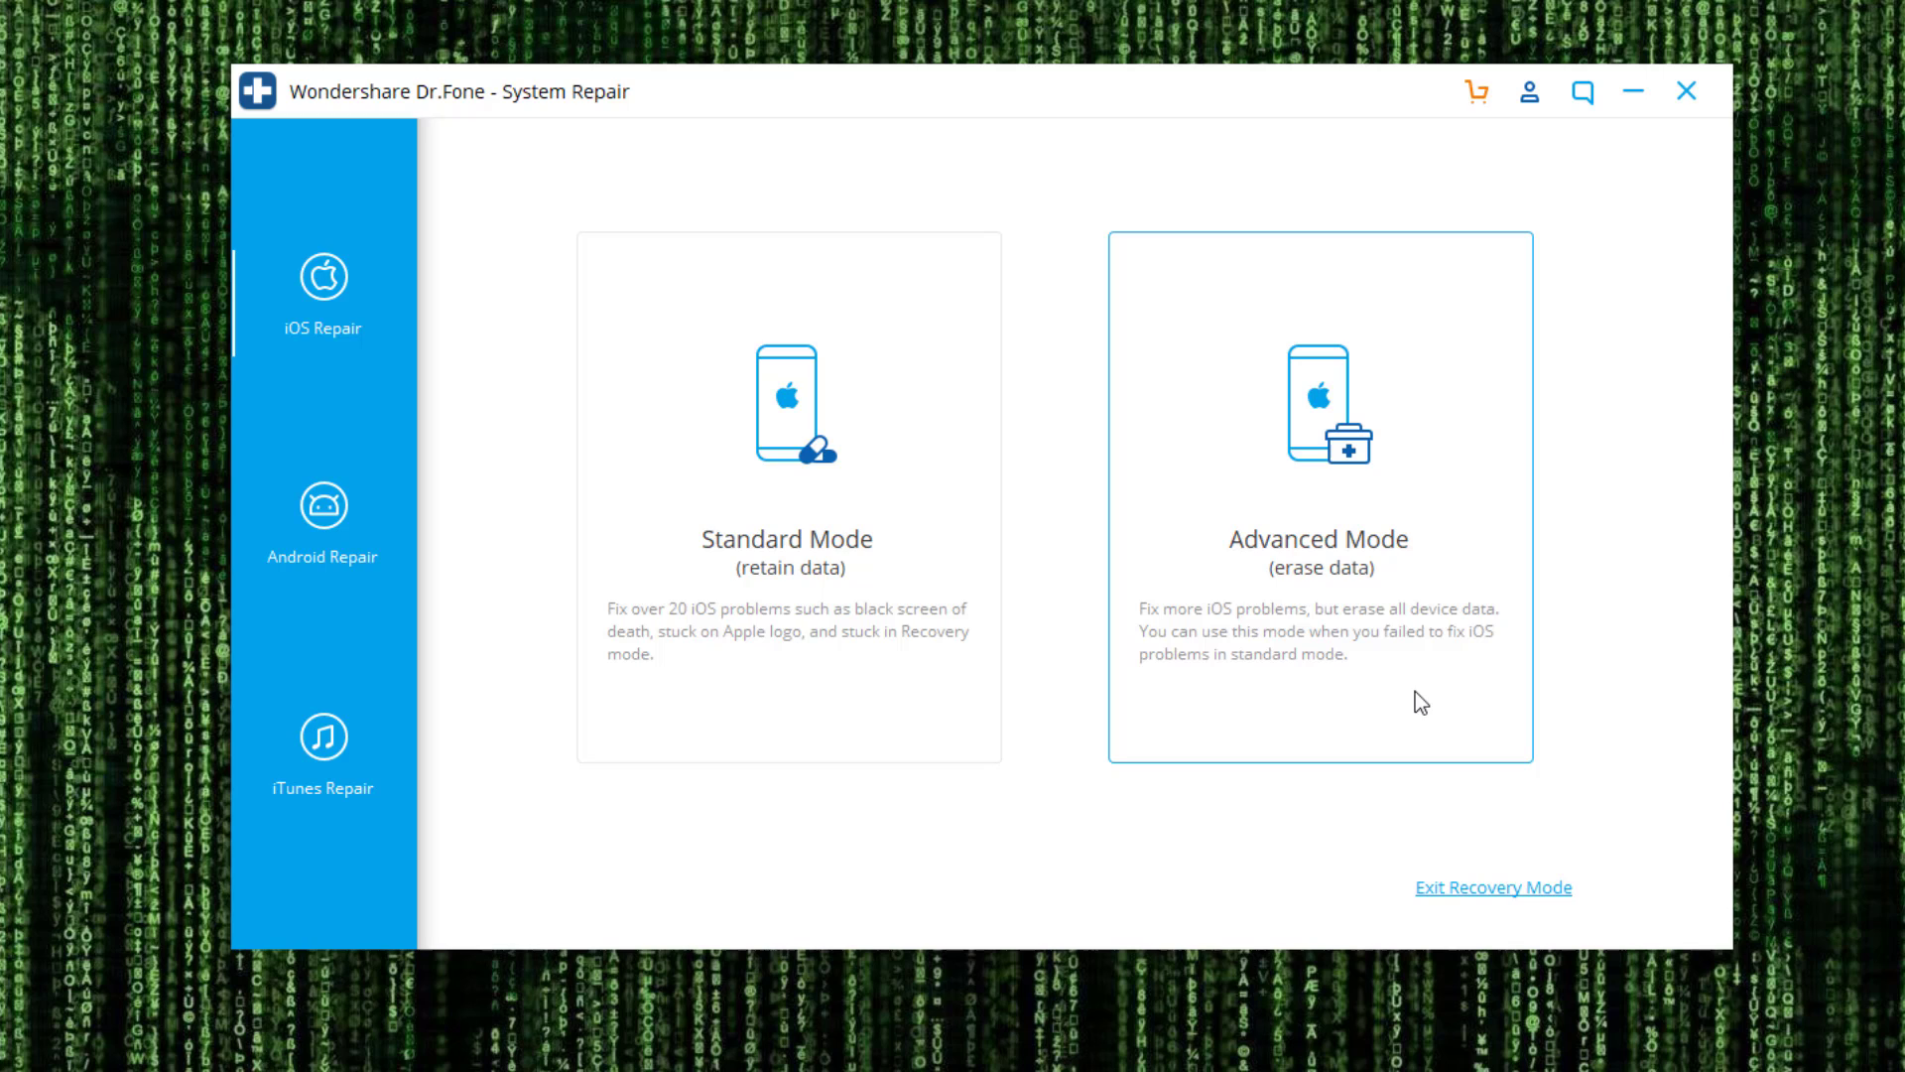
pyautogui.moveTo(1332, 504)
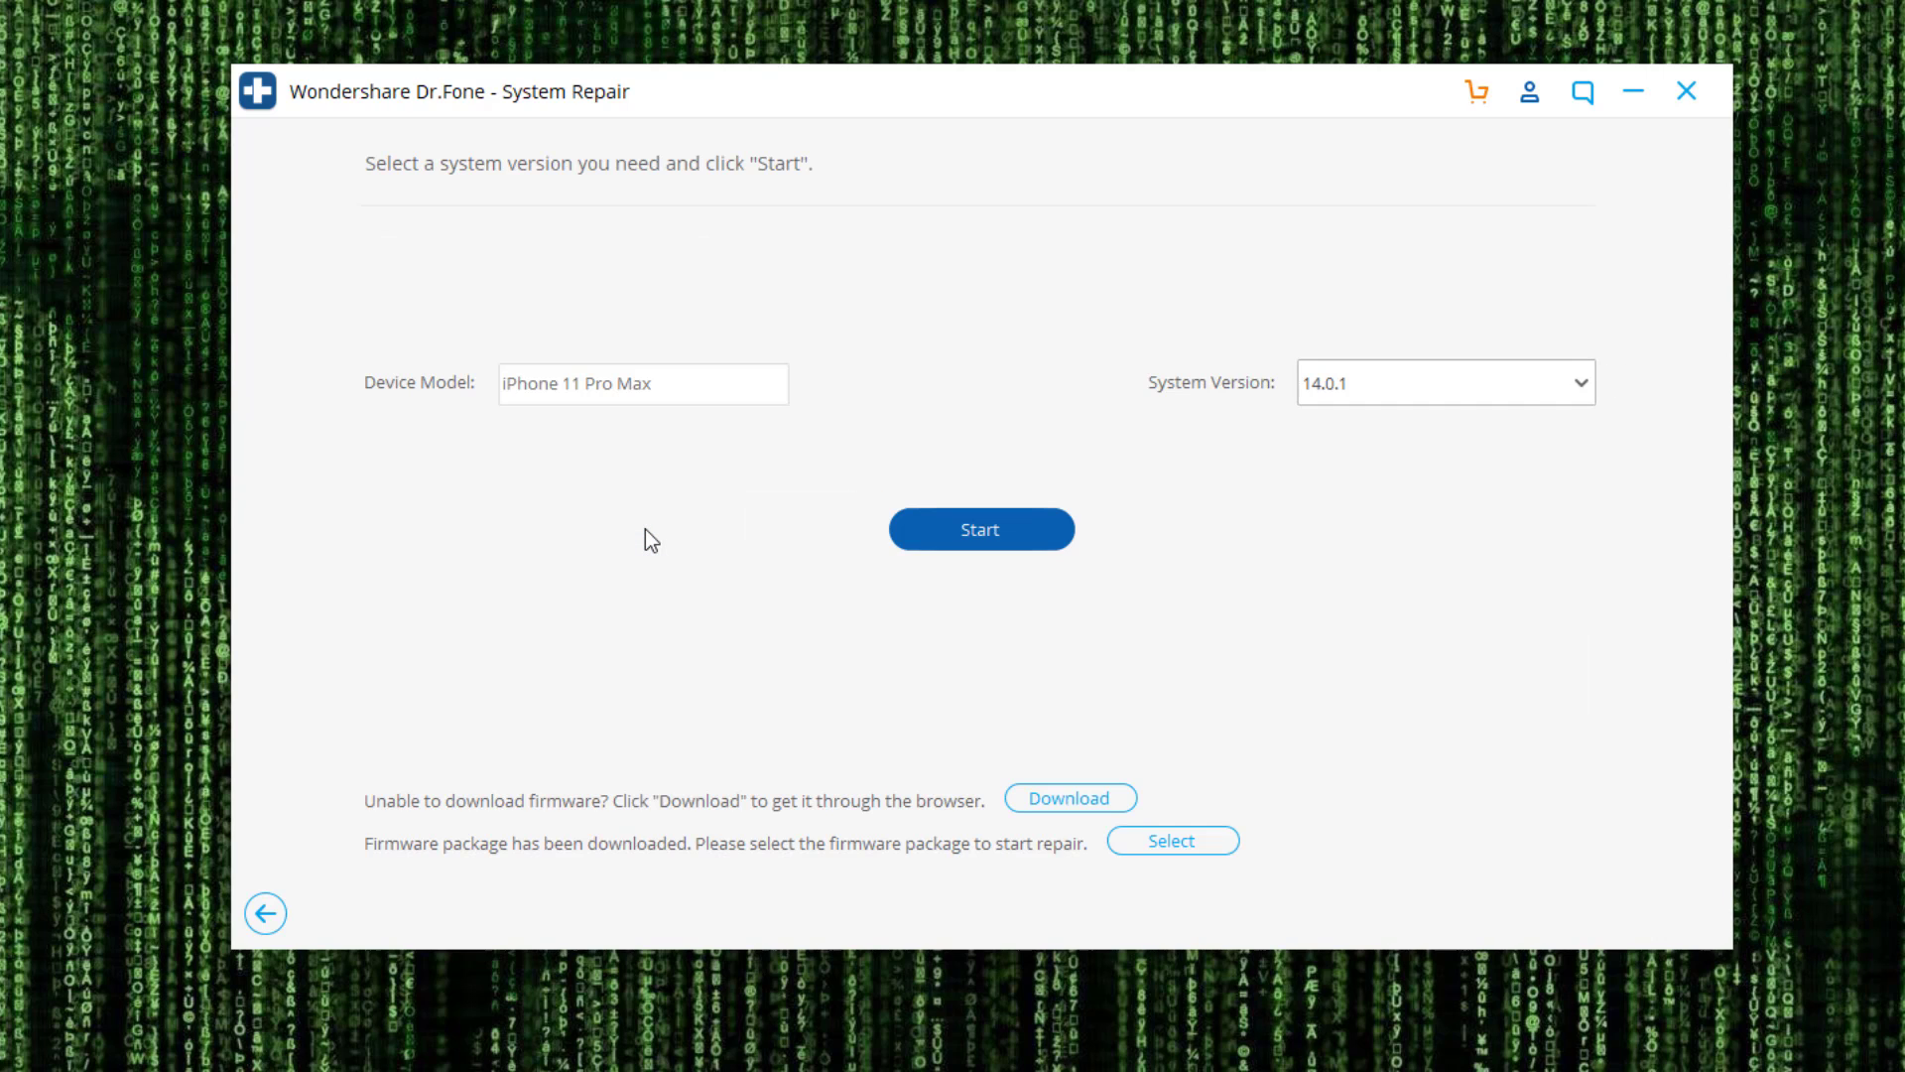
pyautogui.moveTo(632, 389)
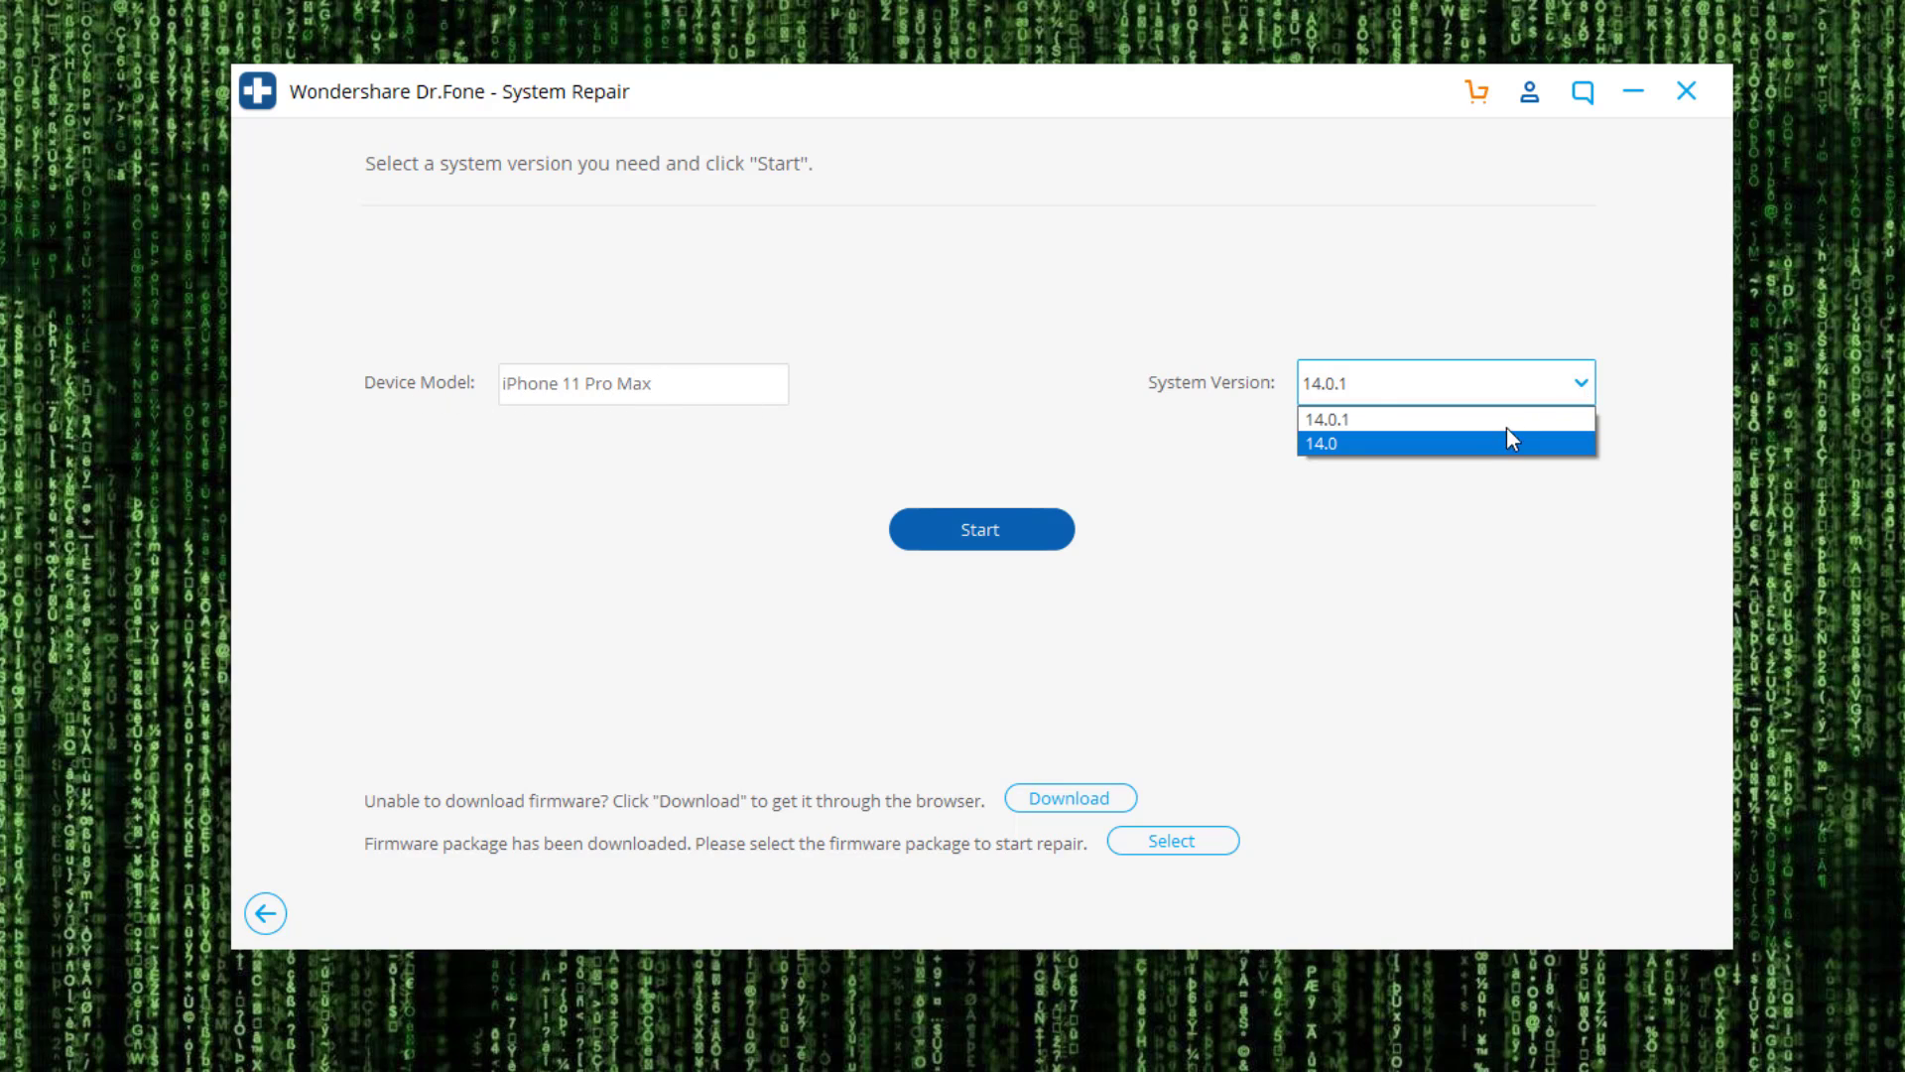
# Step: Keep system version 14.0.1 and start the iOS firmware download
pyautogui.click(1361, 417)
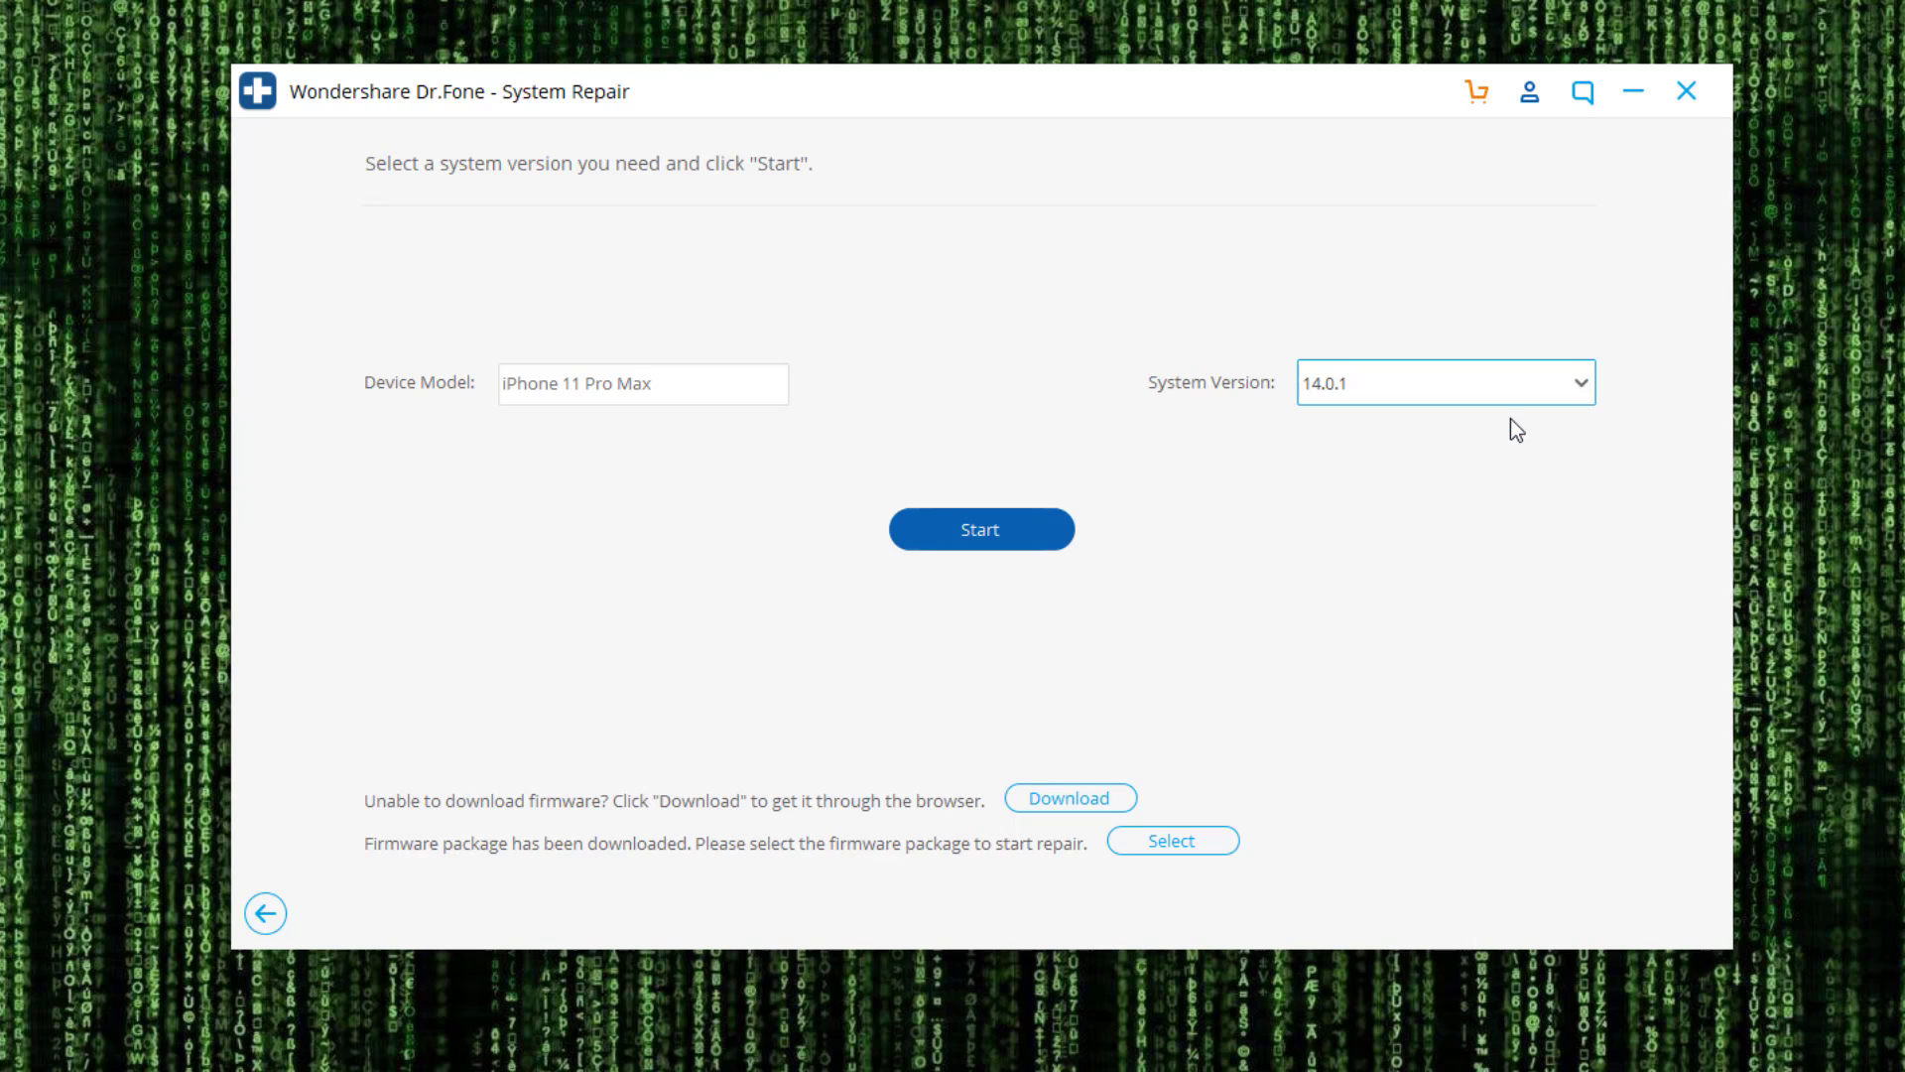
pyautogui.moveTo(946, 575)
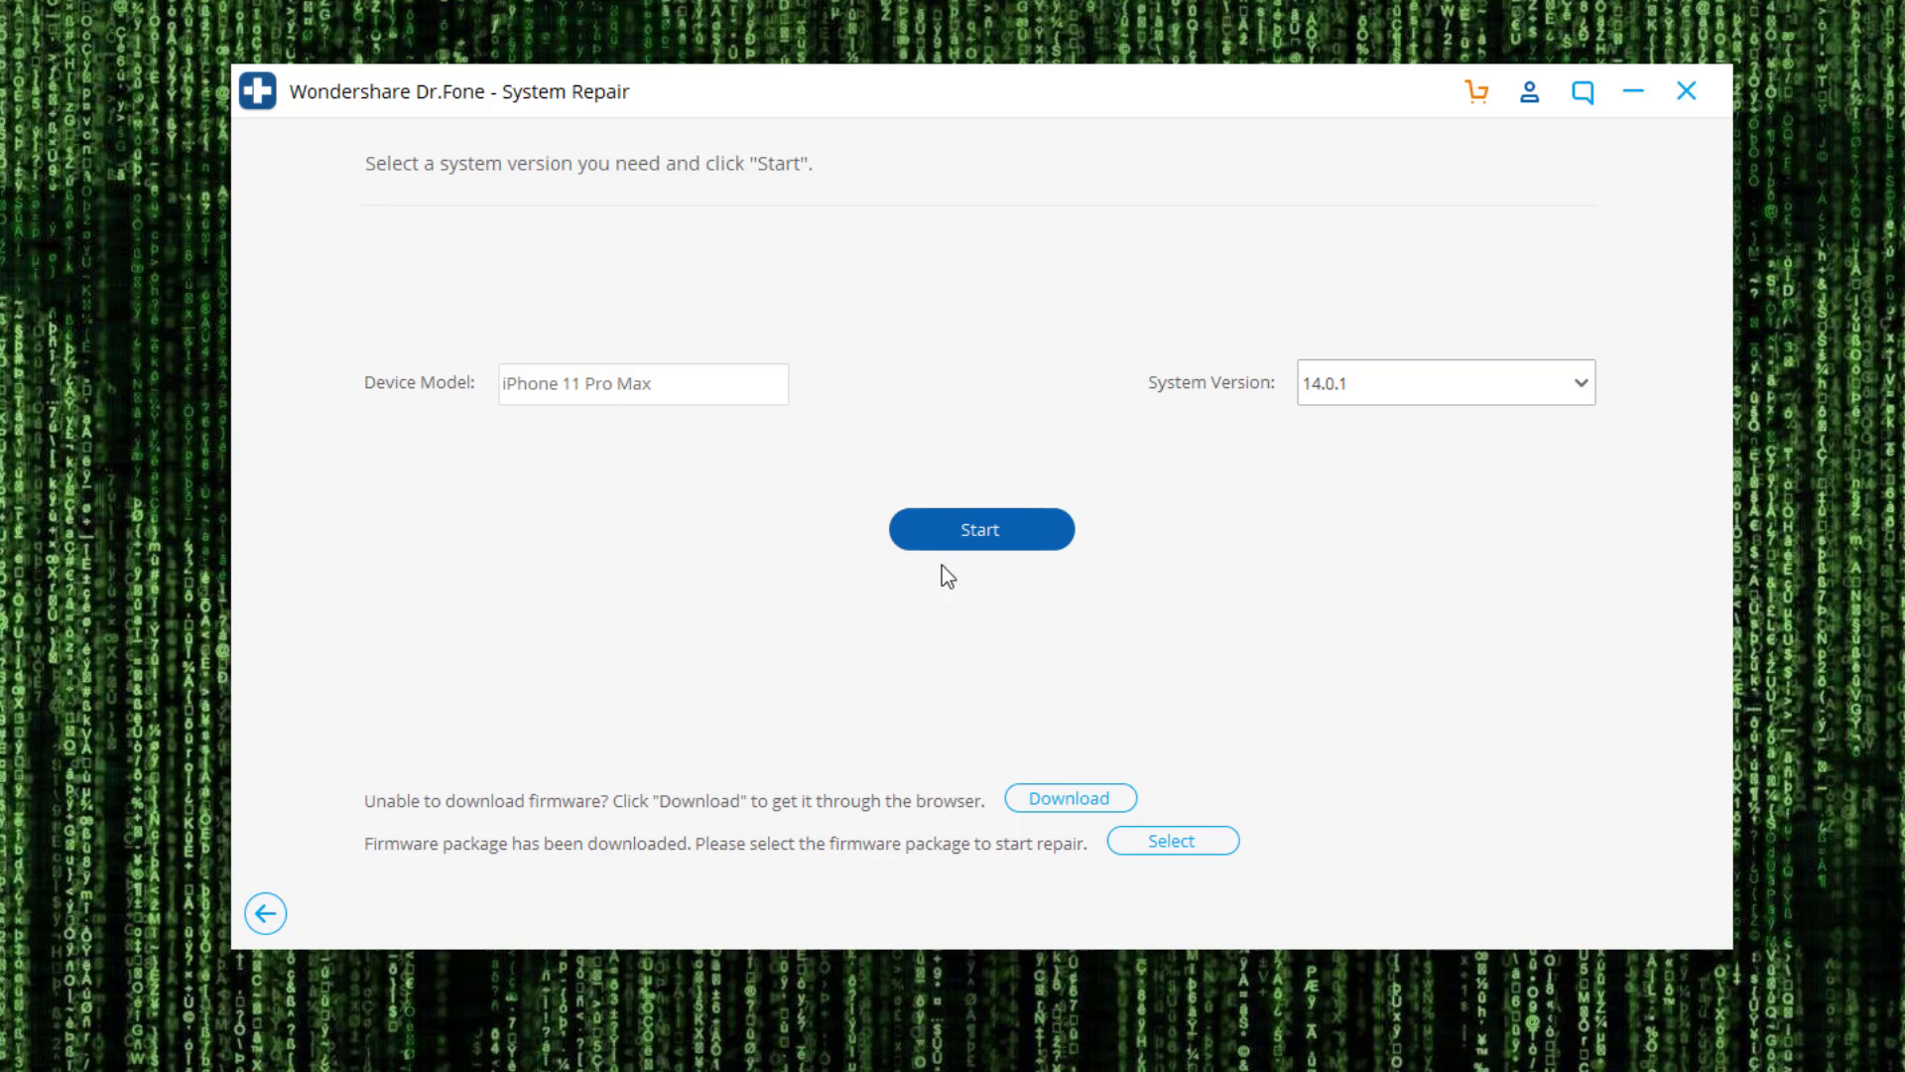
pyautogui.click(980, 529)
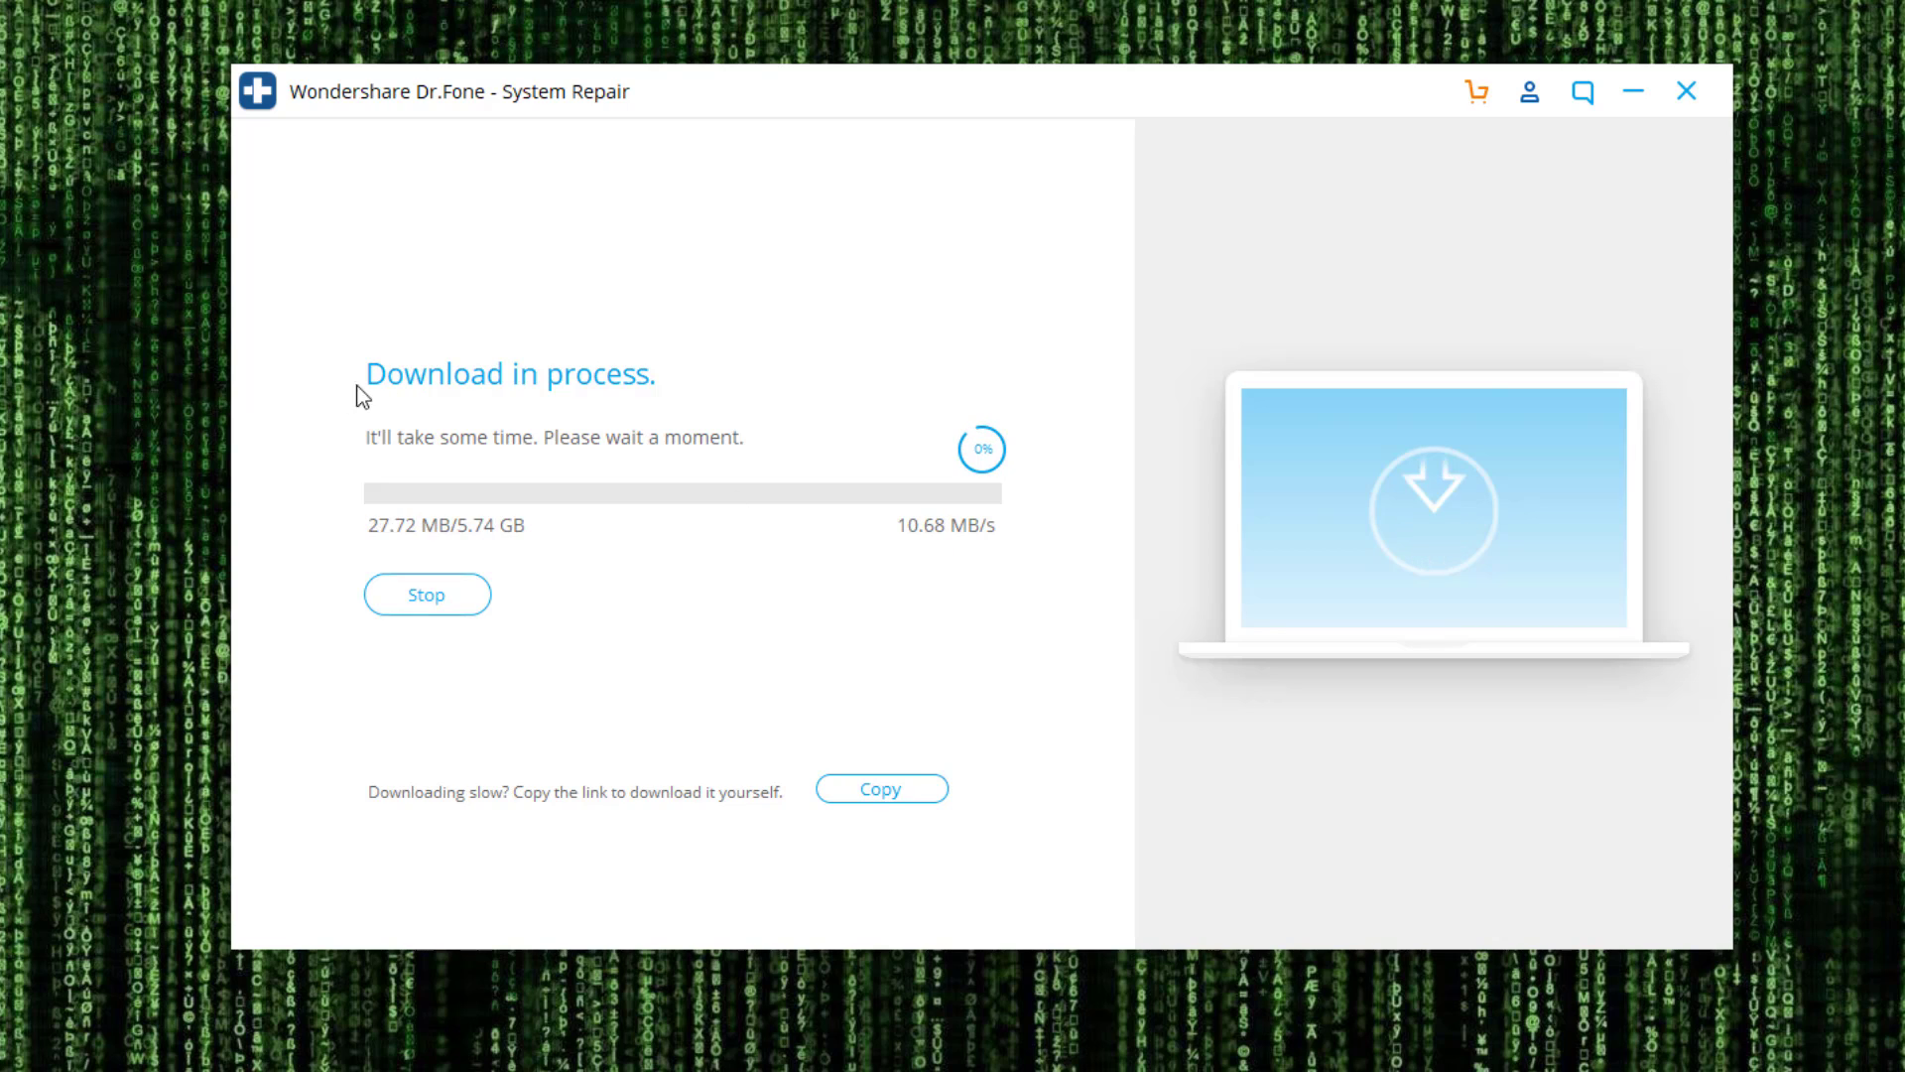
pyautogui.moveTo(527, 402)
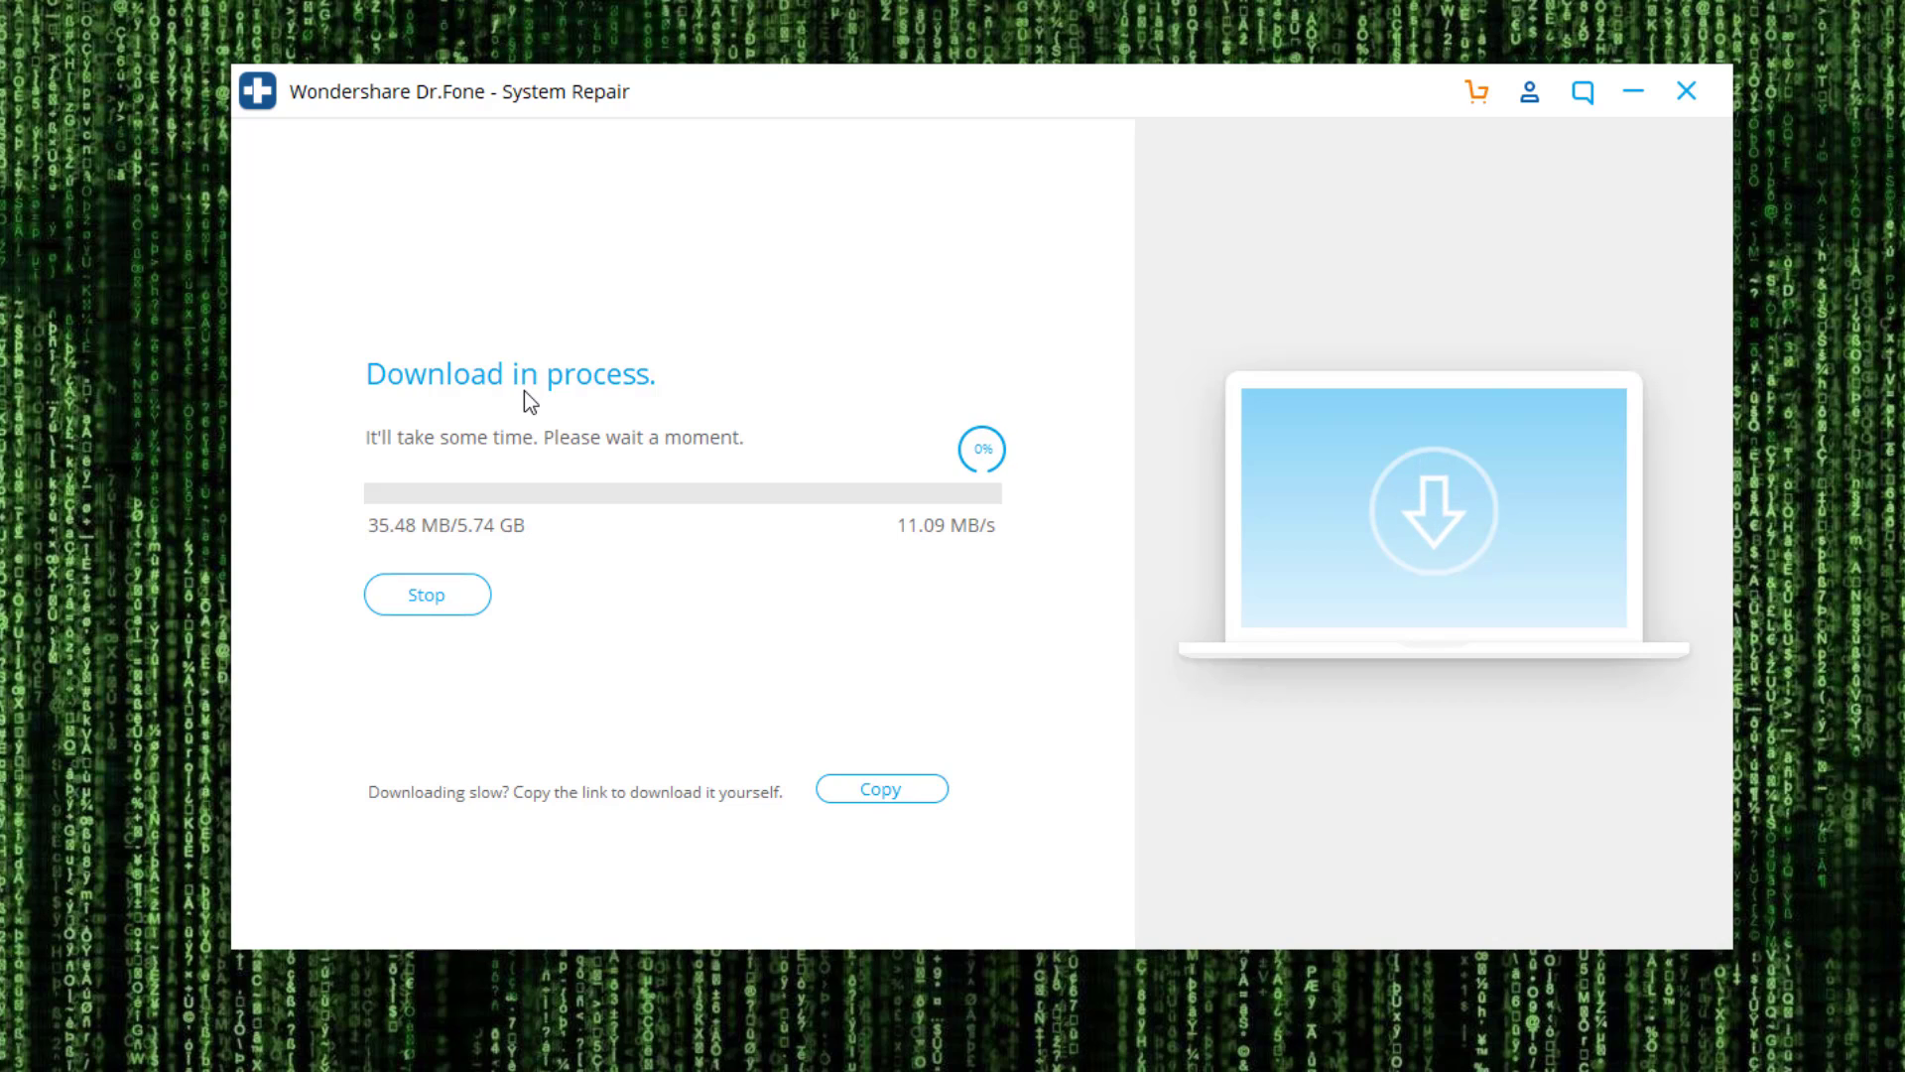
pyautogui.moveTo(607, 459)
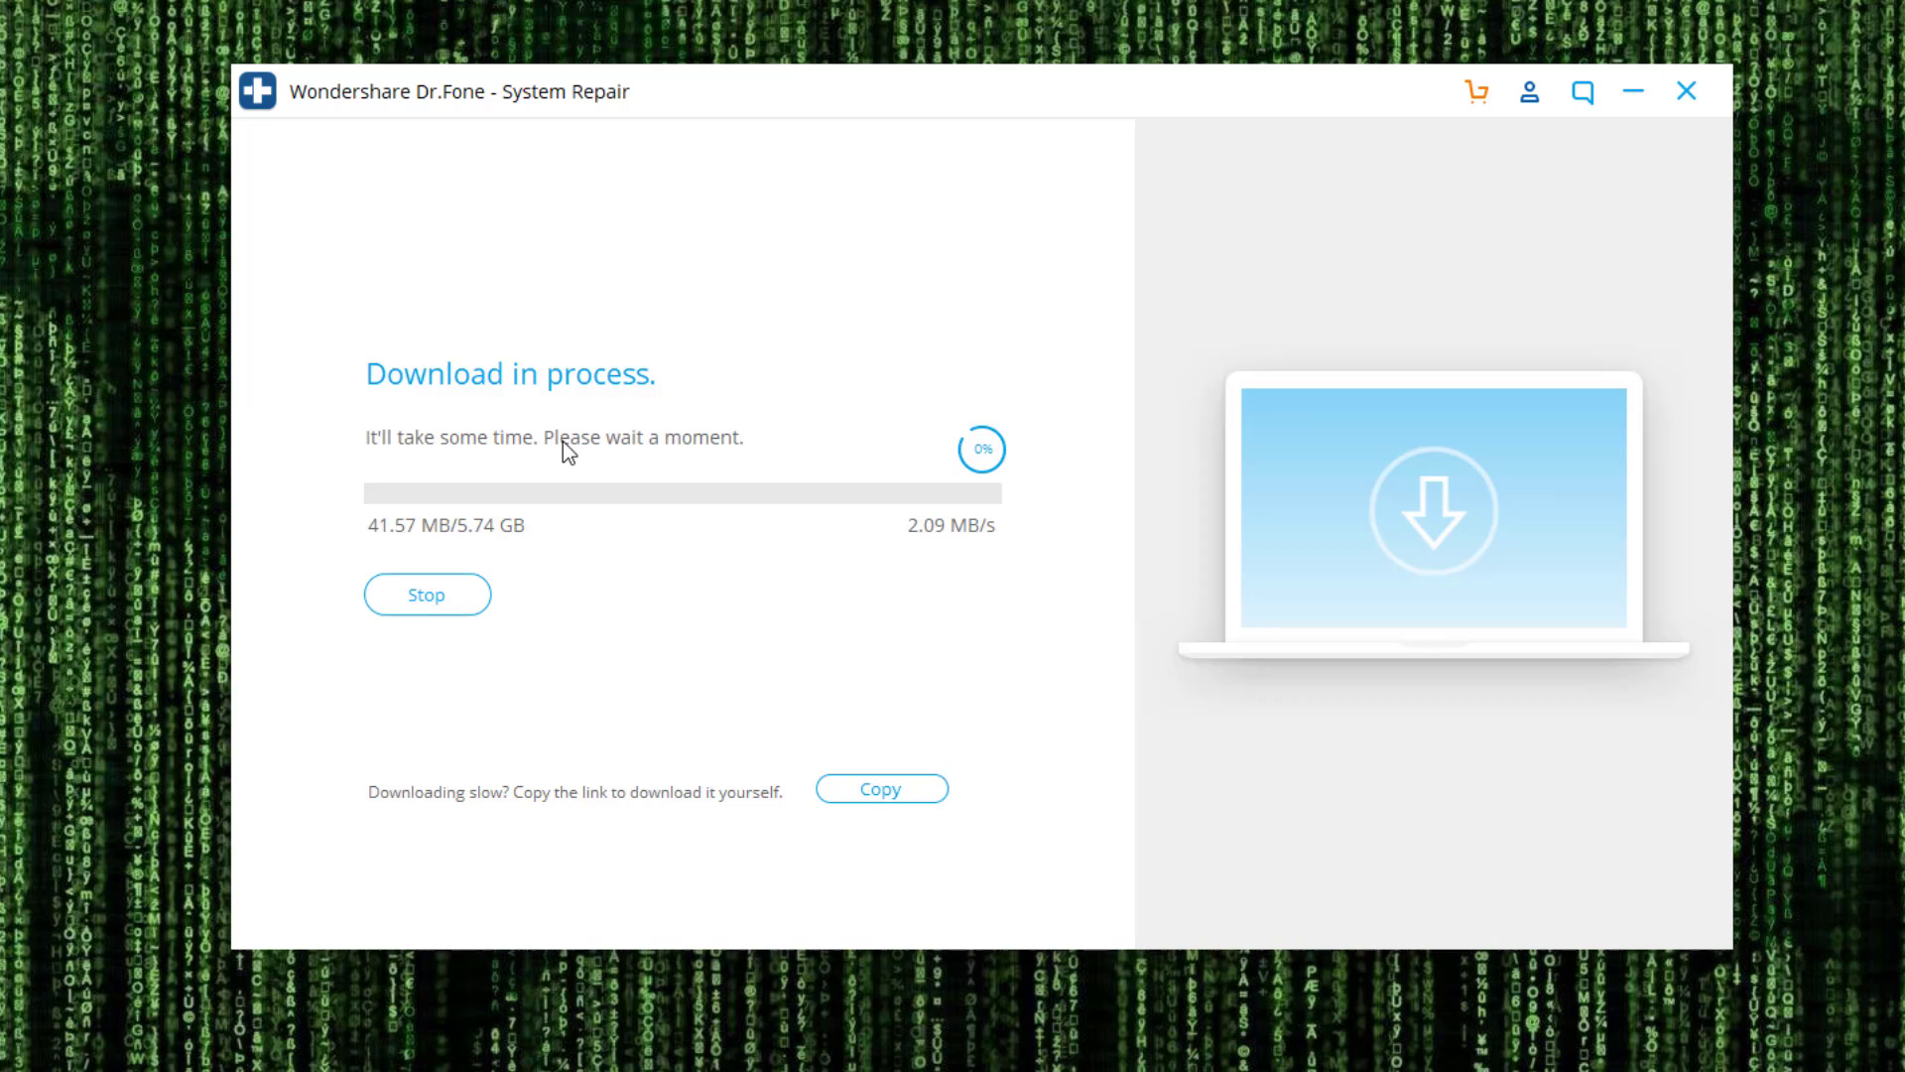
pyautogui.moveTo(343, 461)
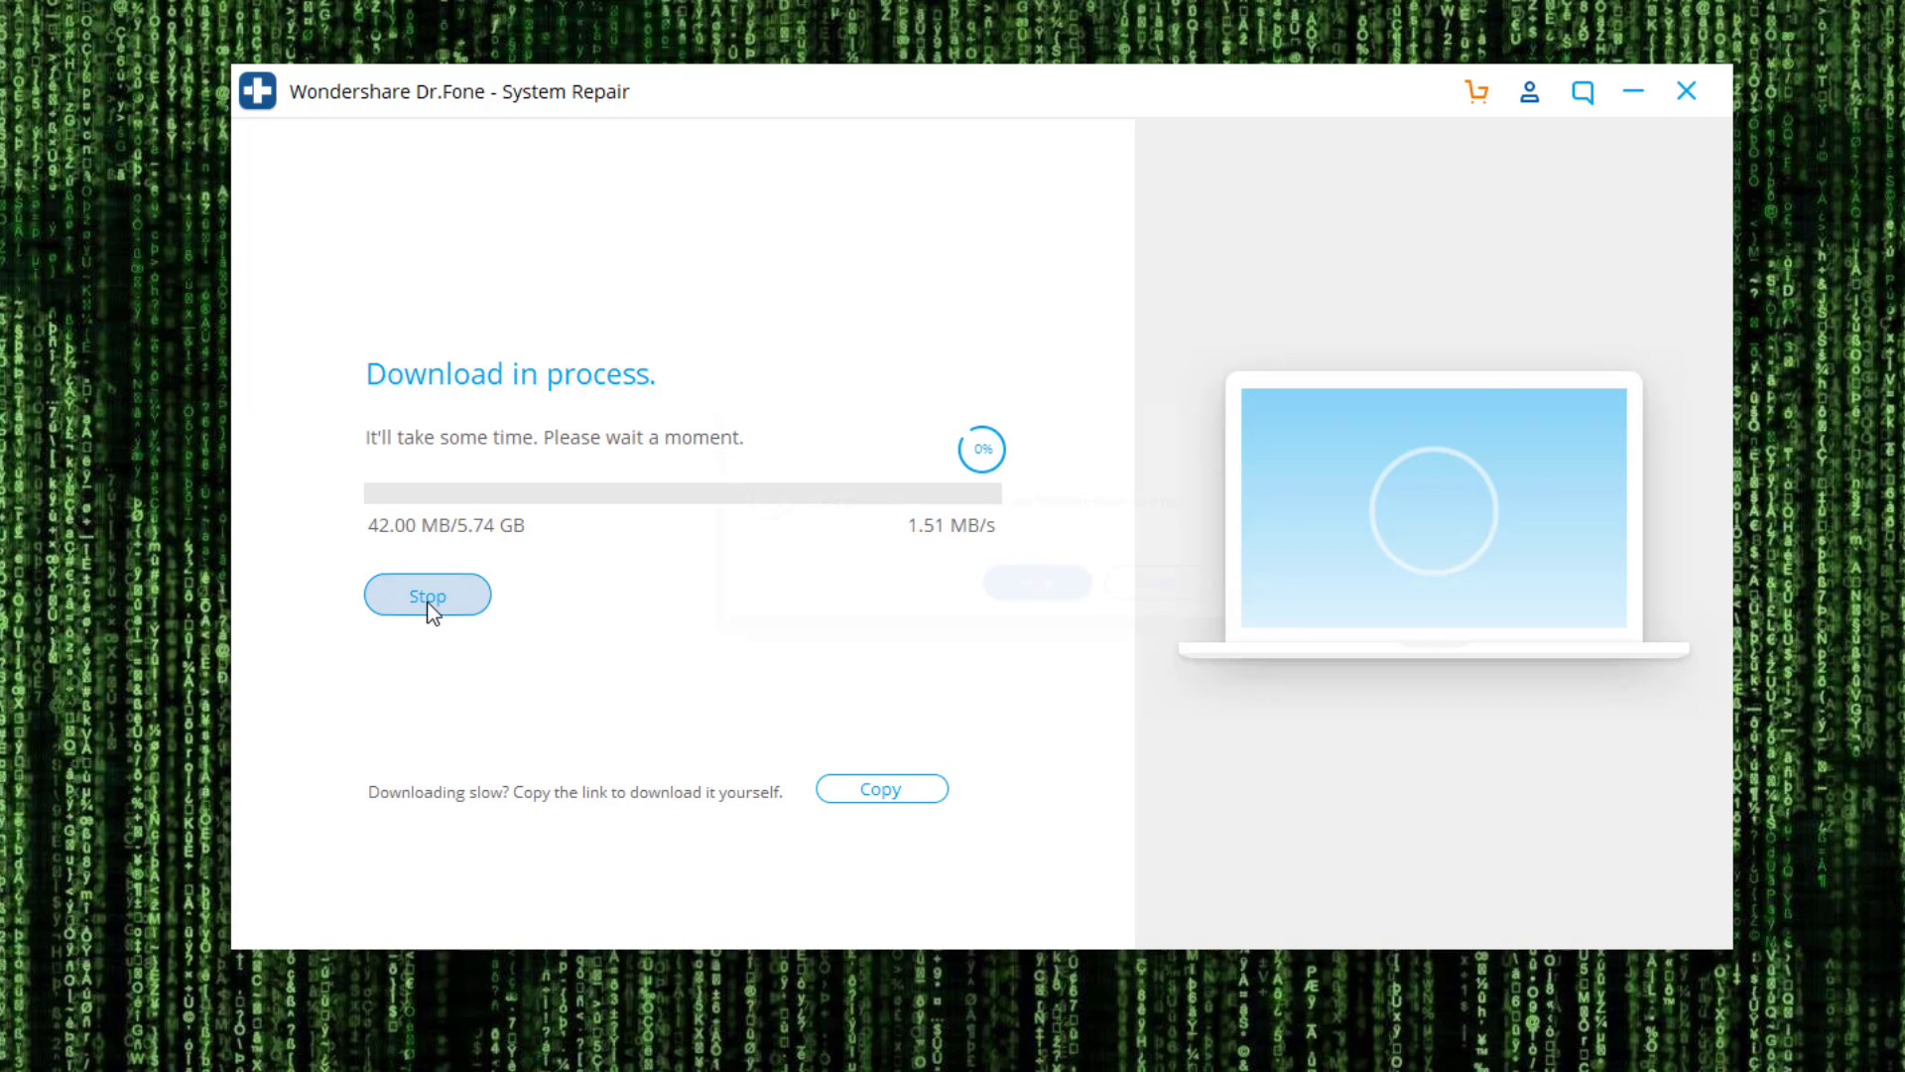
# Step: Stop the running firmware download at about 42 MB
pyautogui.click(426, 594)
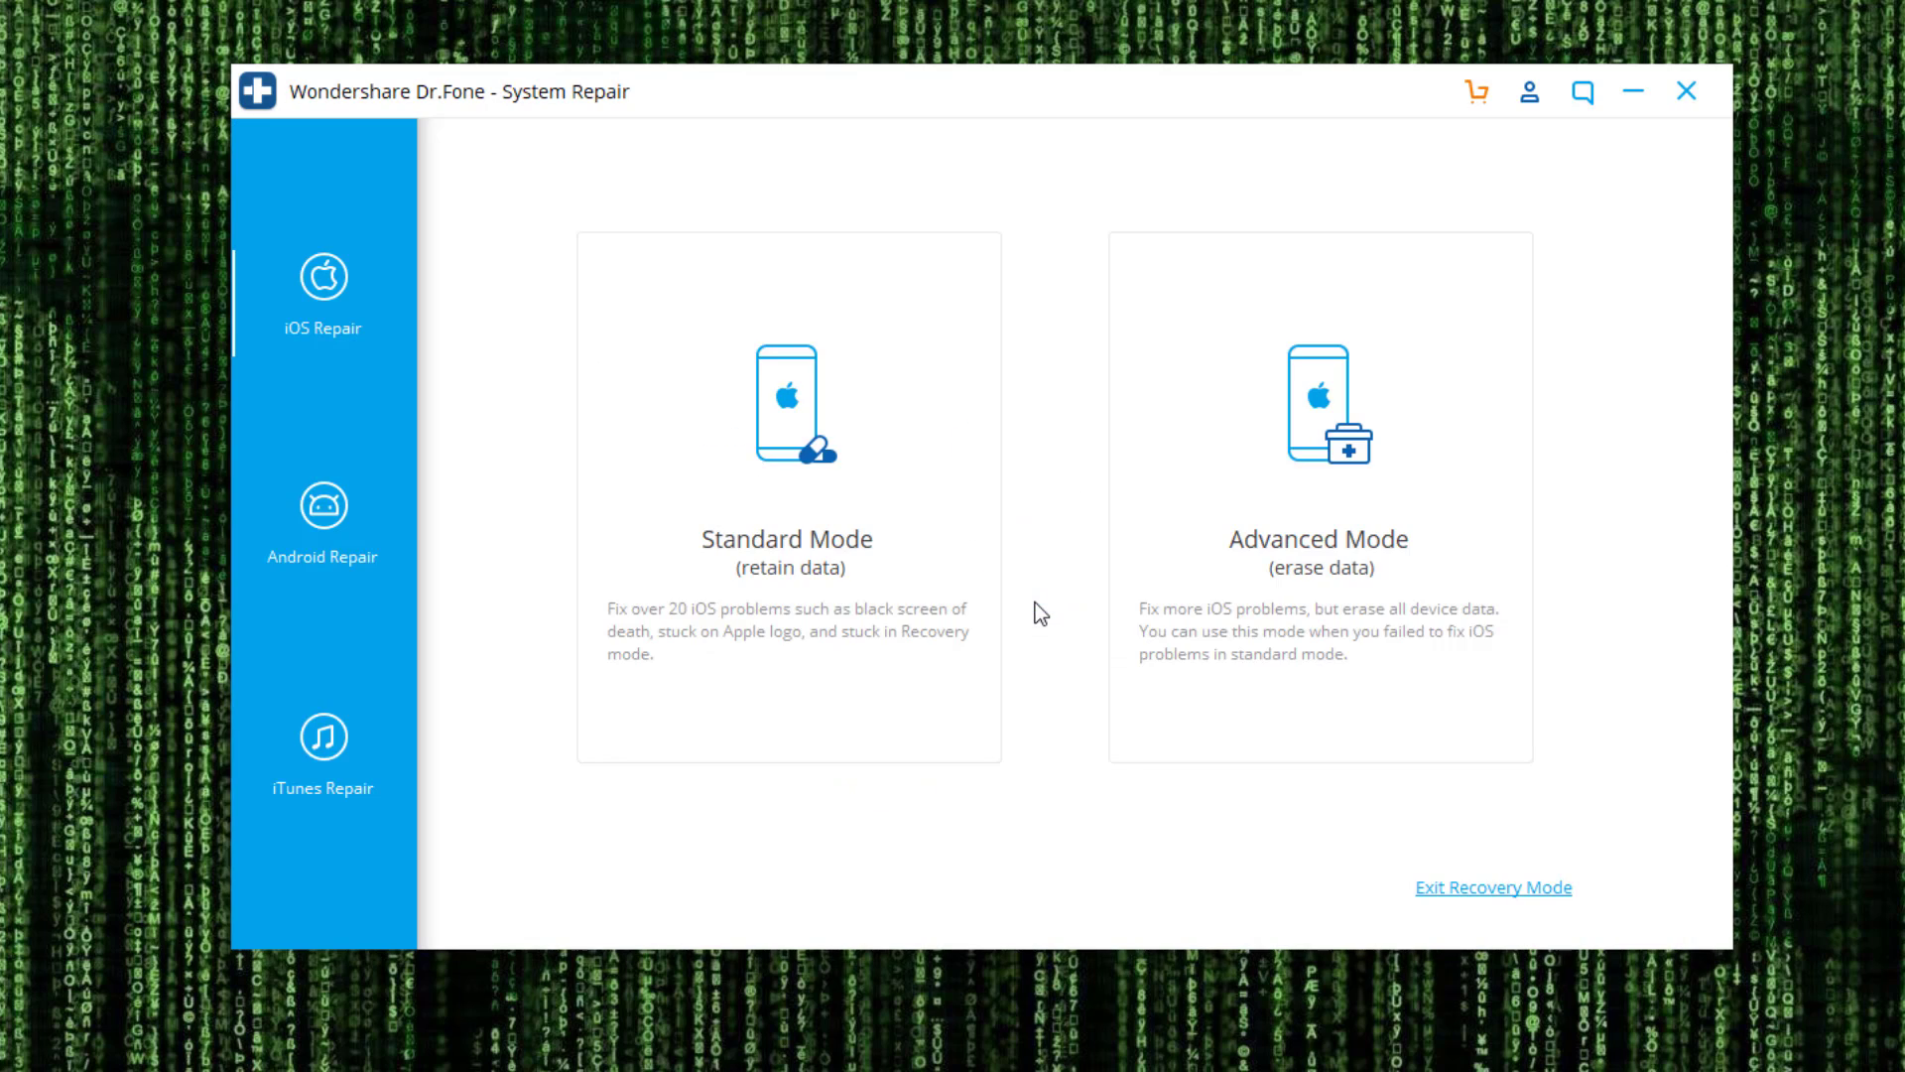
pyautogui.moveTo(846, 564)
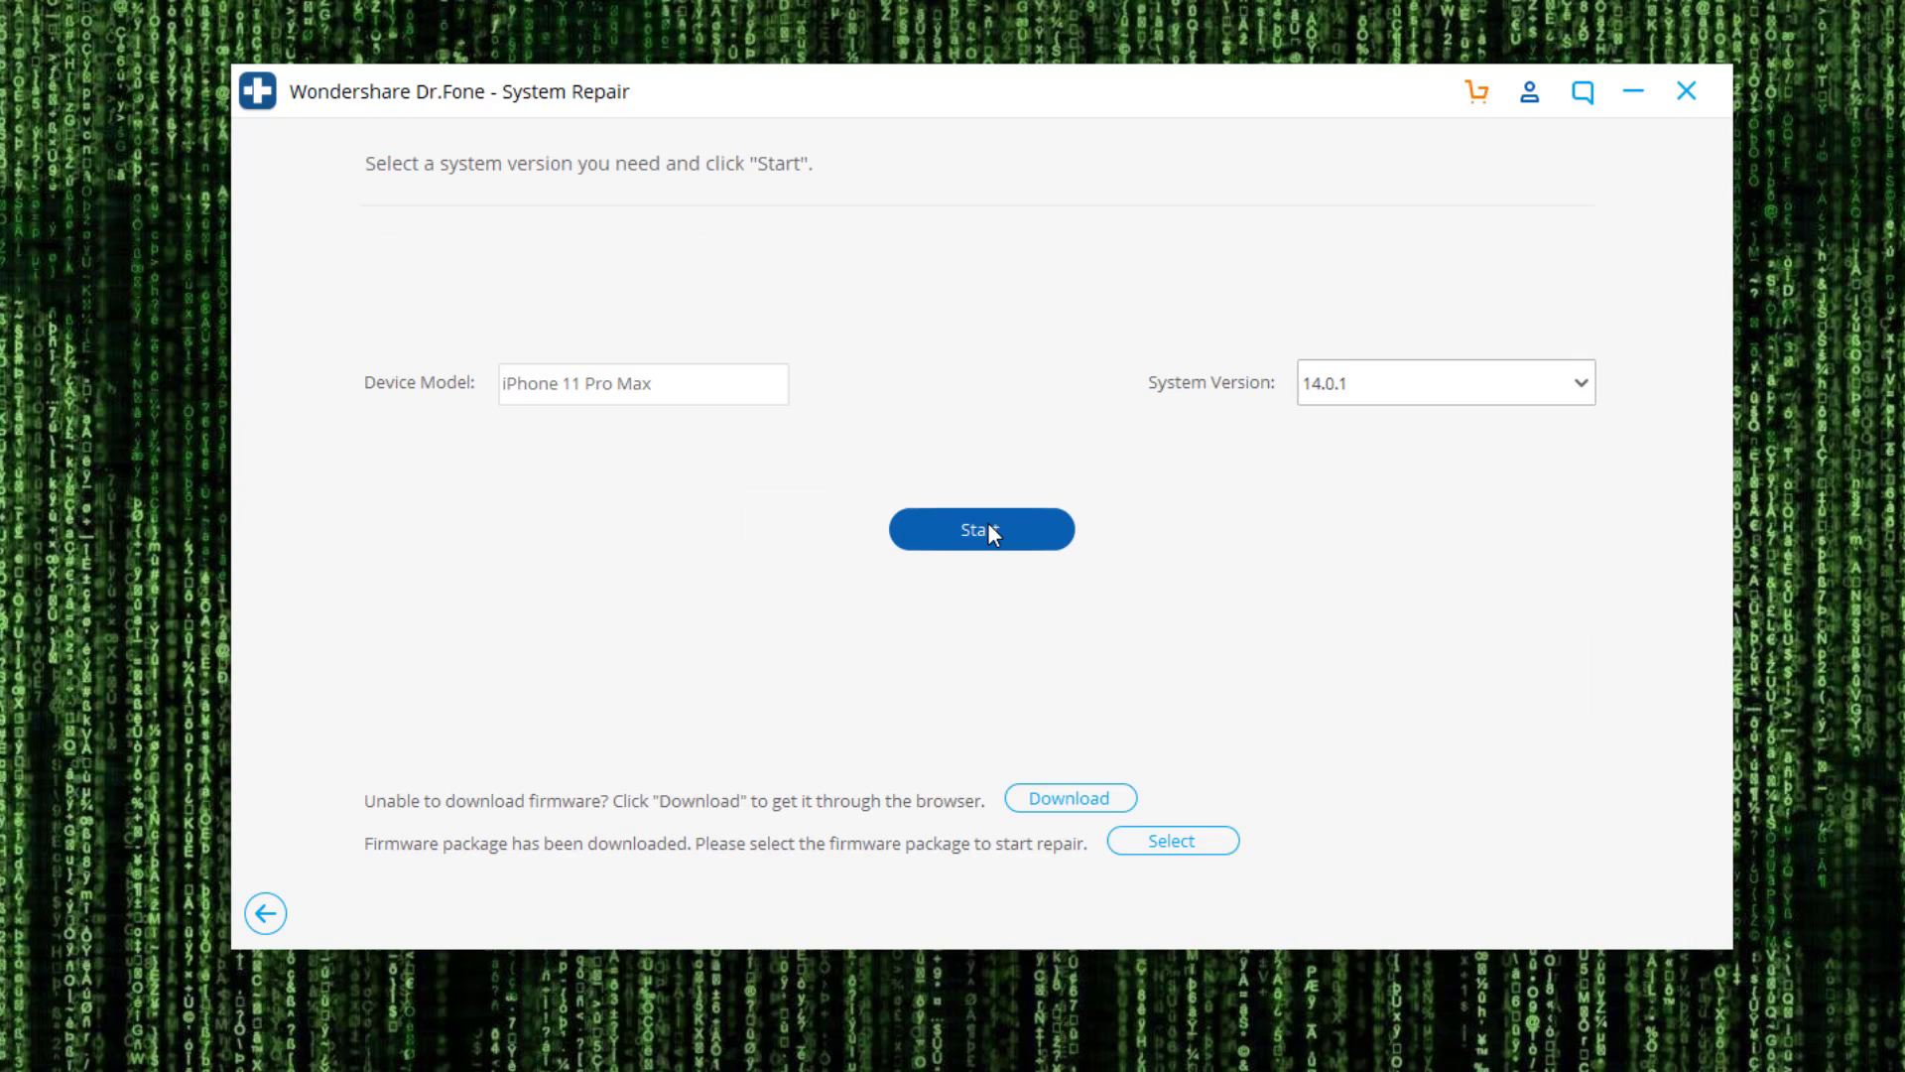
pyautogui.moveTo(665, 388)
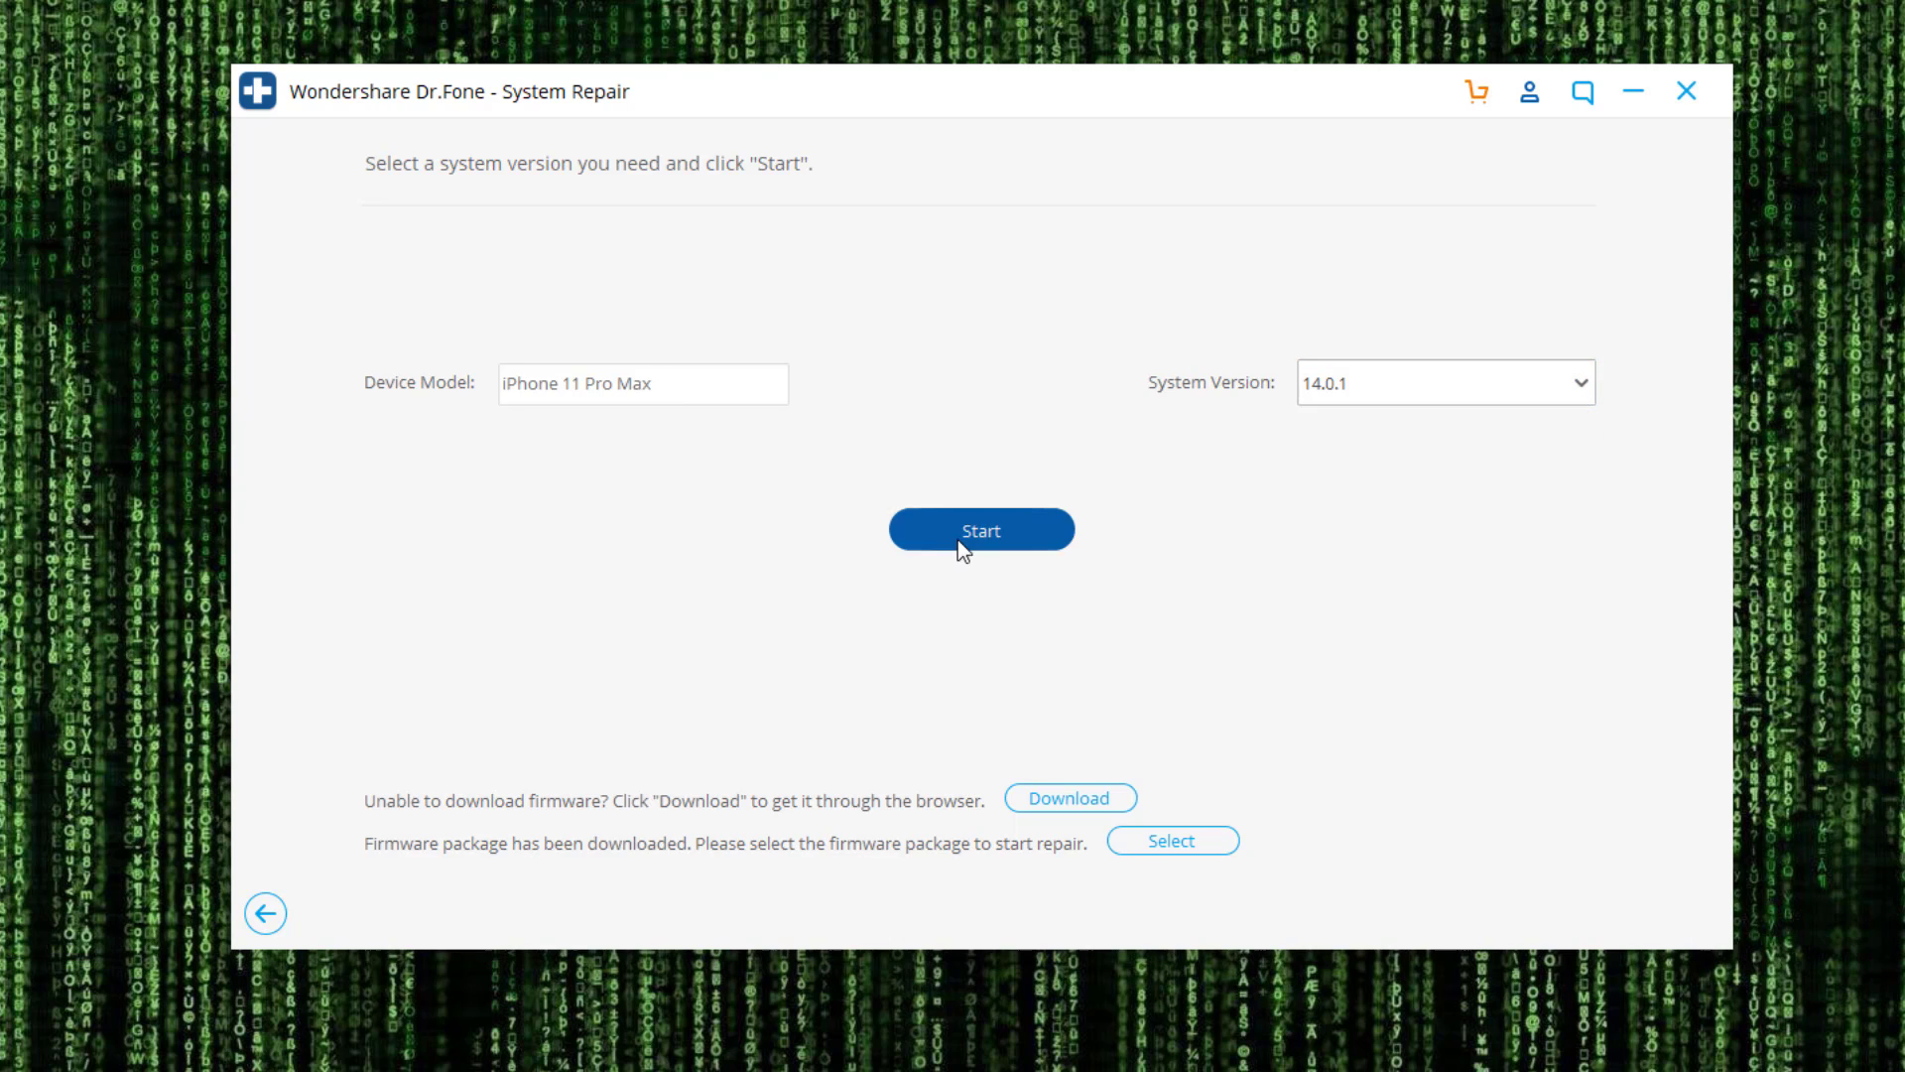
# Step: Restart the iOS 14.0.1 firmware download with version left at 14.0.1
pyautogui.click(979, 530)
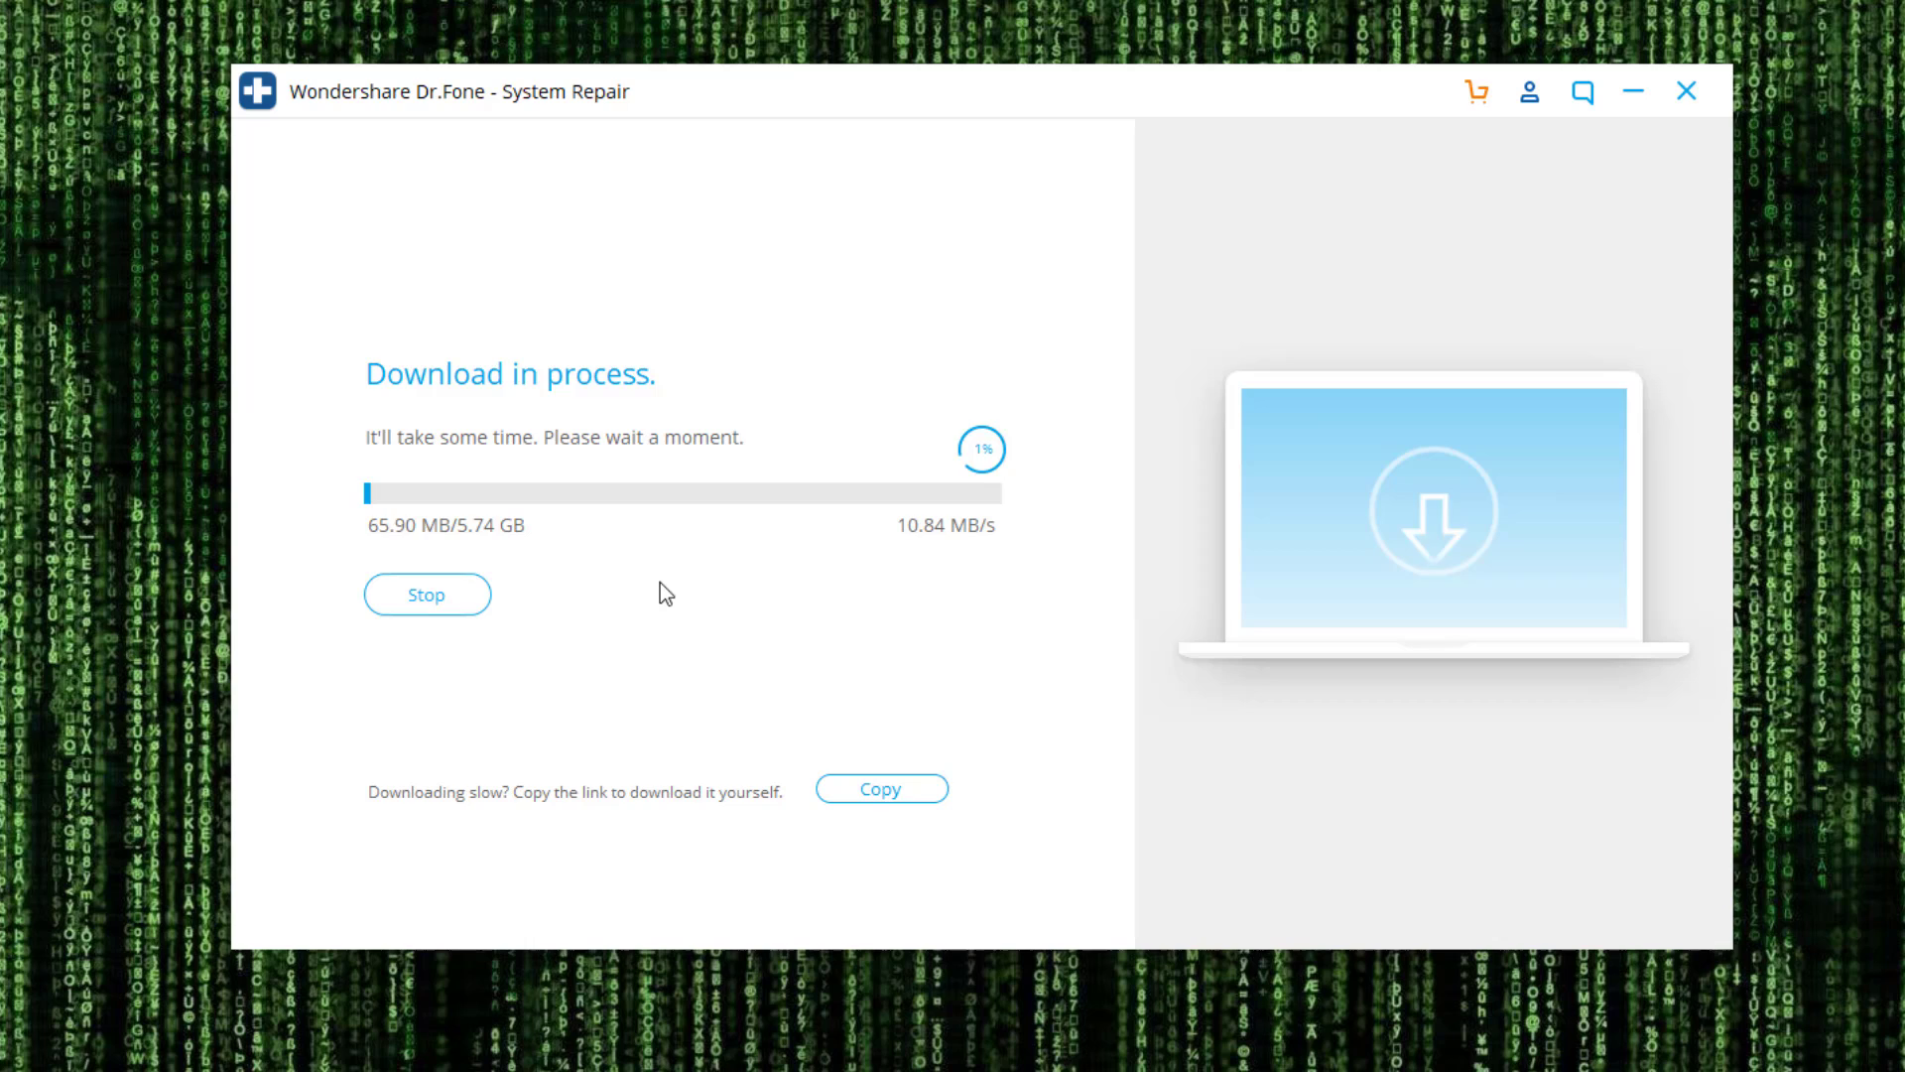
pyautogui.moveTo(299, 303)
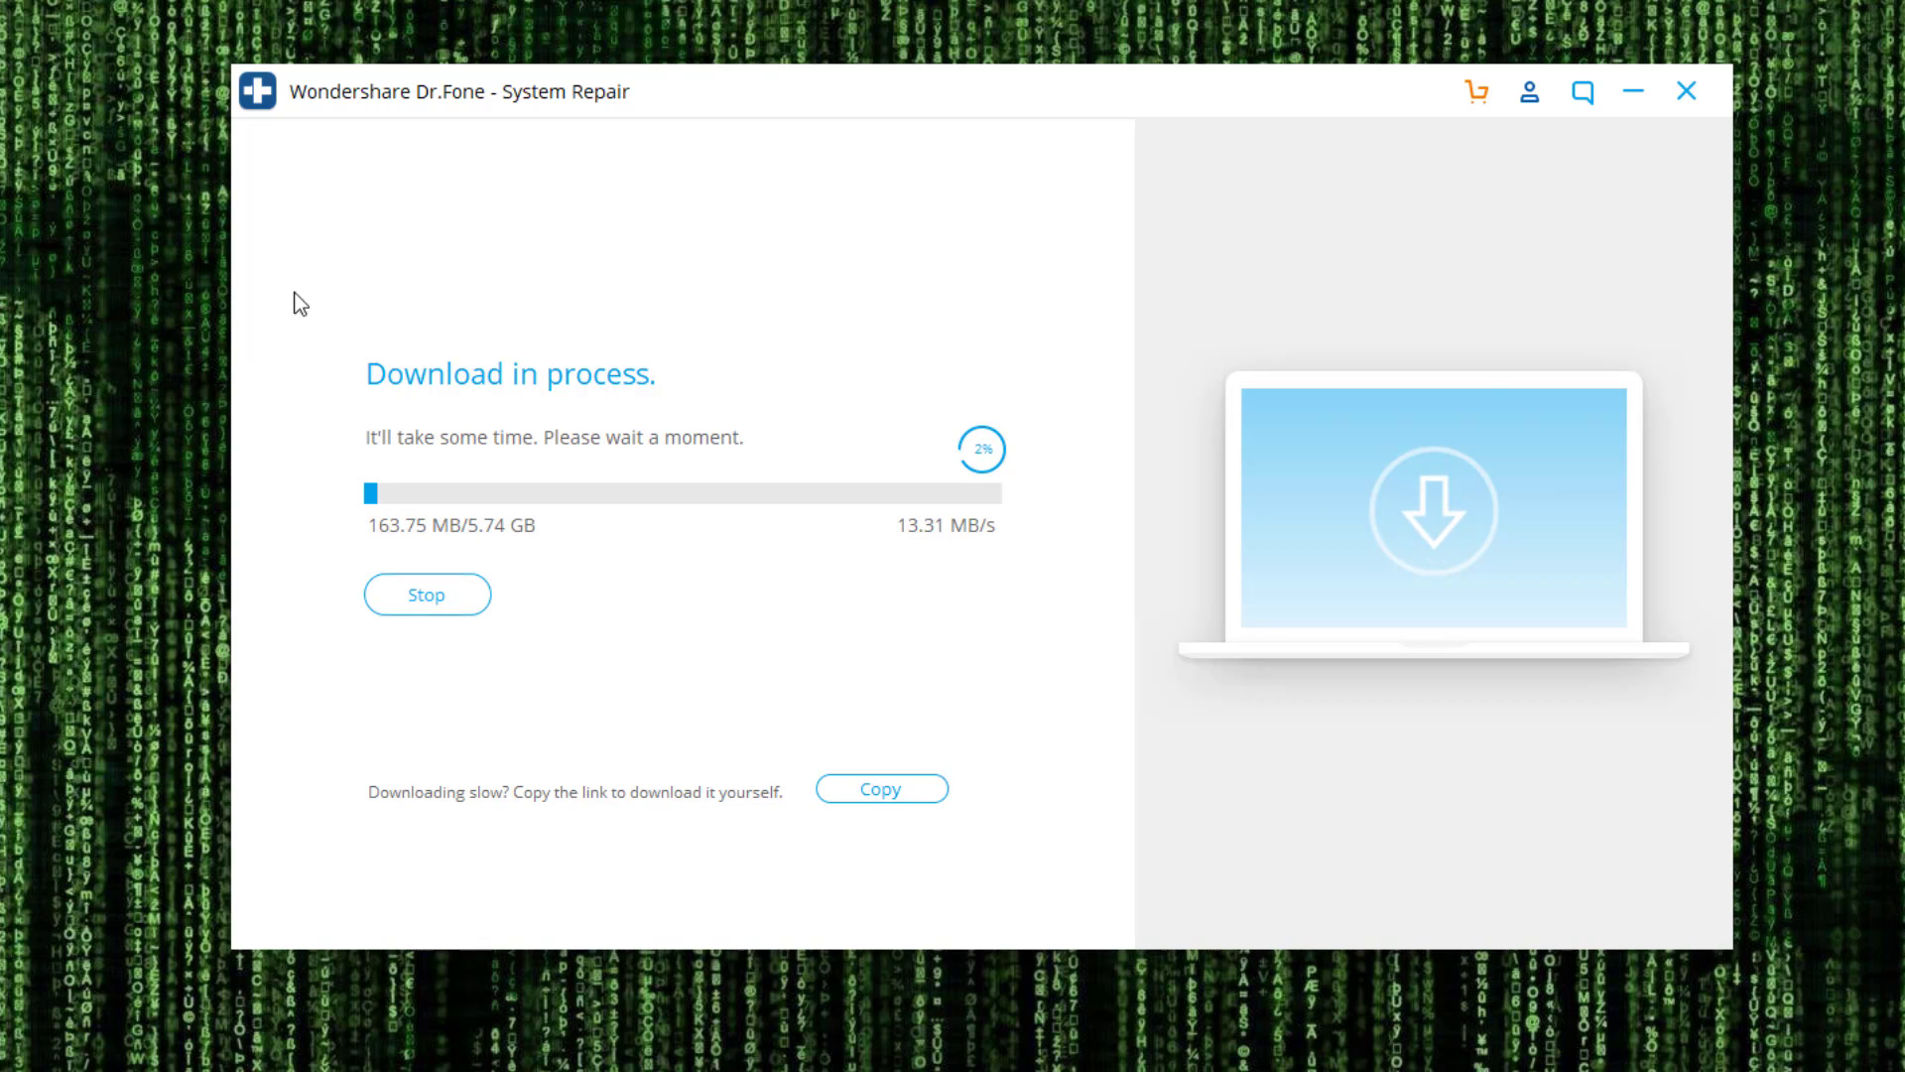
pyautogui.moveTo(606, 683)
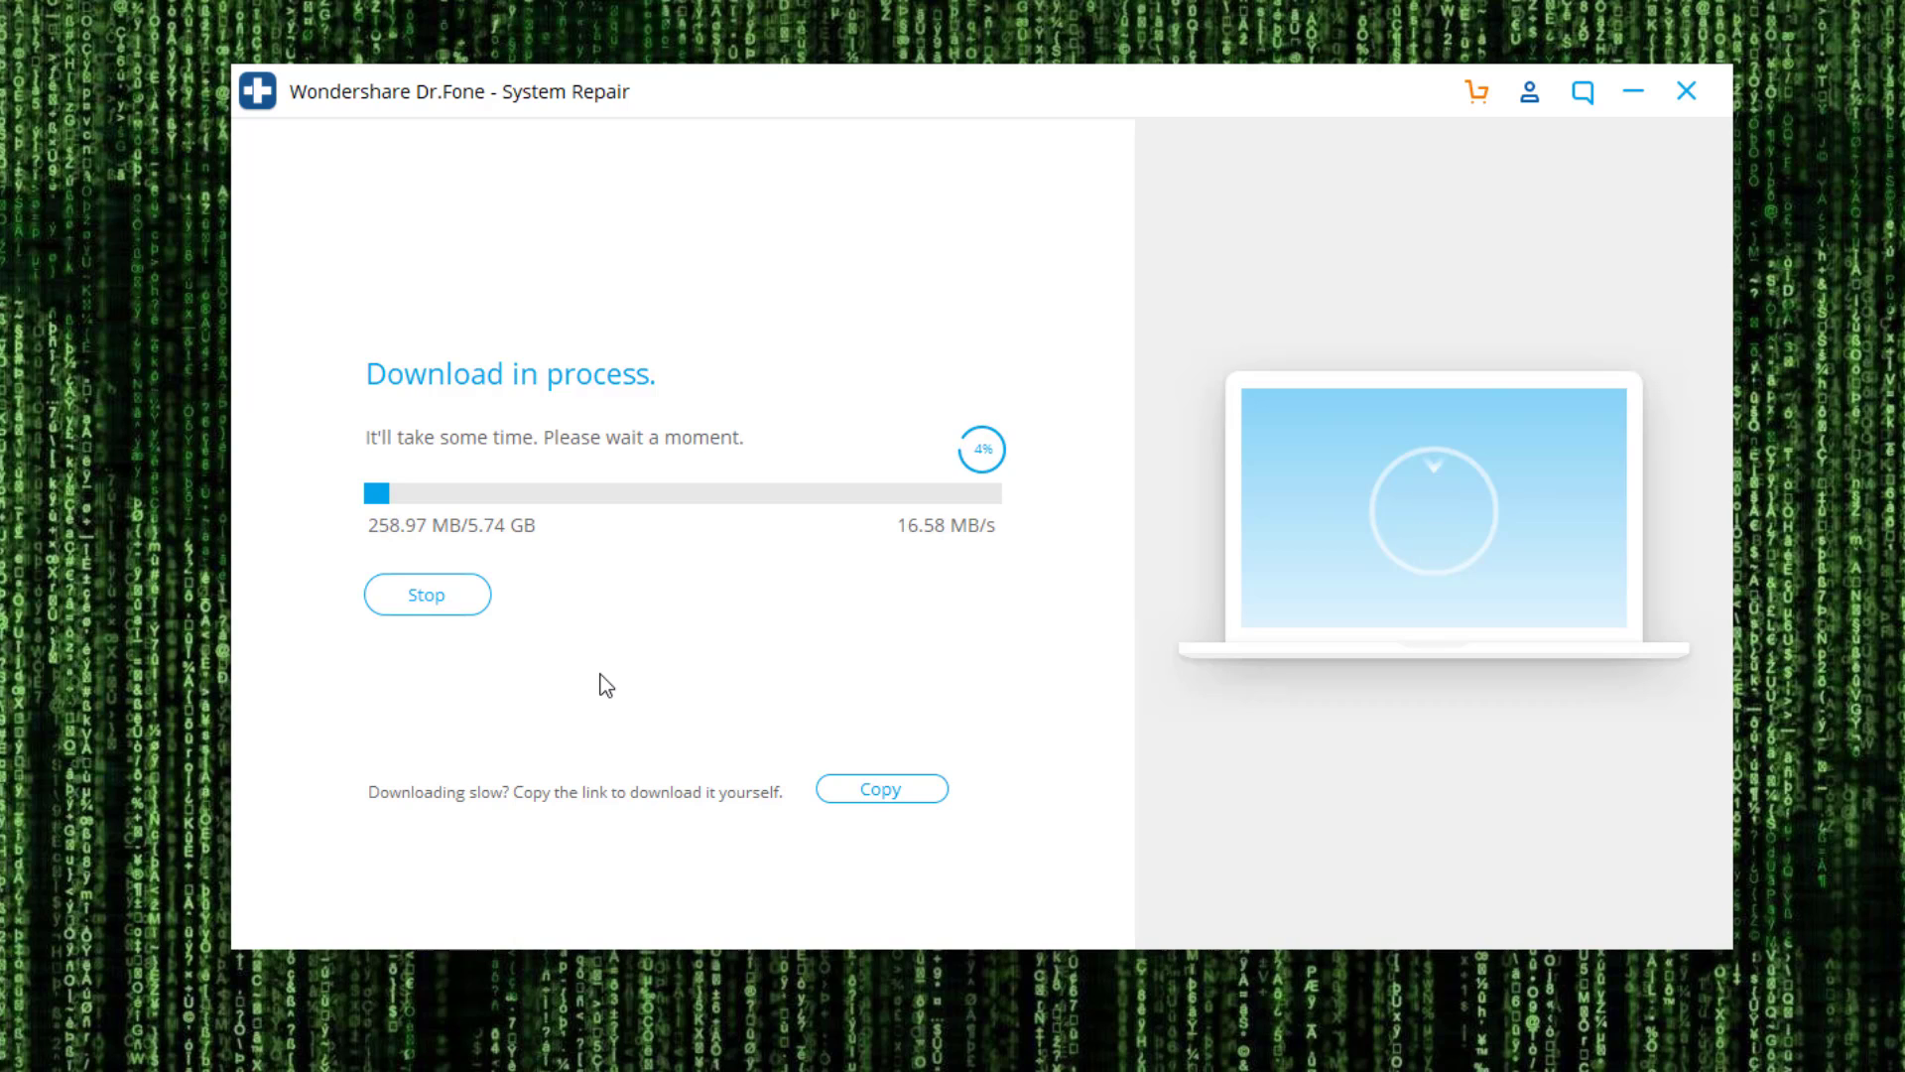
# Step: Stop the restarted download and confirm the cancellation near 307 MB
pyautogui.click(427, 595)
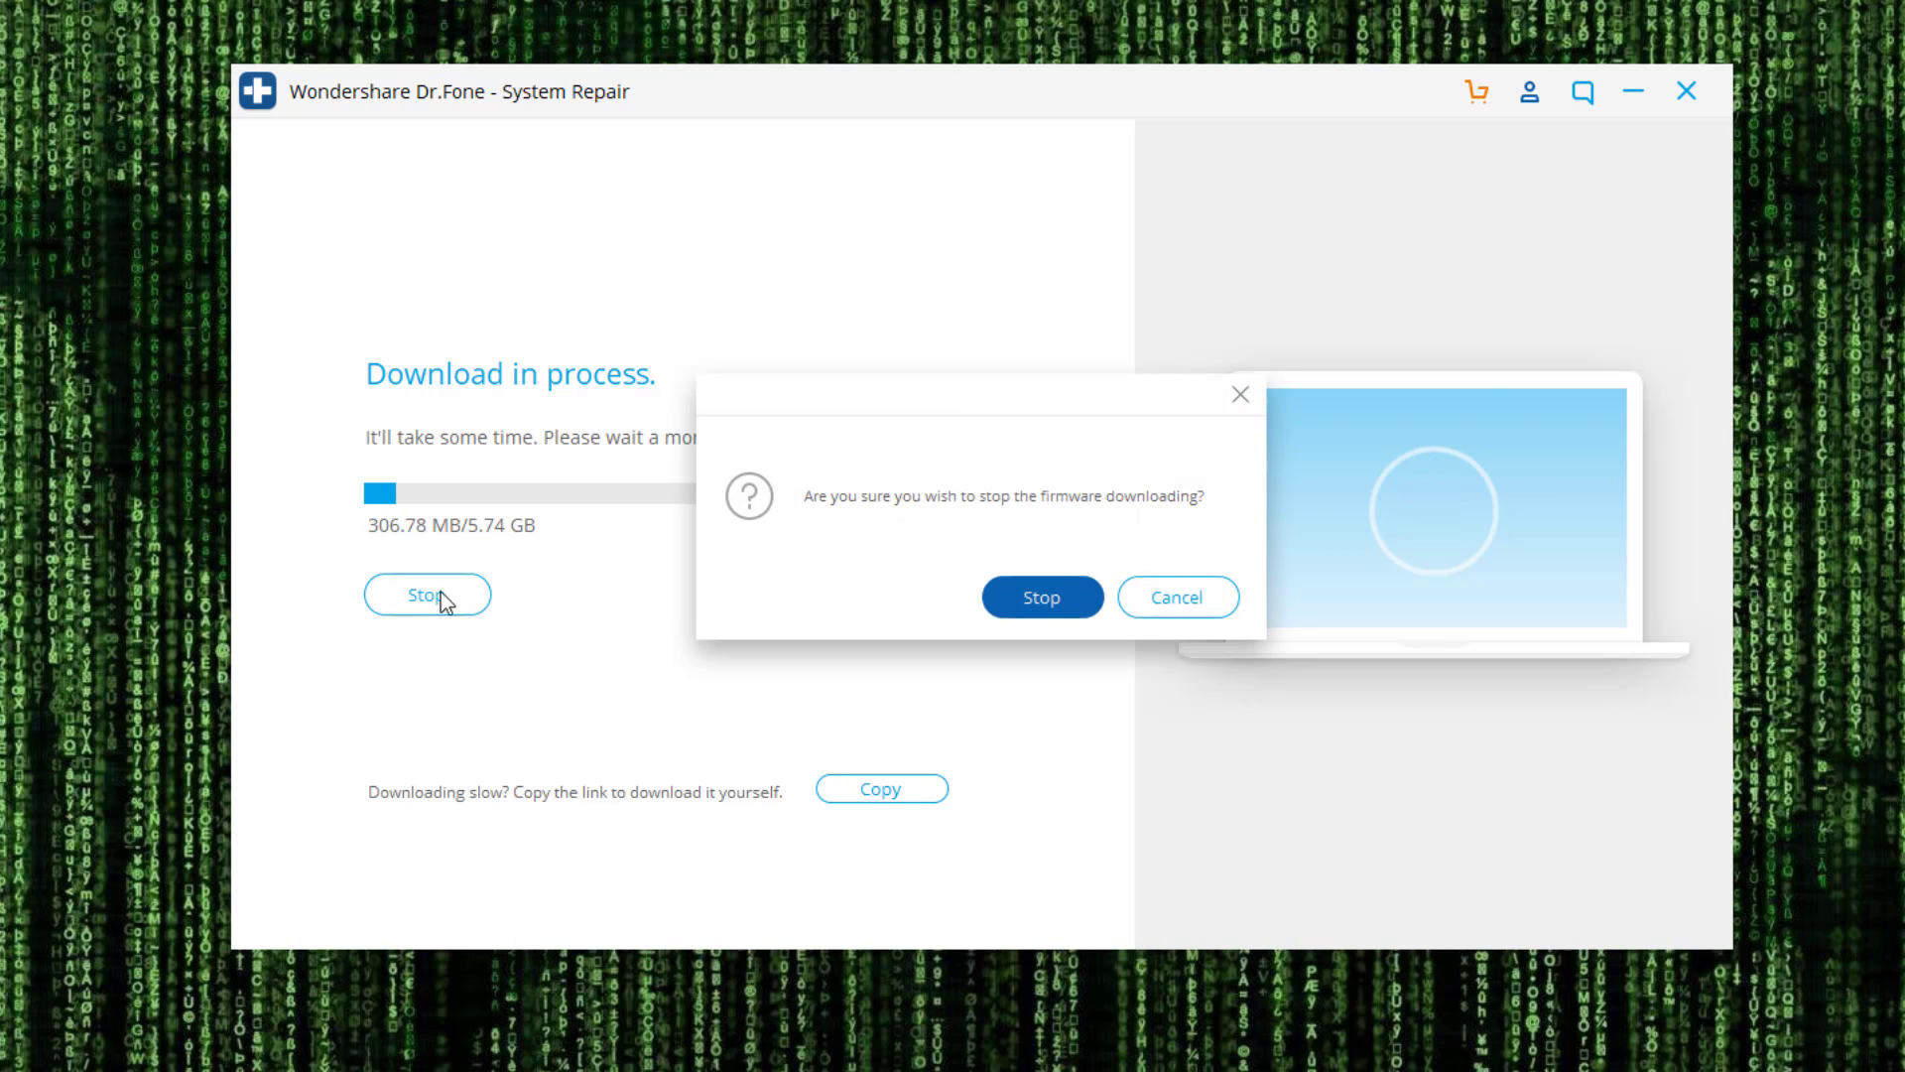
pyautogui.click(1039, 596)
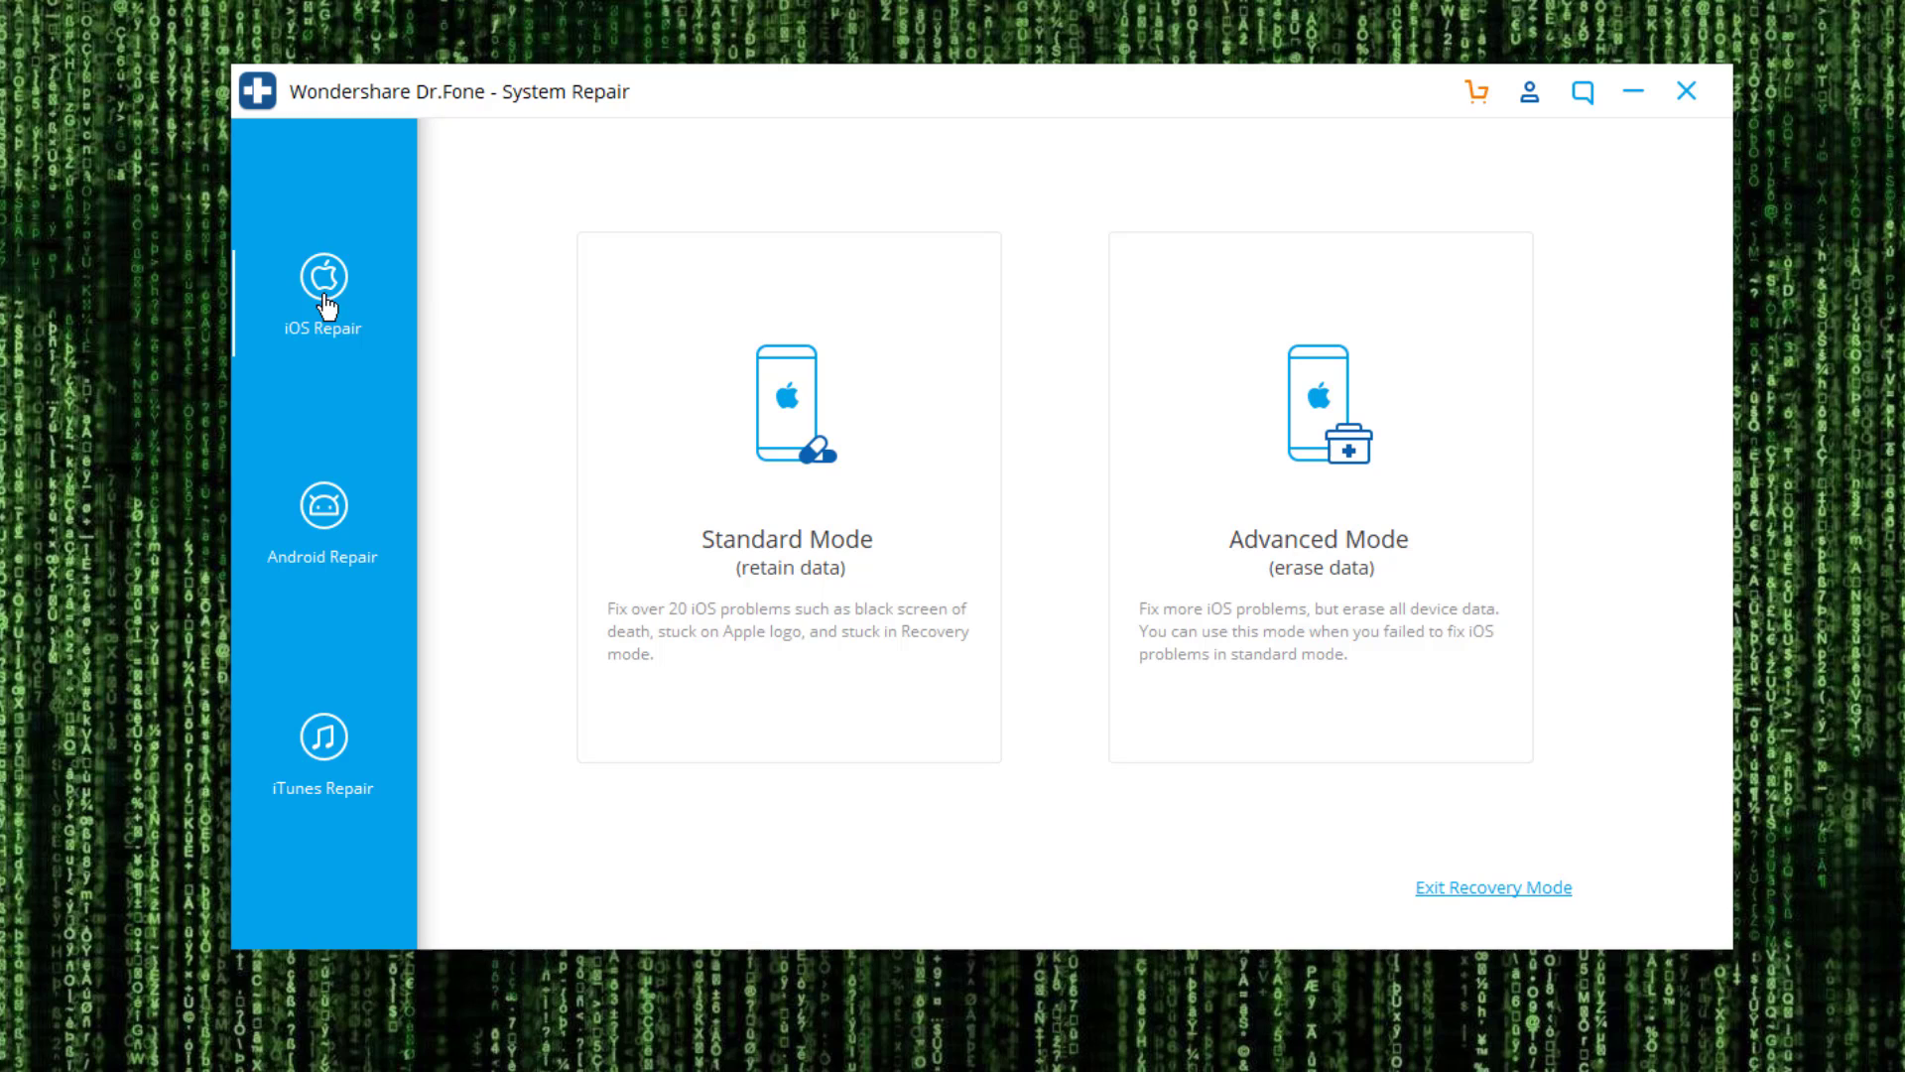
pyautogui.moveTo(393, 318)
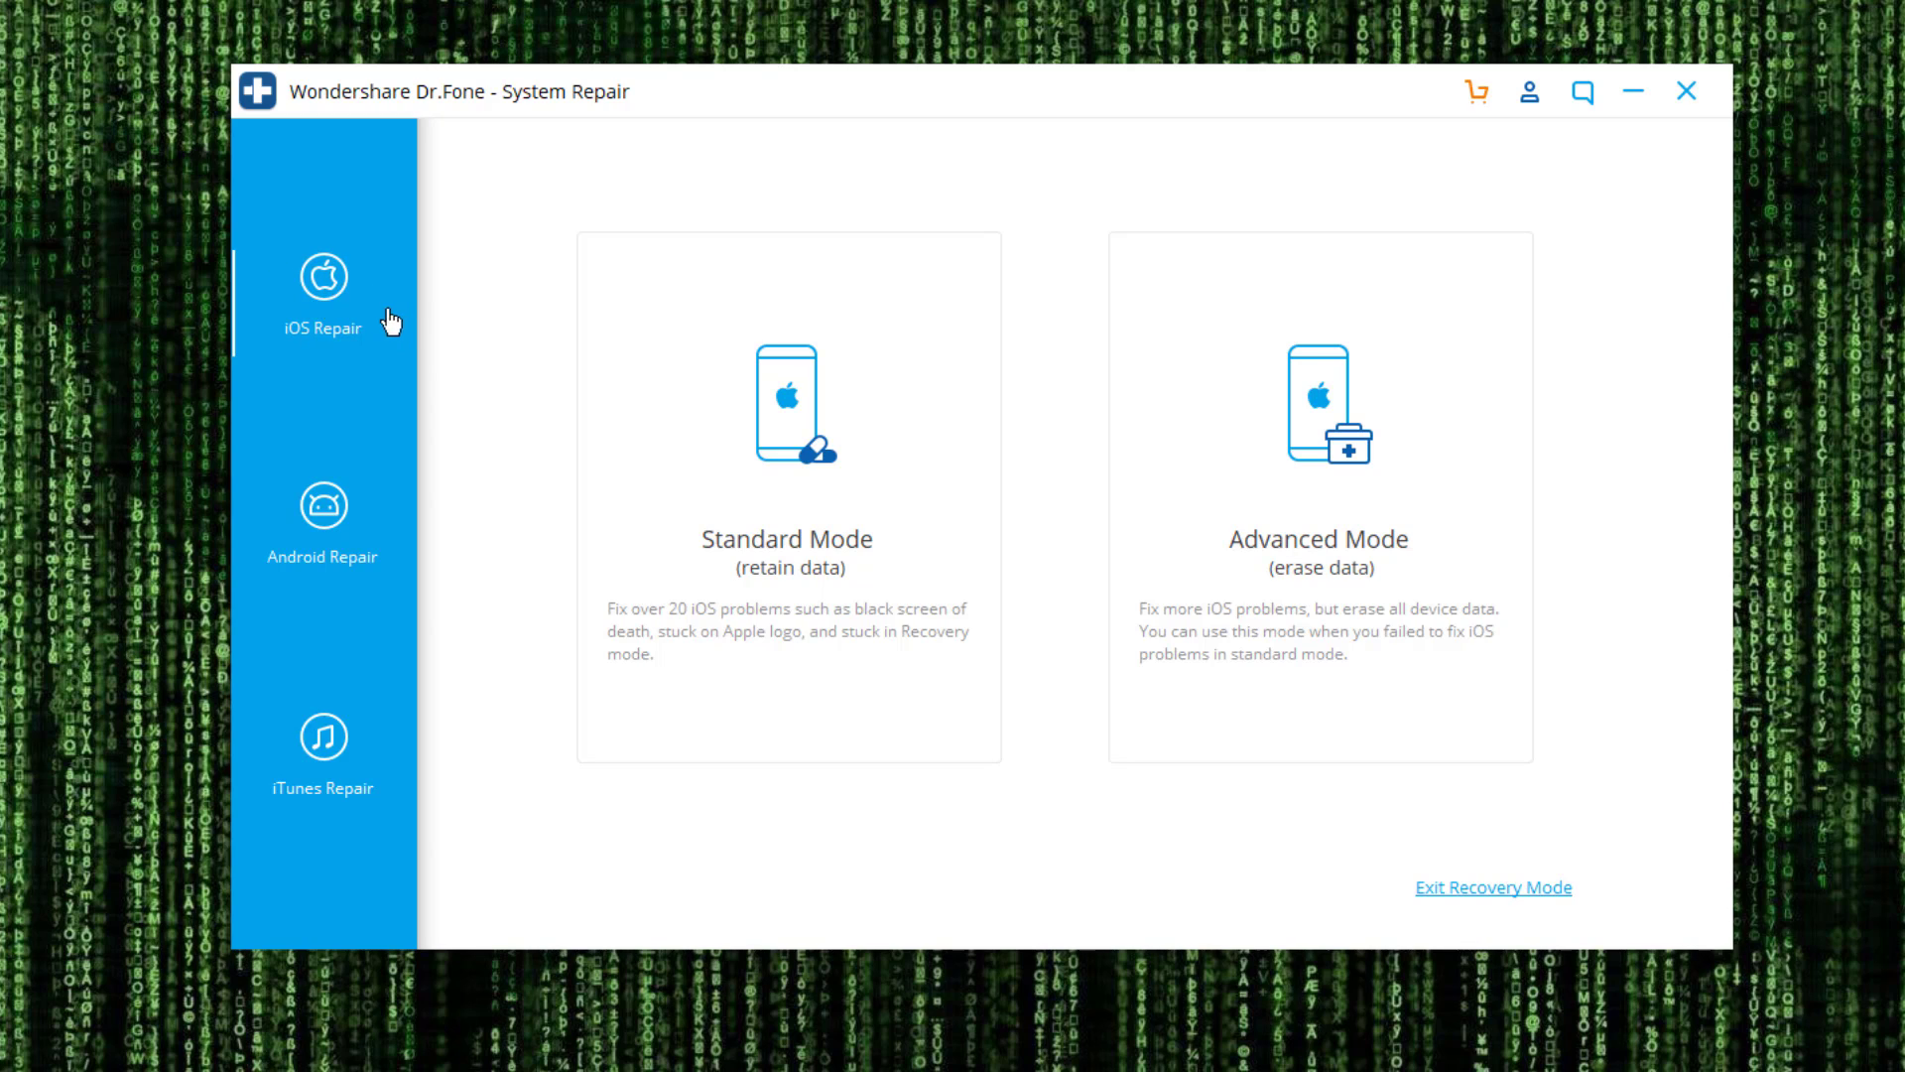
pyautogui.click(786, 496)
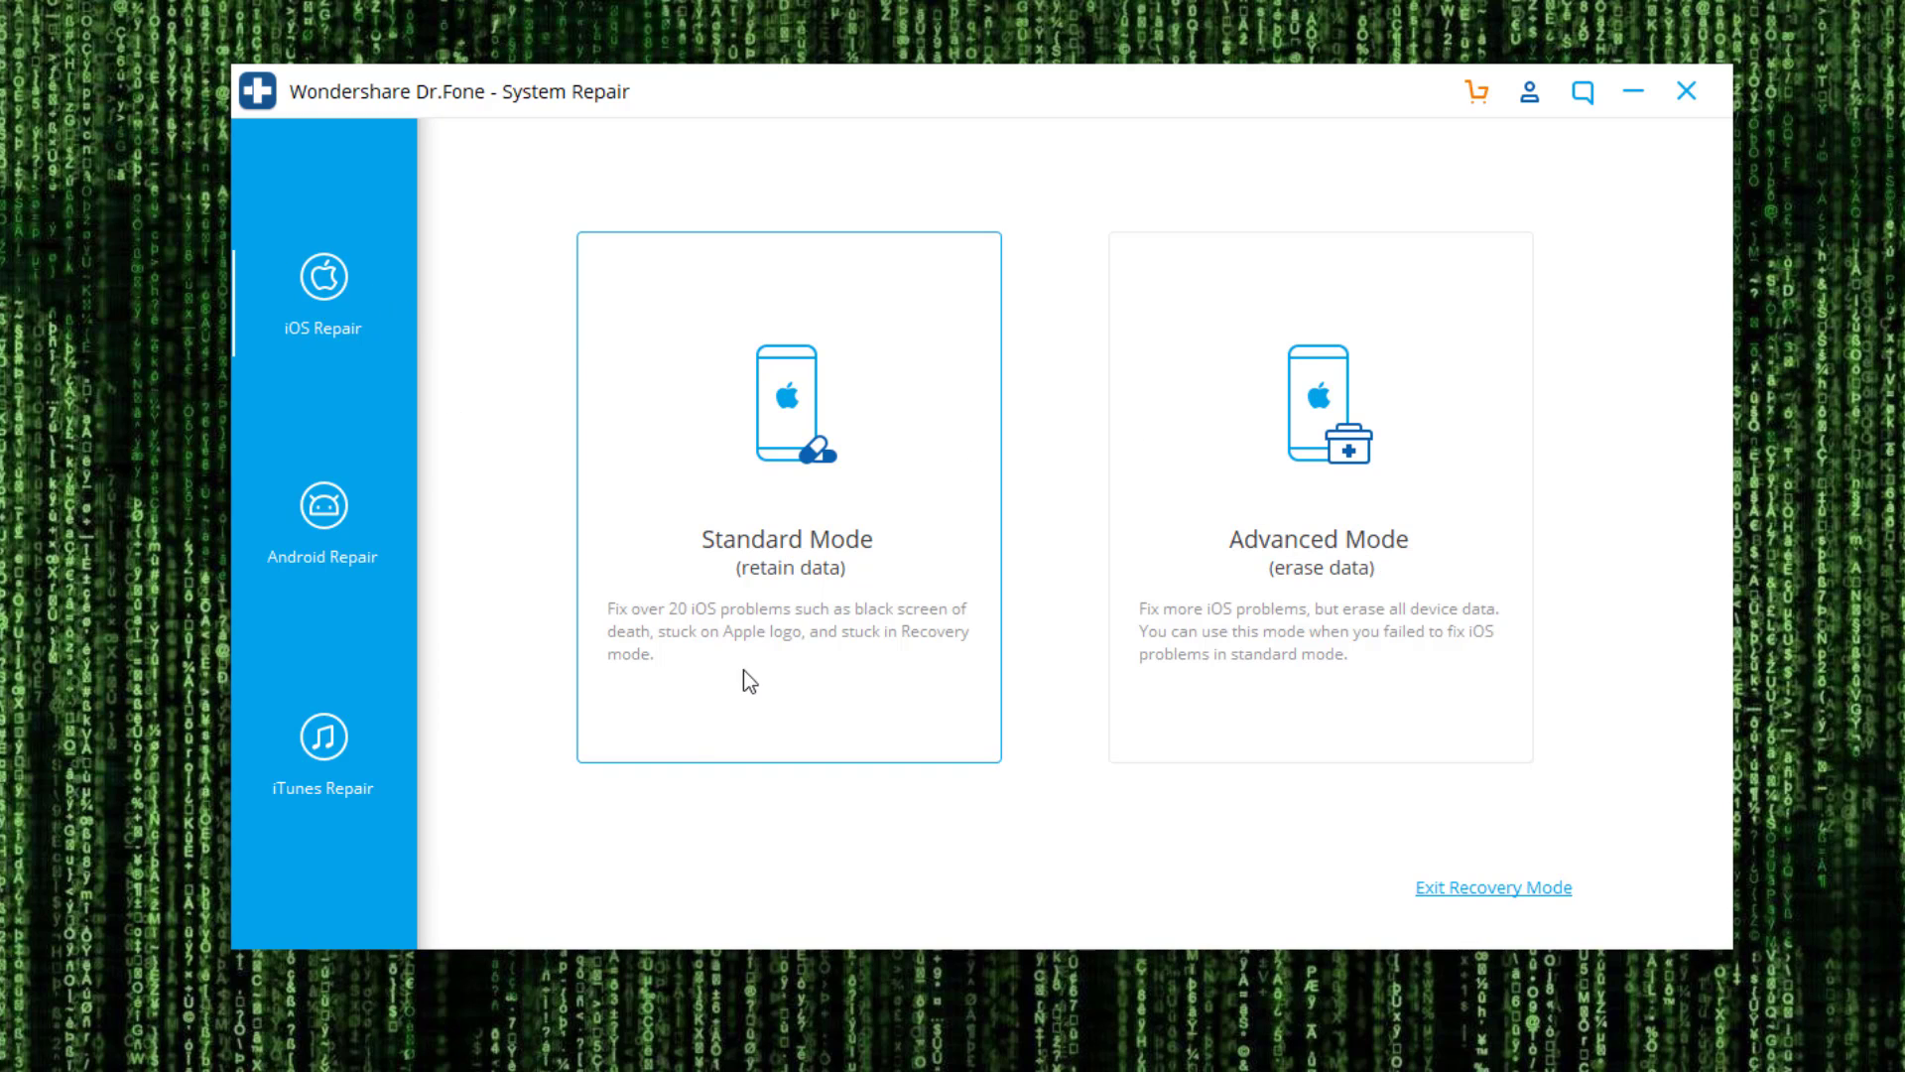
pyautogui.moveTo(1071, 846)
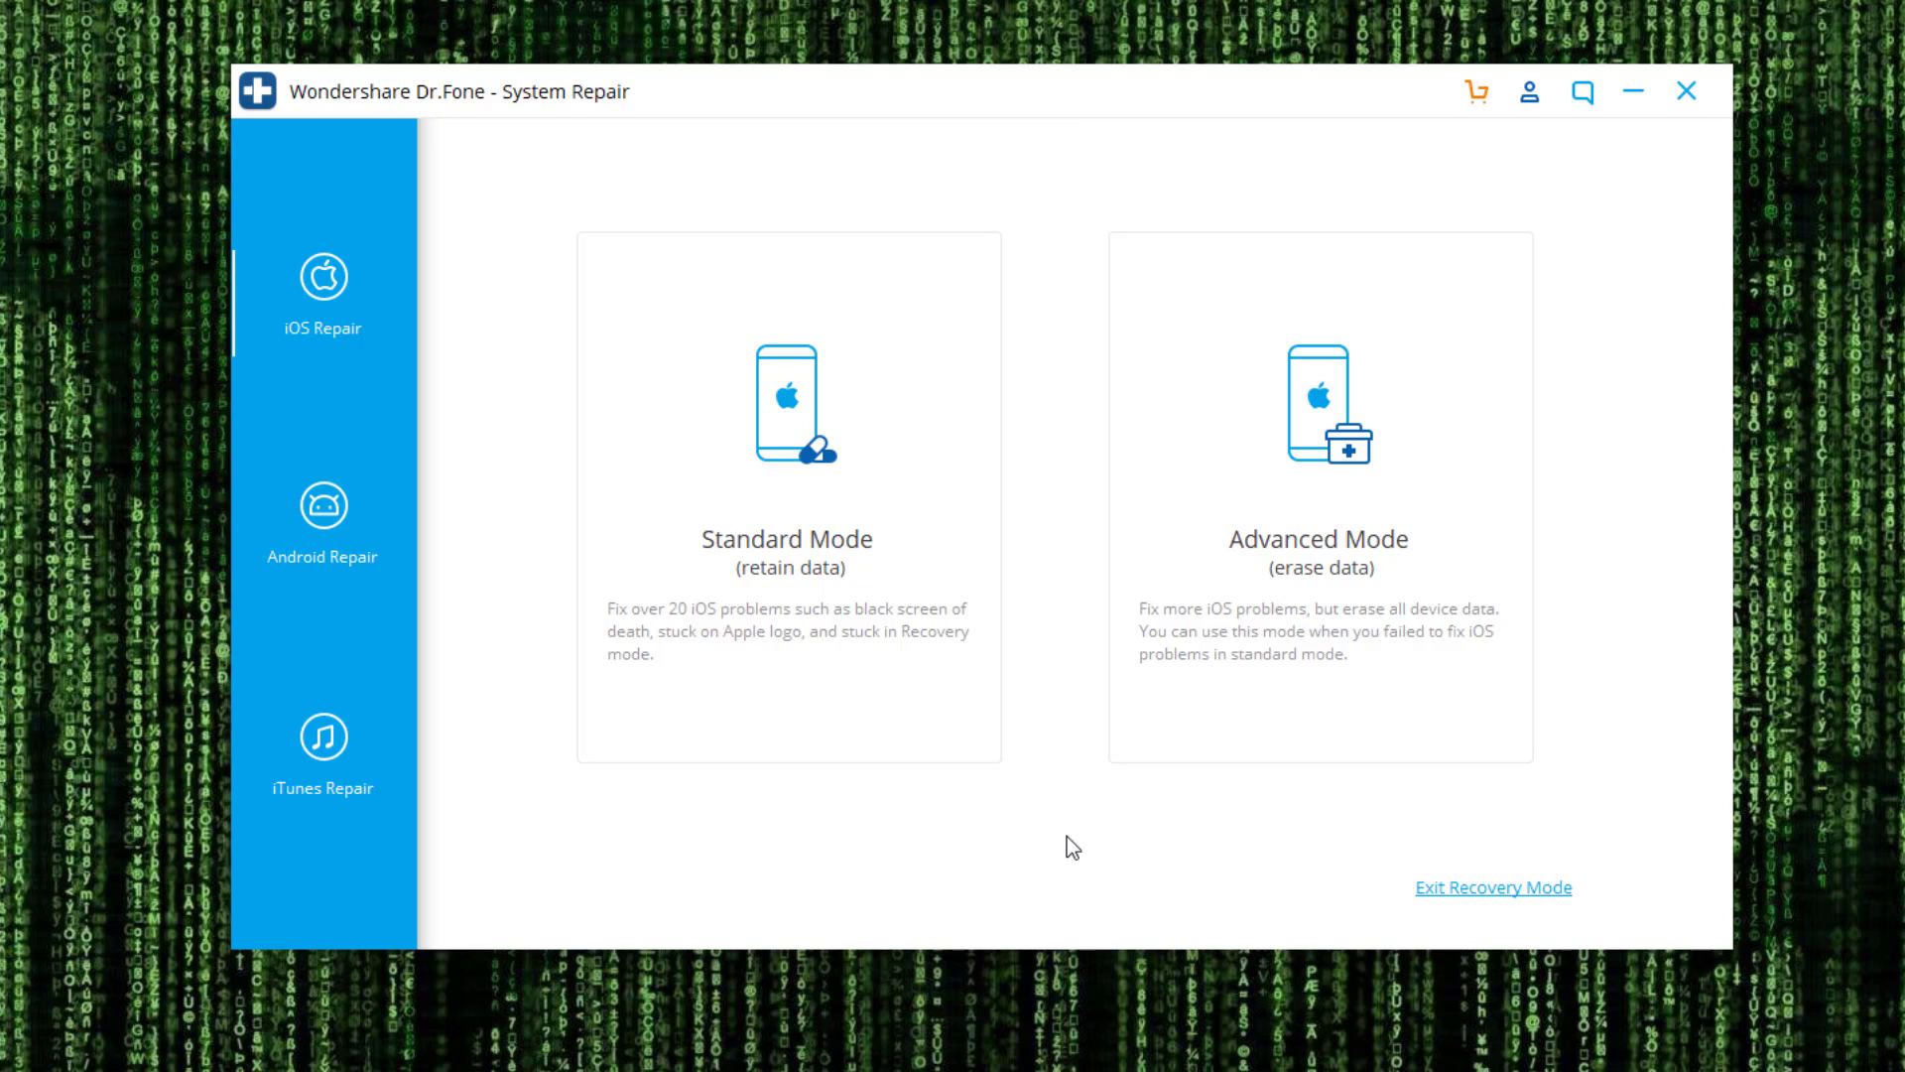